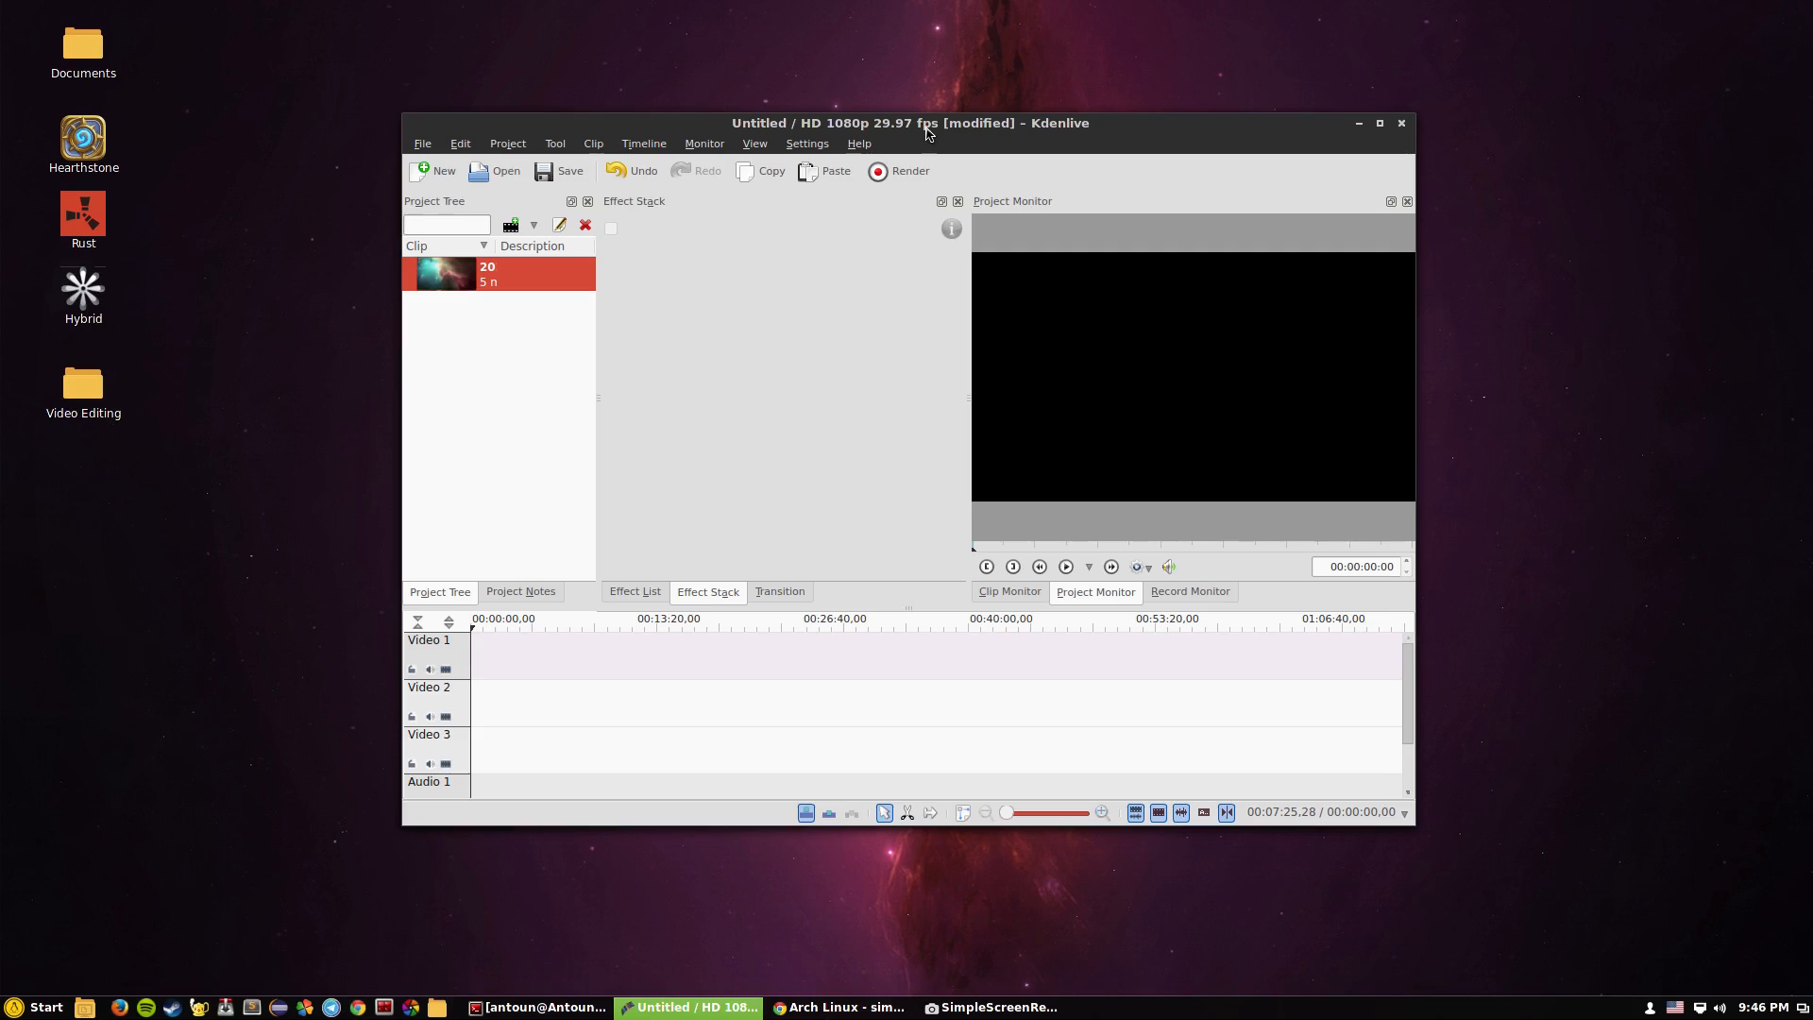
Open the desktop Start menu to browse the installed applications
left_click(36, 1007)
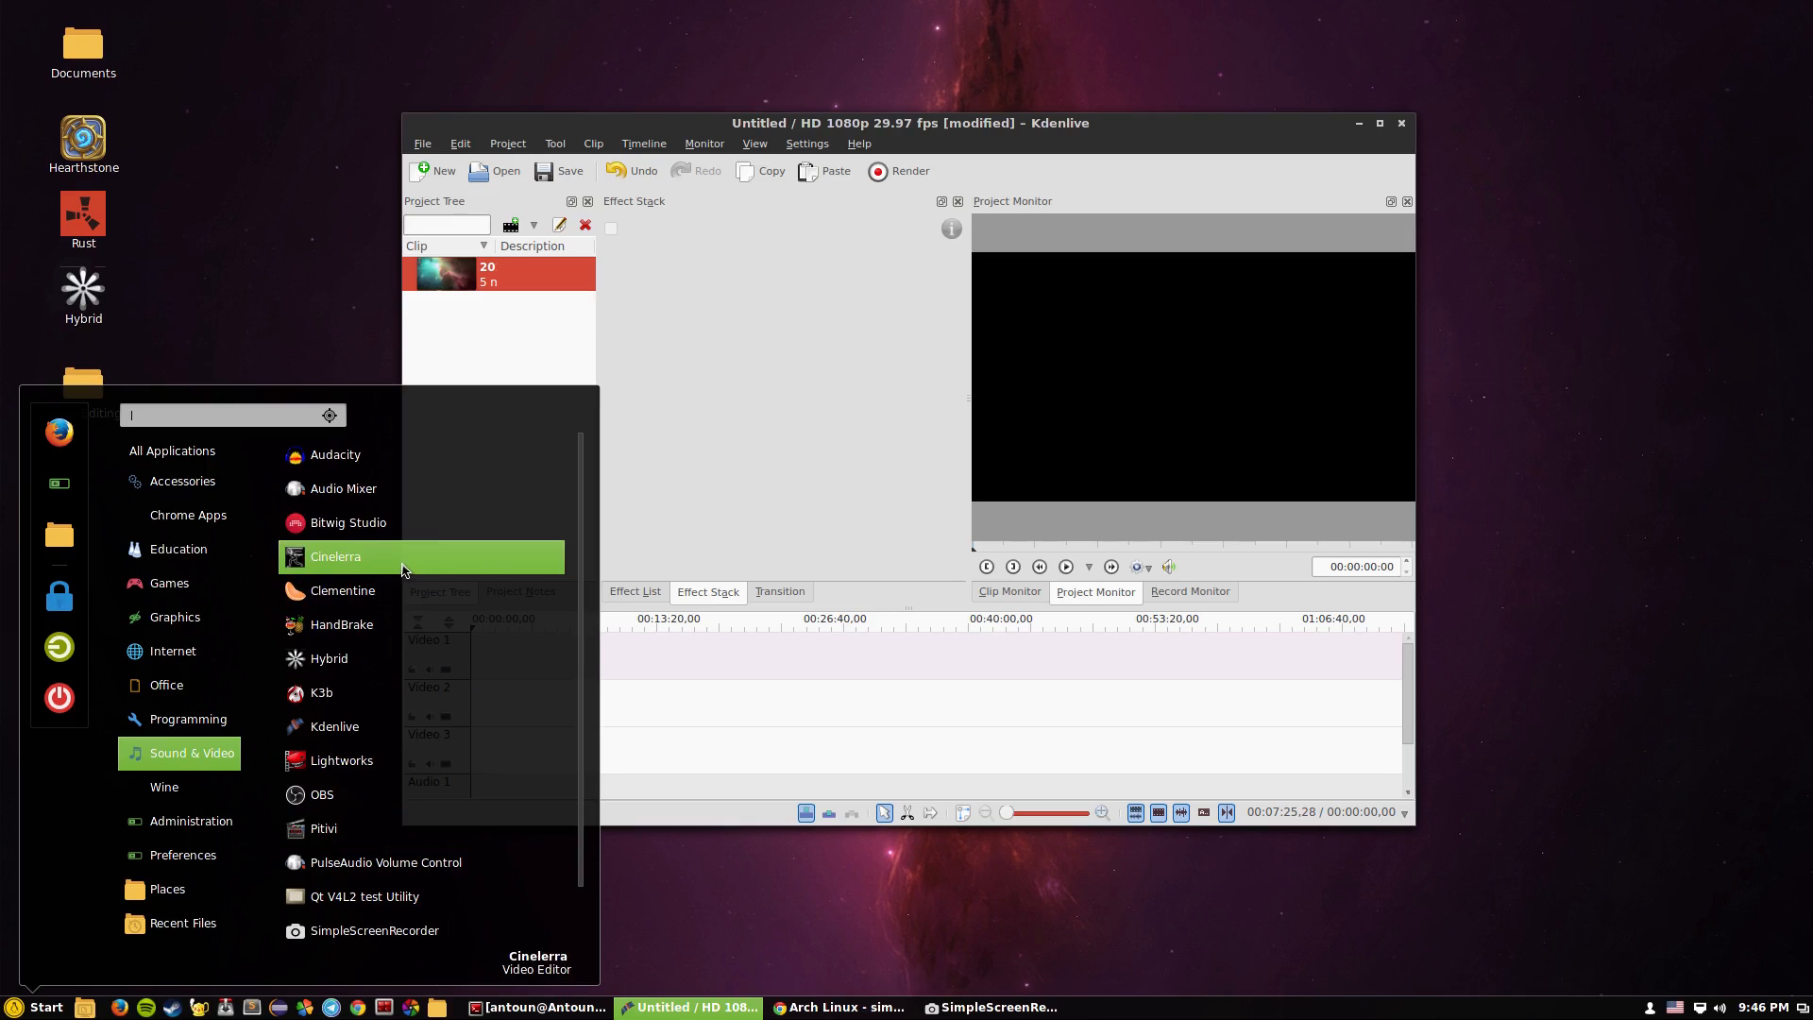
mouse_move(359, 726)
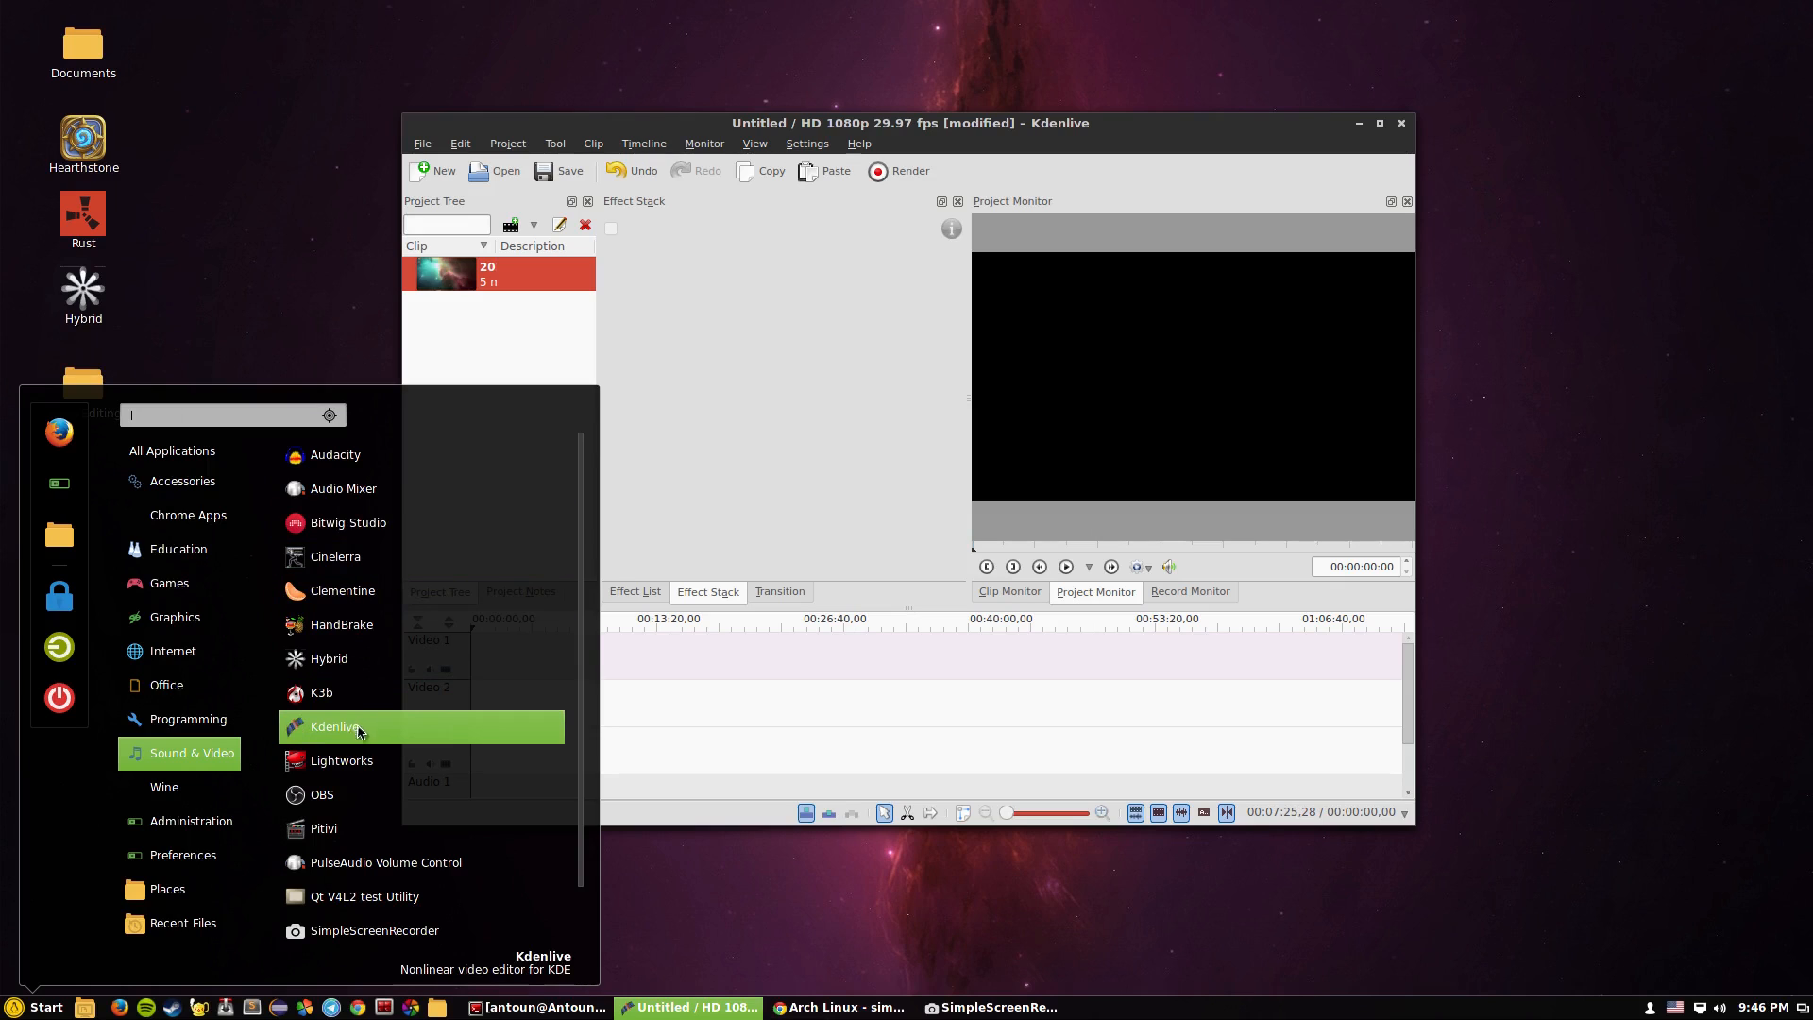
mouse_move(370, 740)
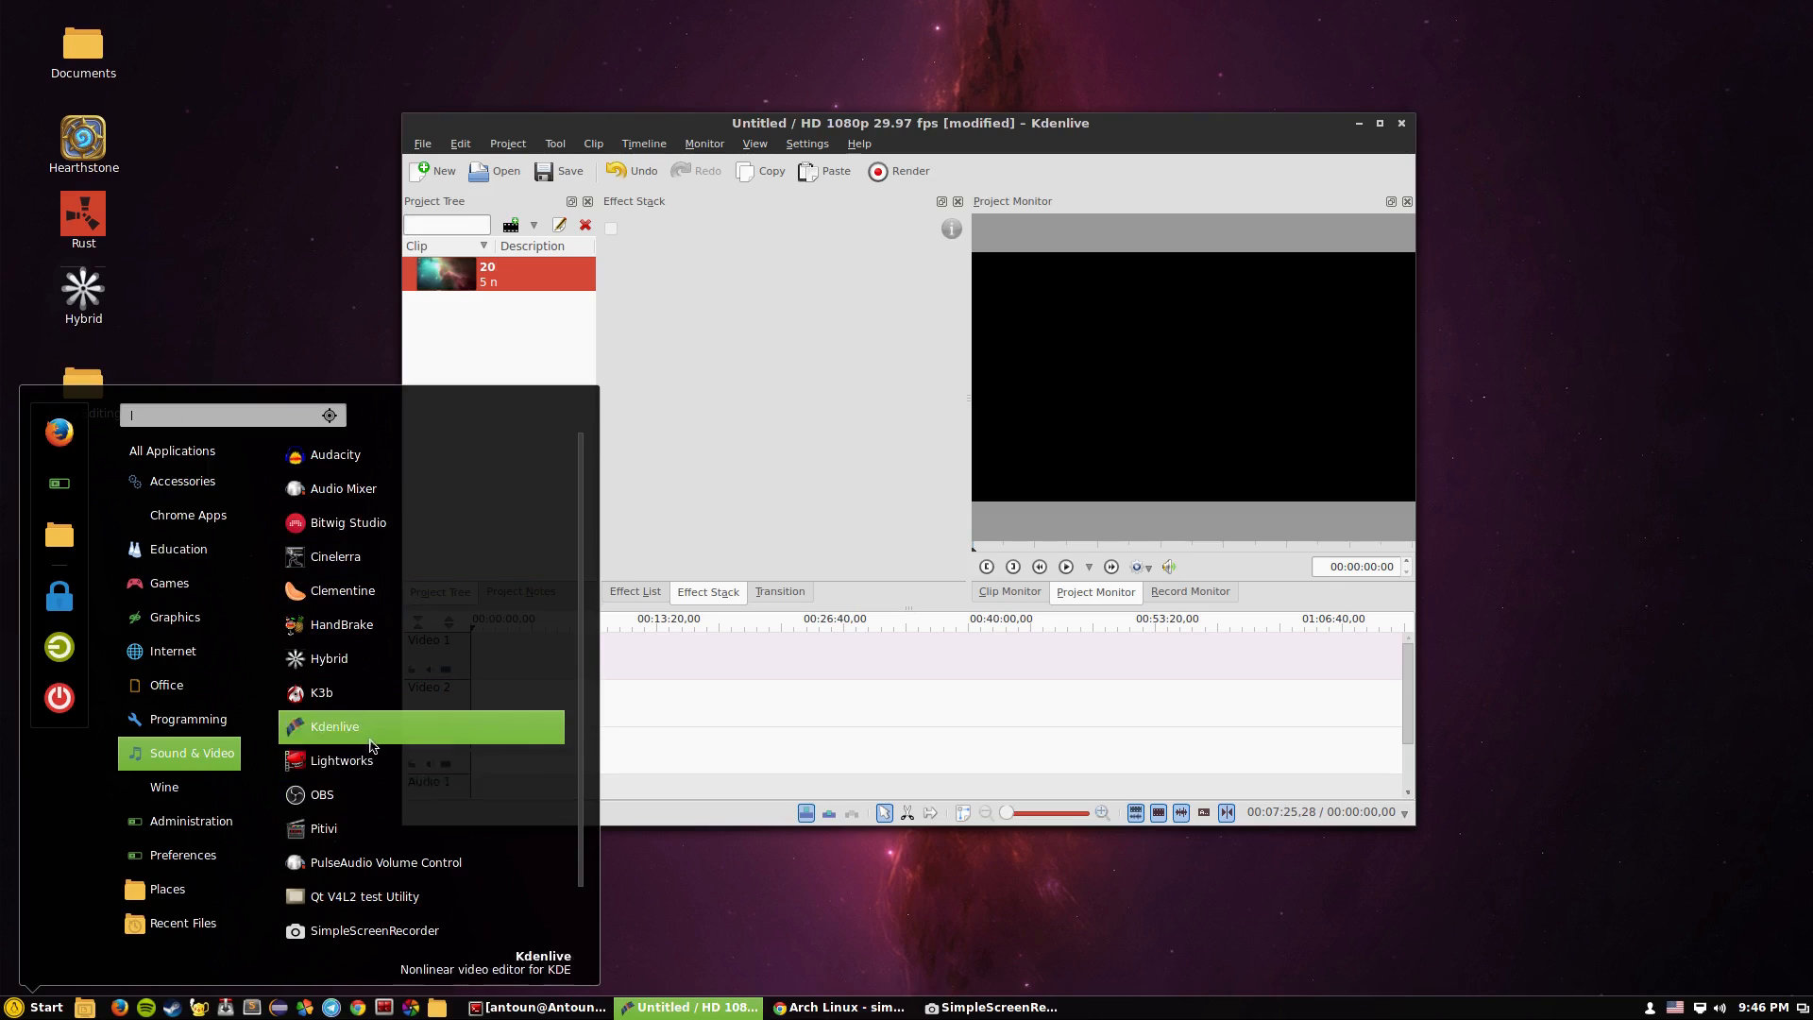
mouse_move(407, 749)
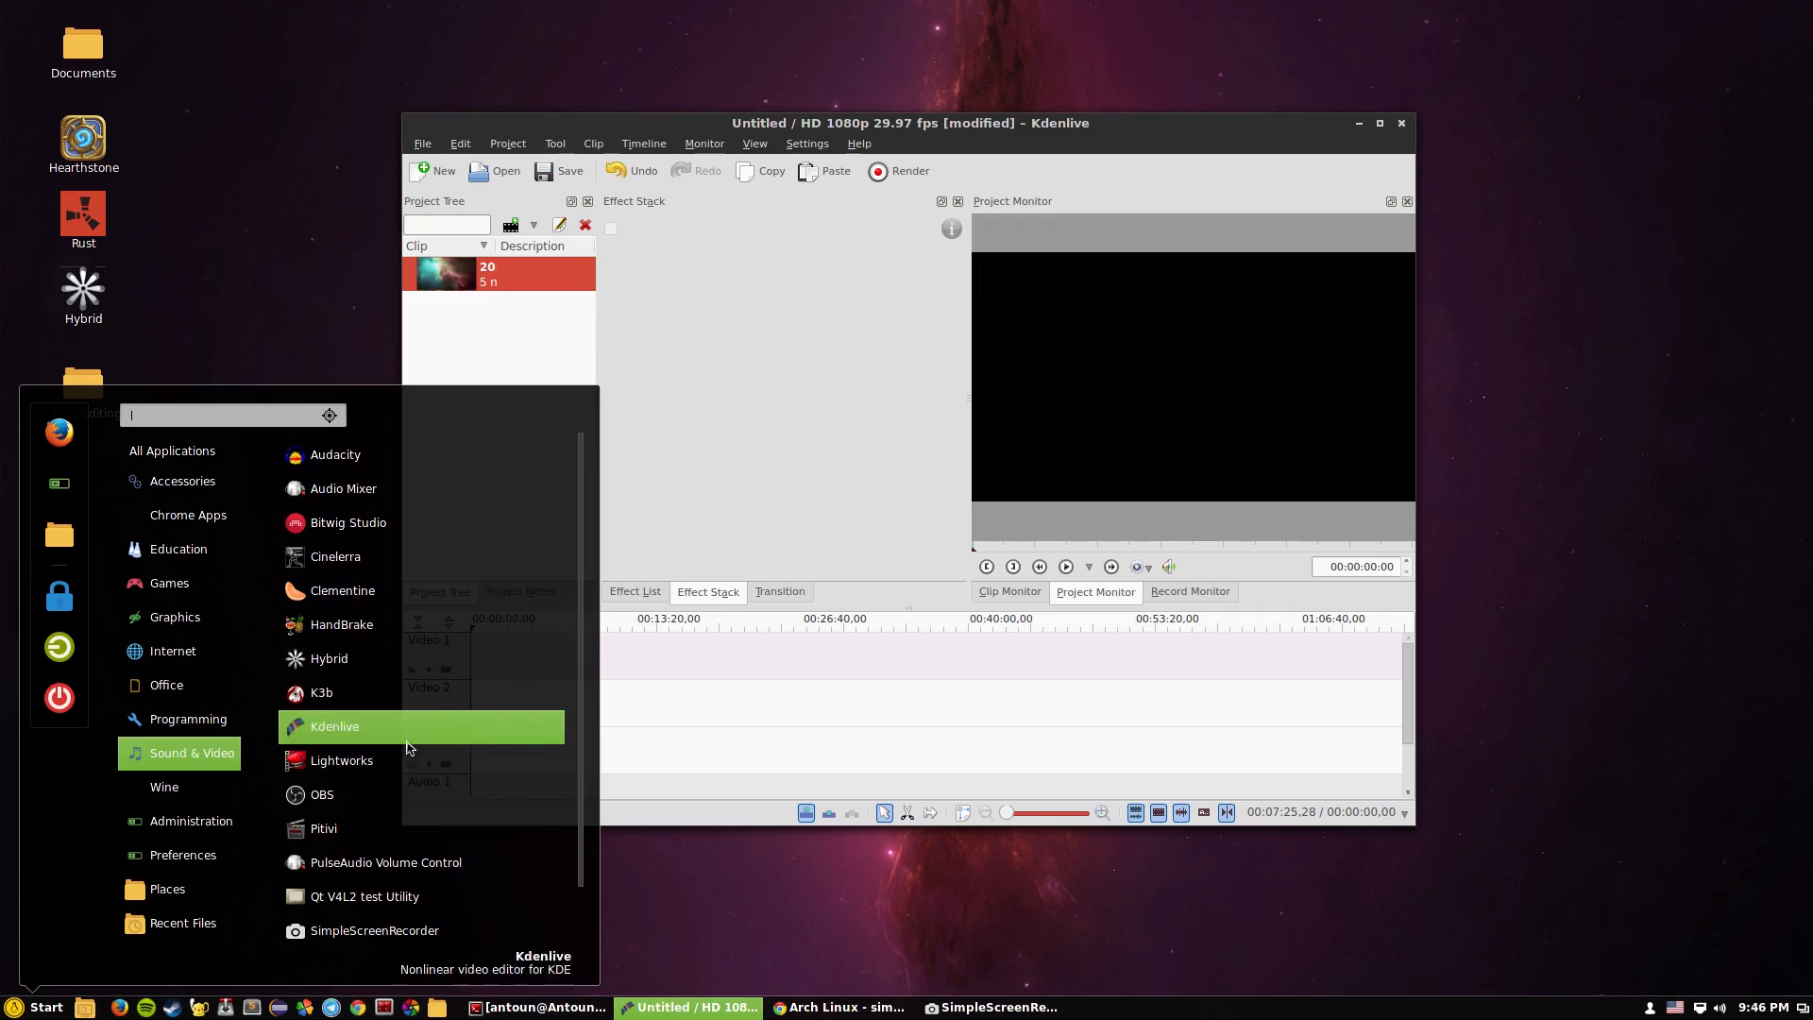
mouse_move(639, 601)
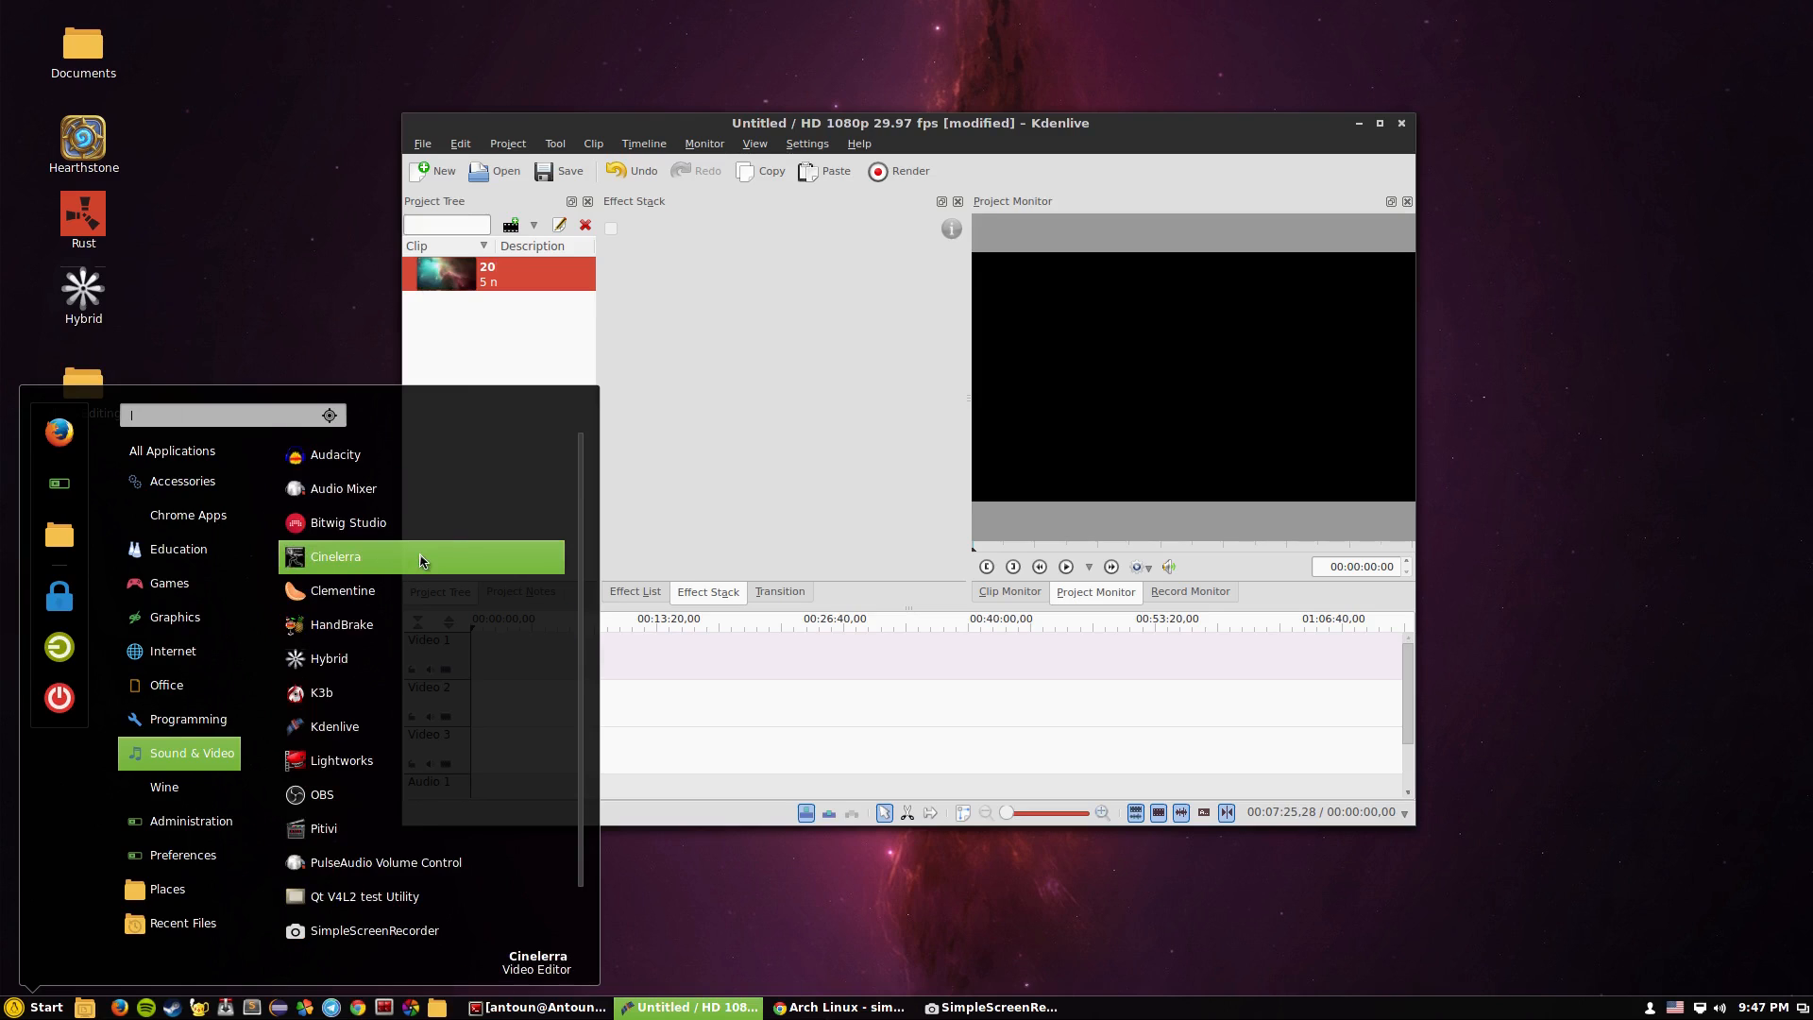
mouse_move(437, 556)
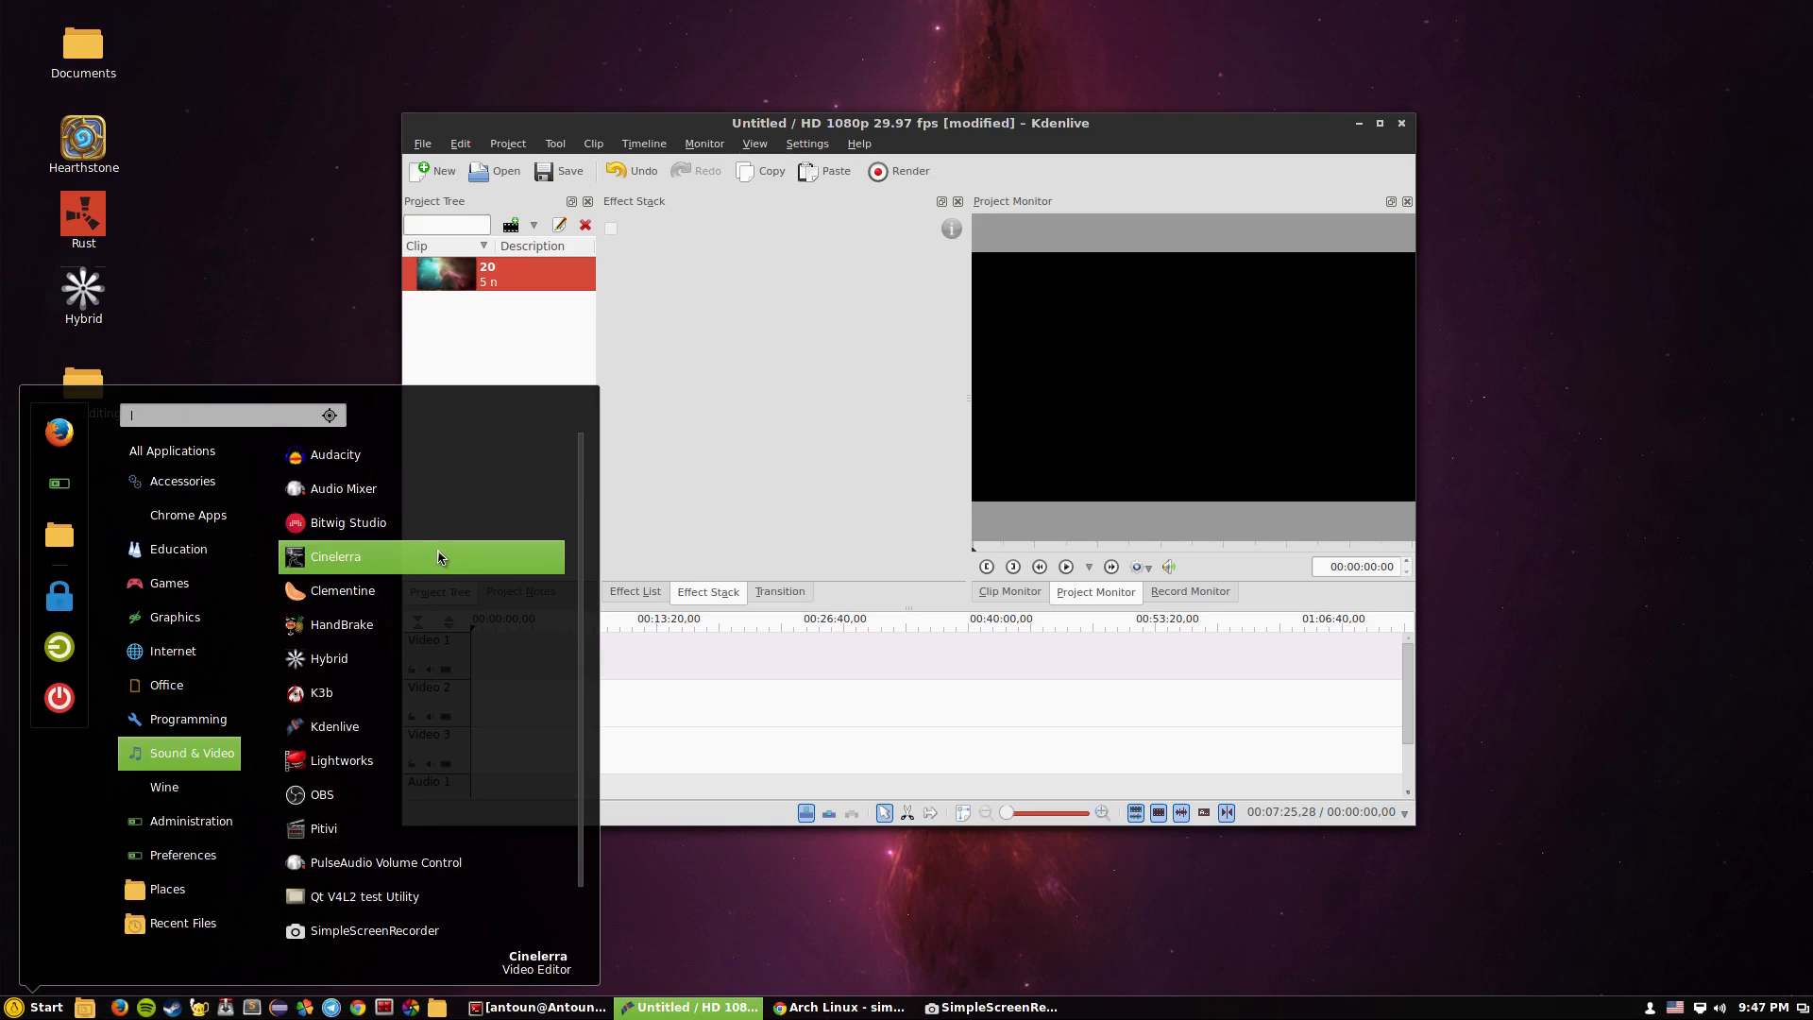
mouse_move(437, 692)
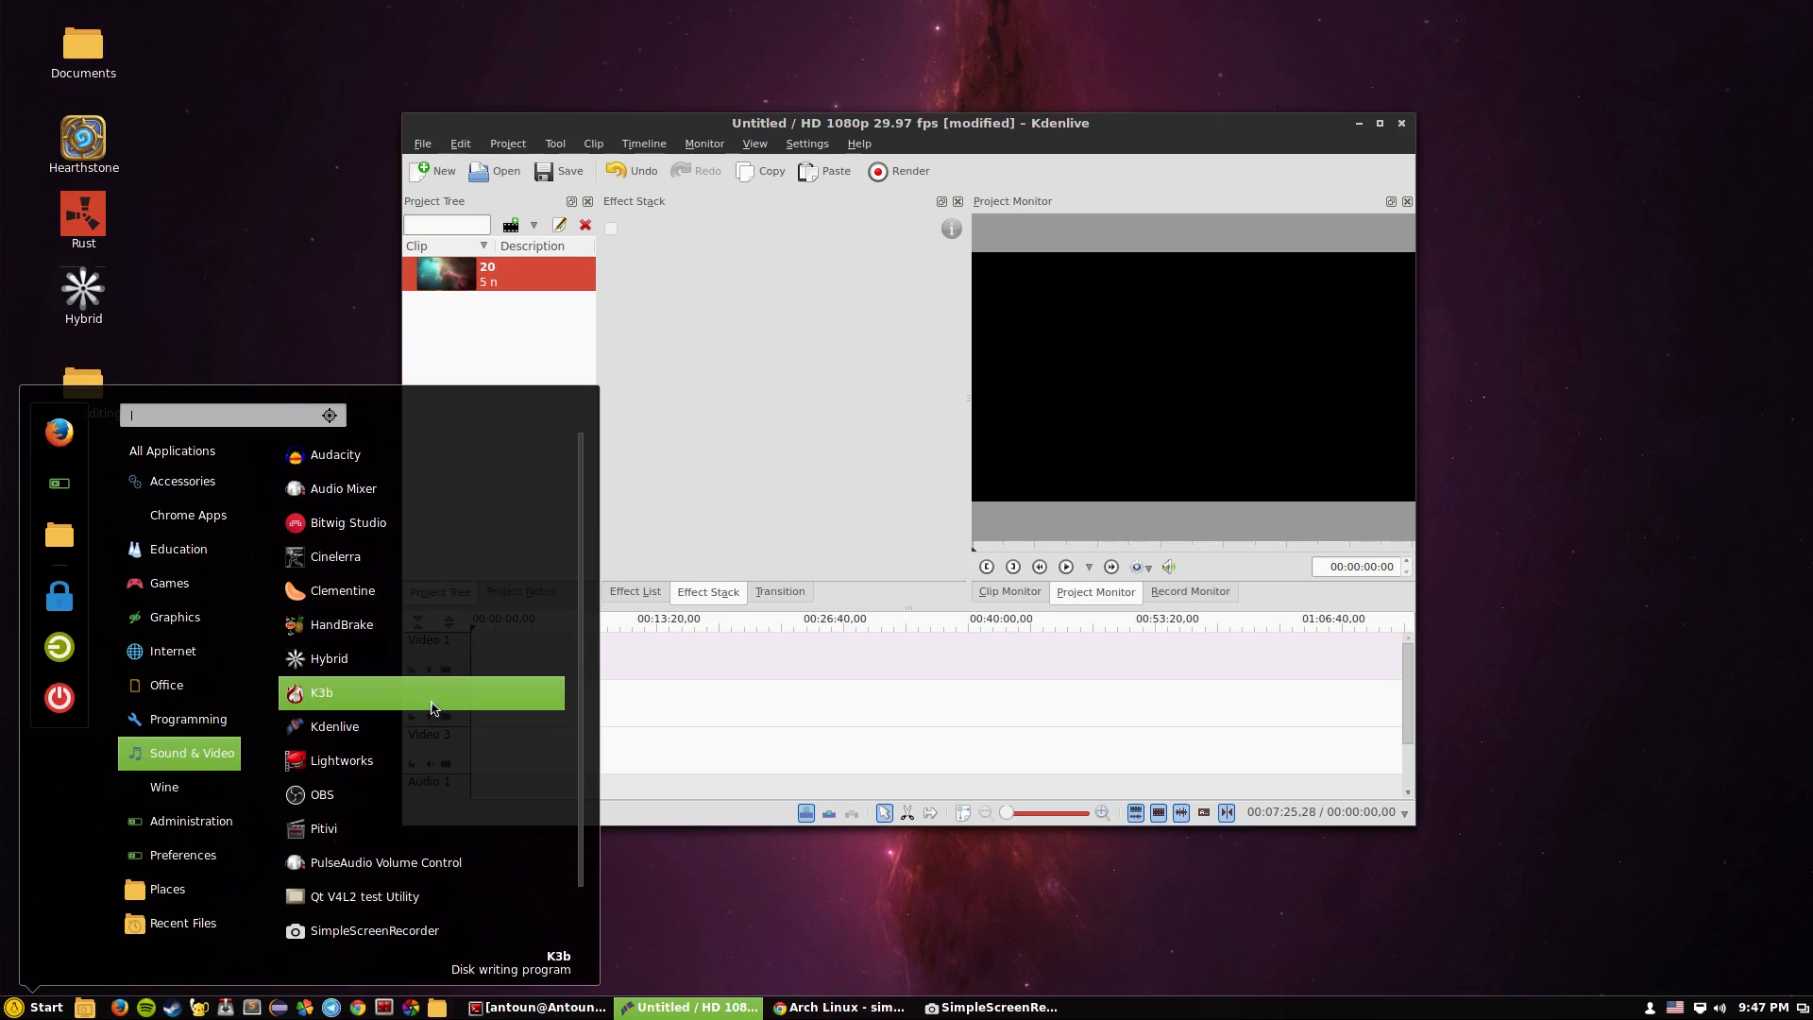
mouse_move(386, 658)
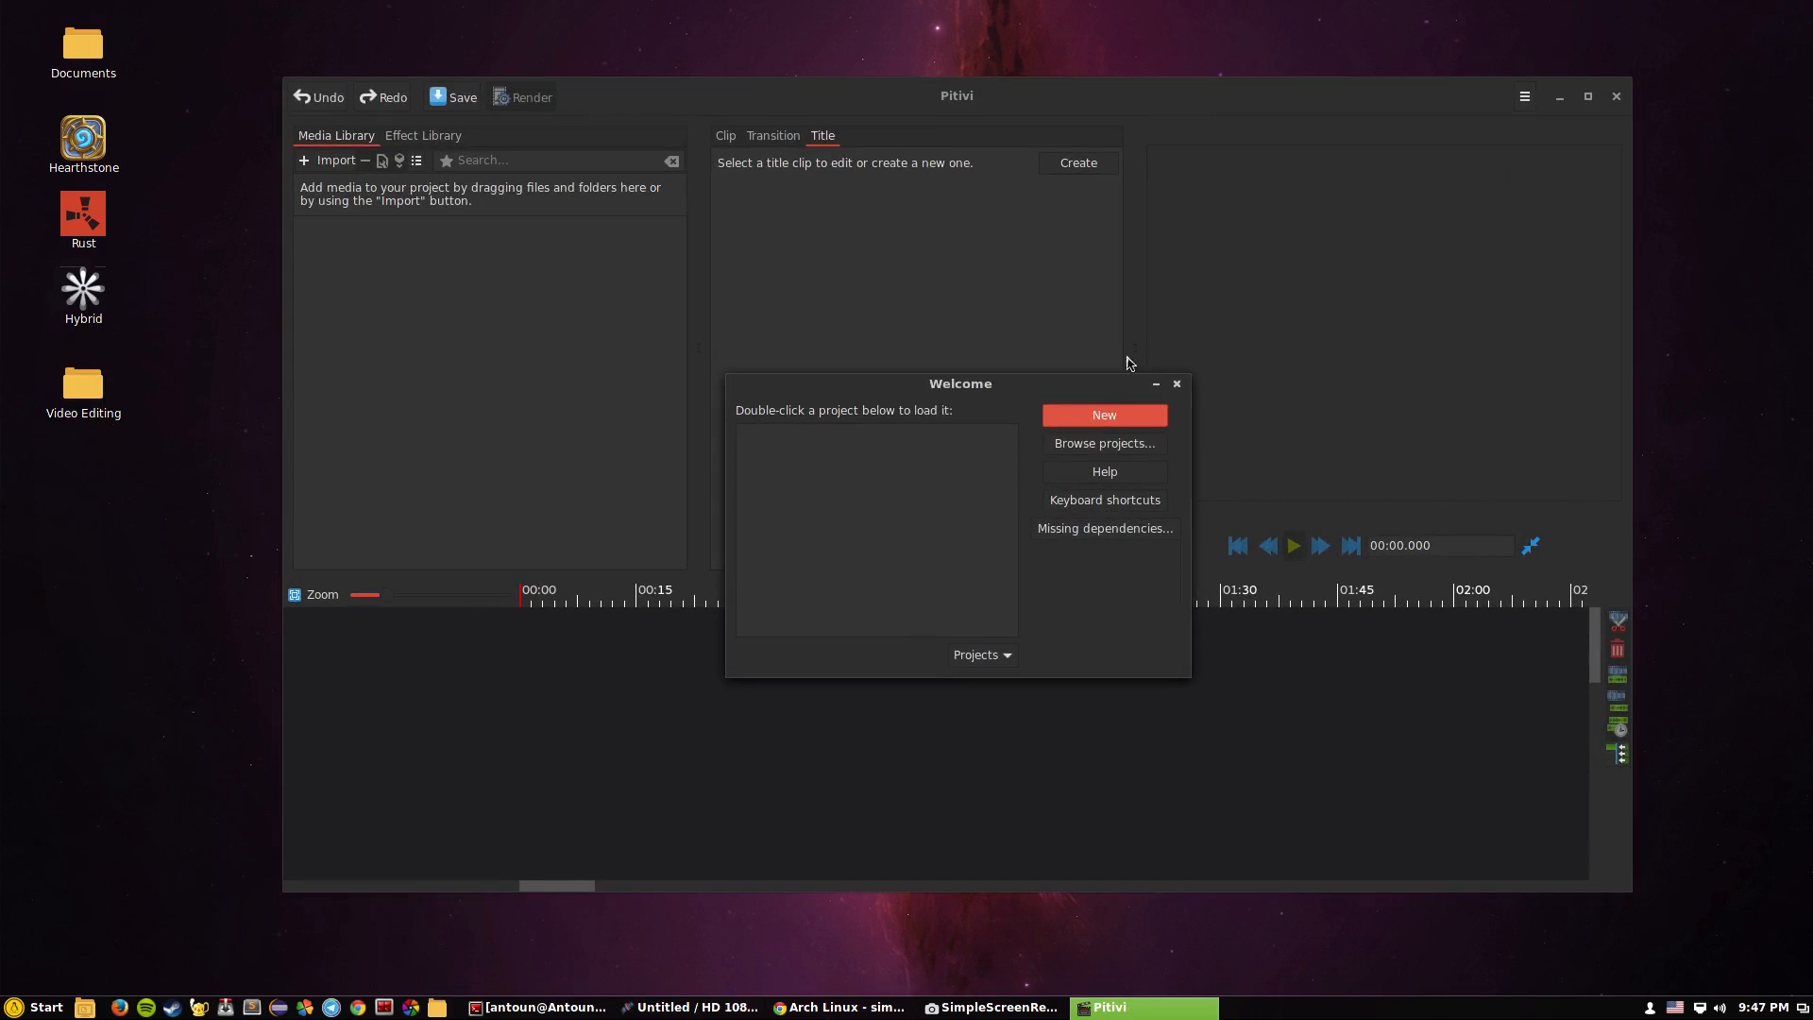
Start a new Pitivi project, import Video1.mp4 from the Video Editing folder, and preview it
left_click(1102, 413)
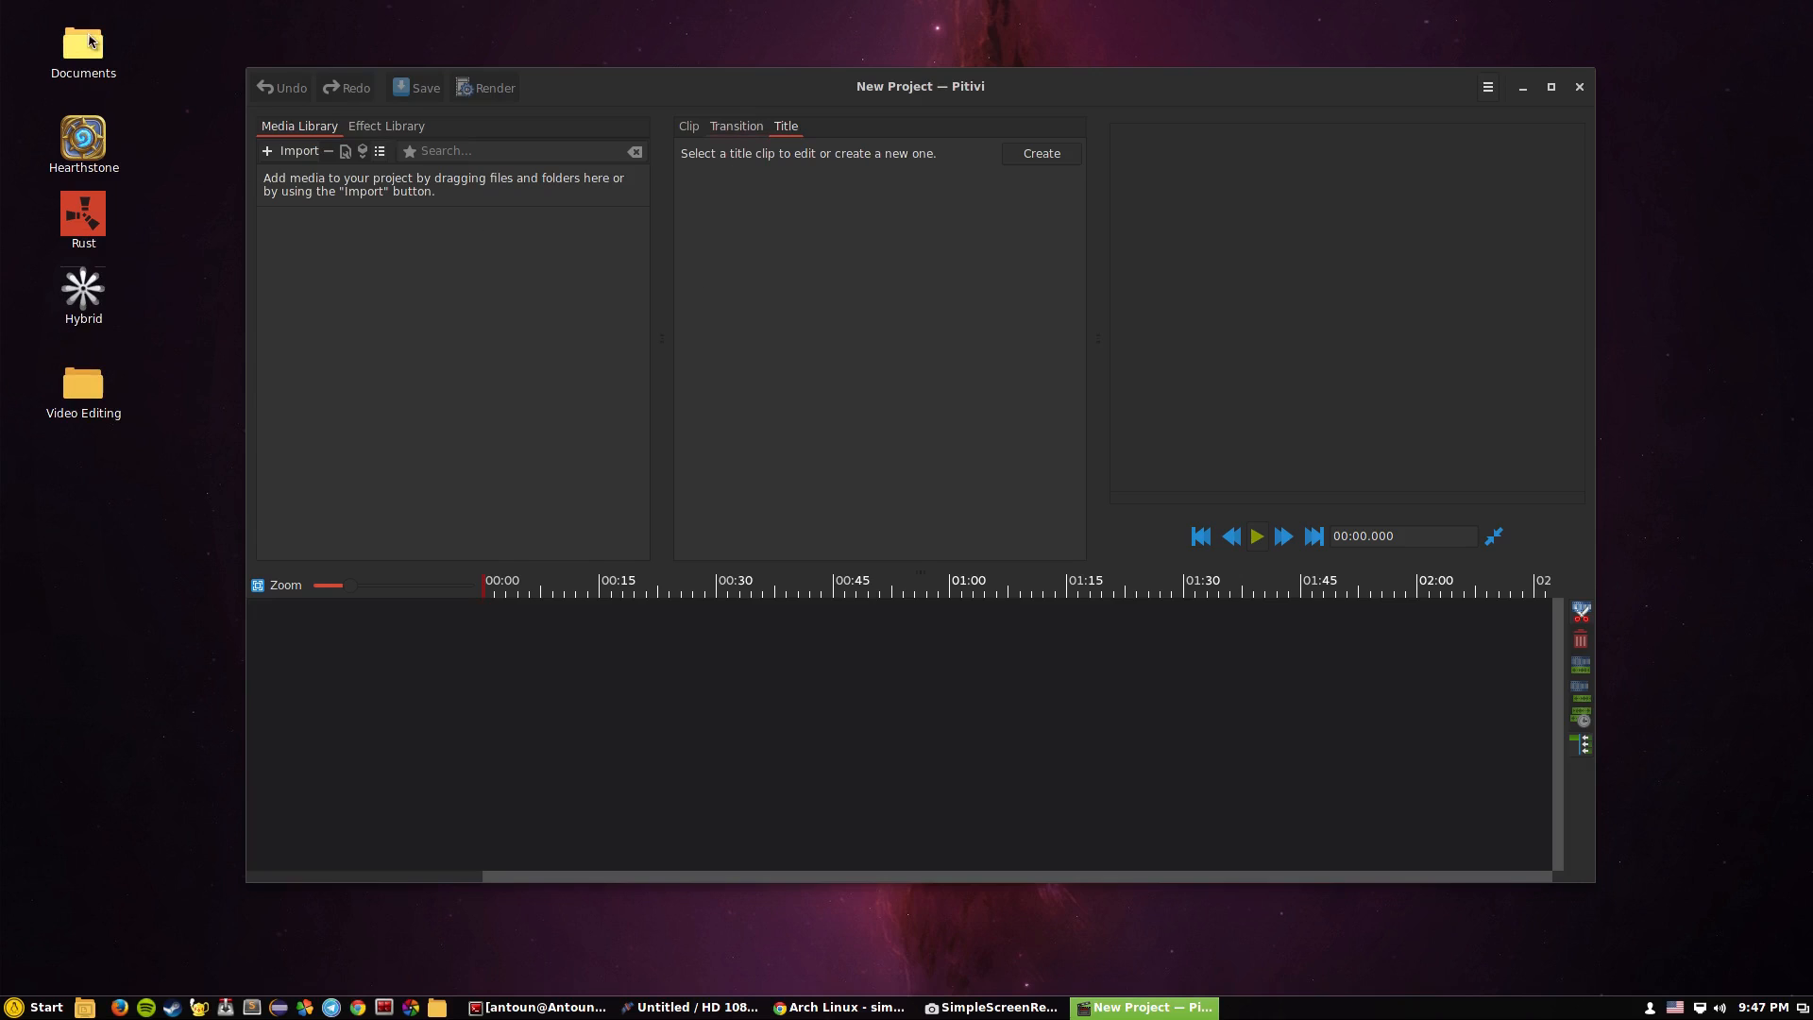
double_click(82, 383)
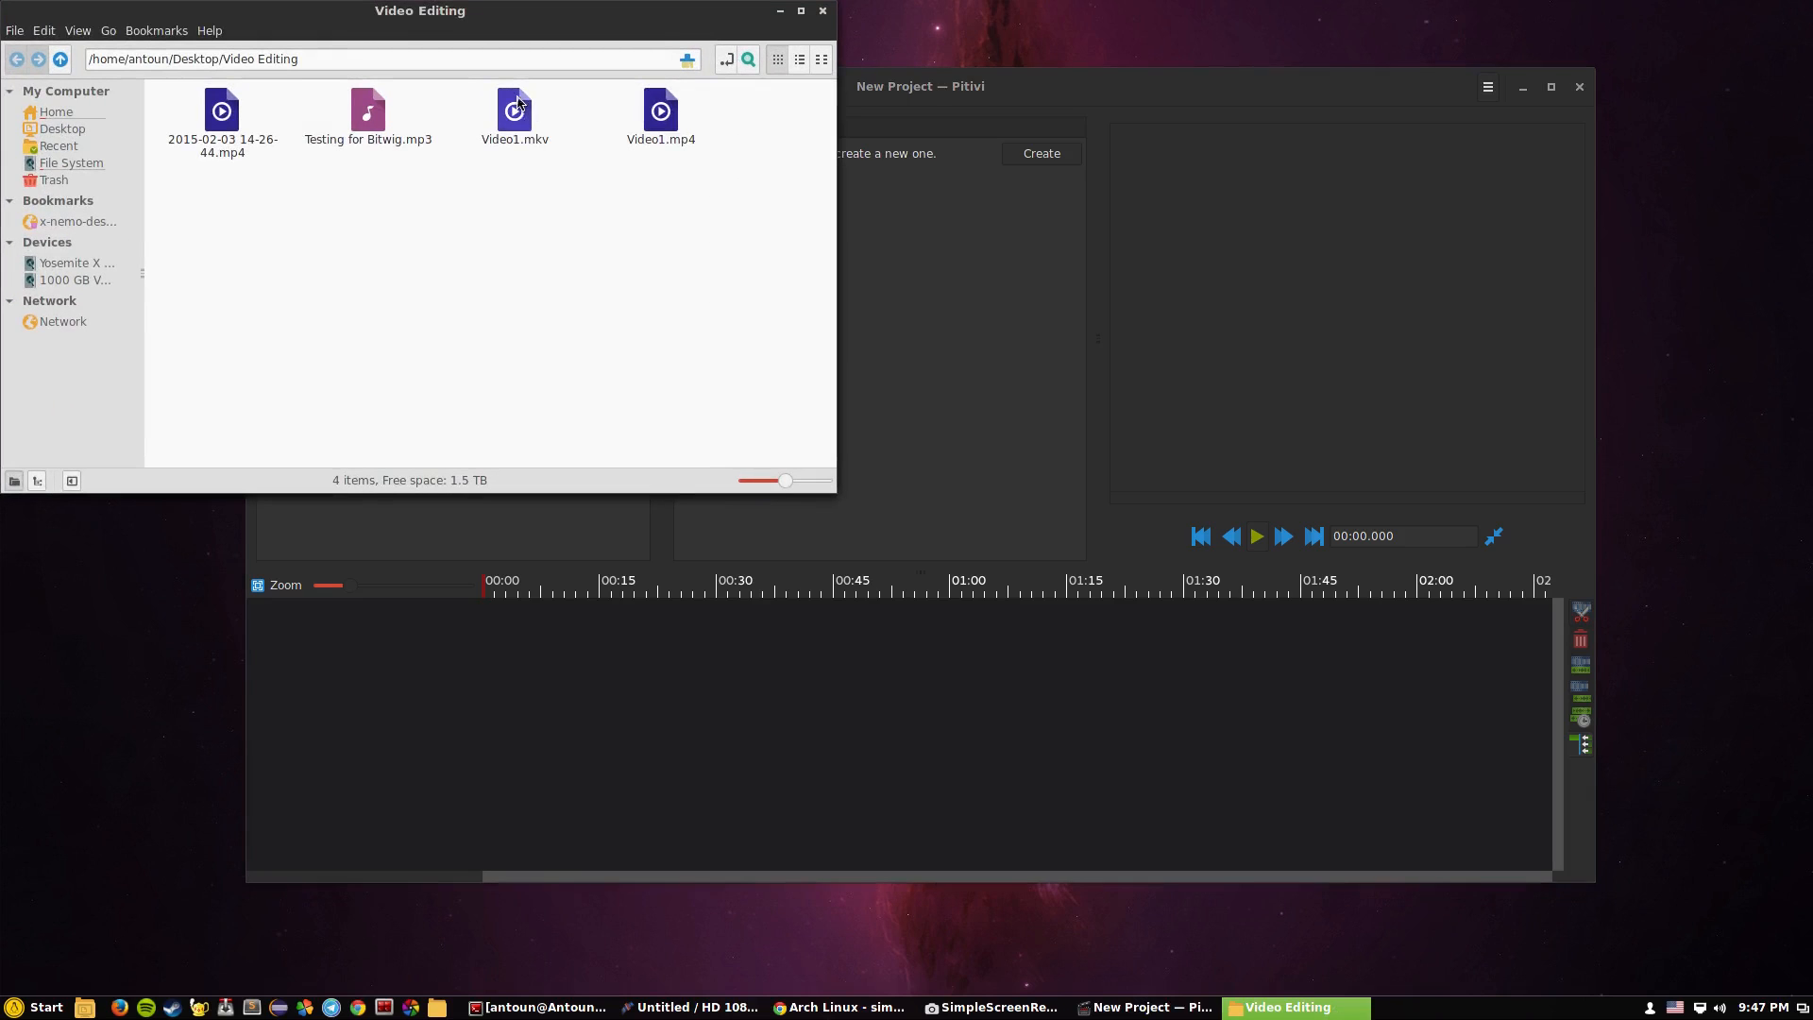
left_click_drag(660, 110, 421, 514)
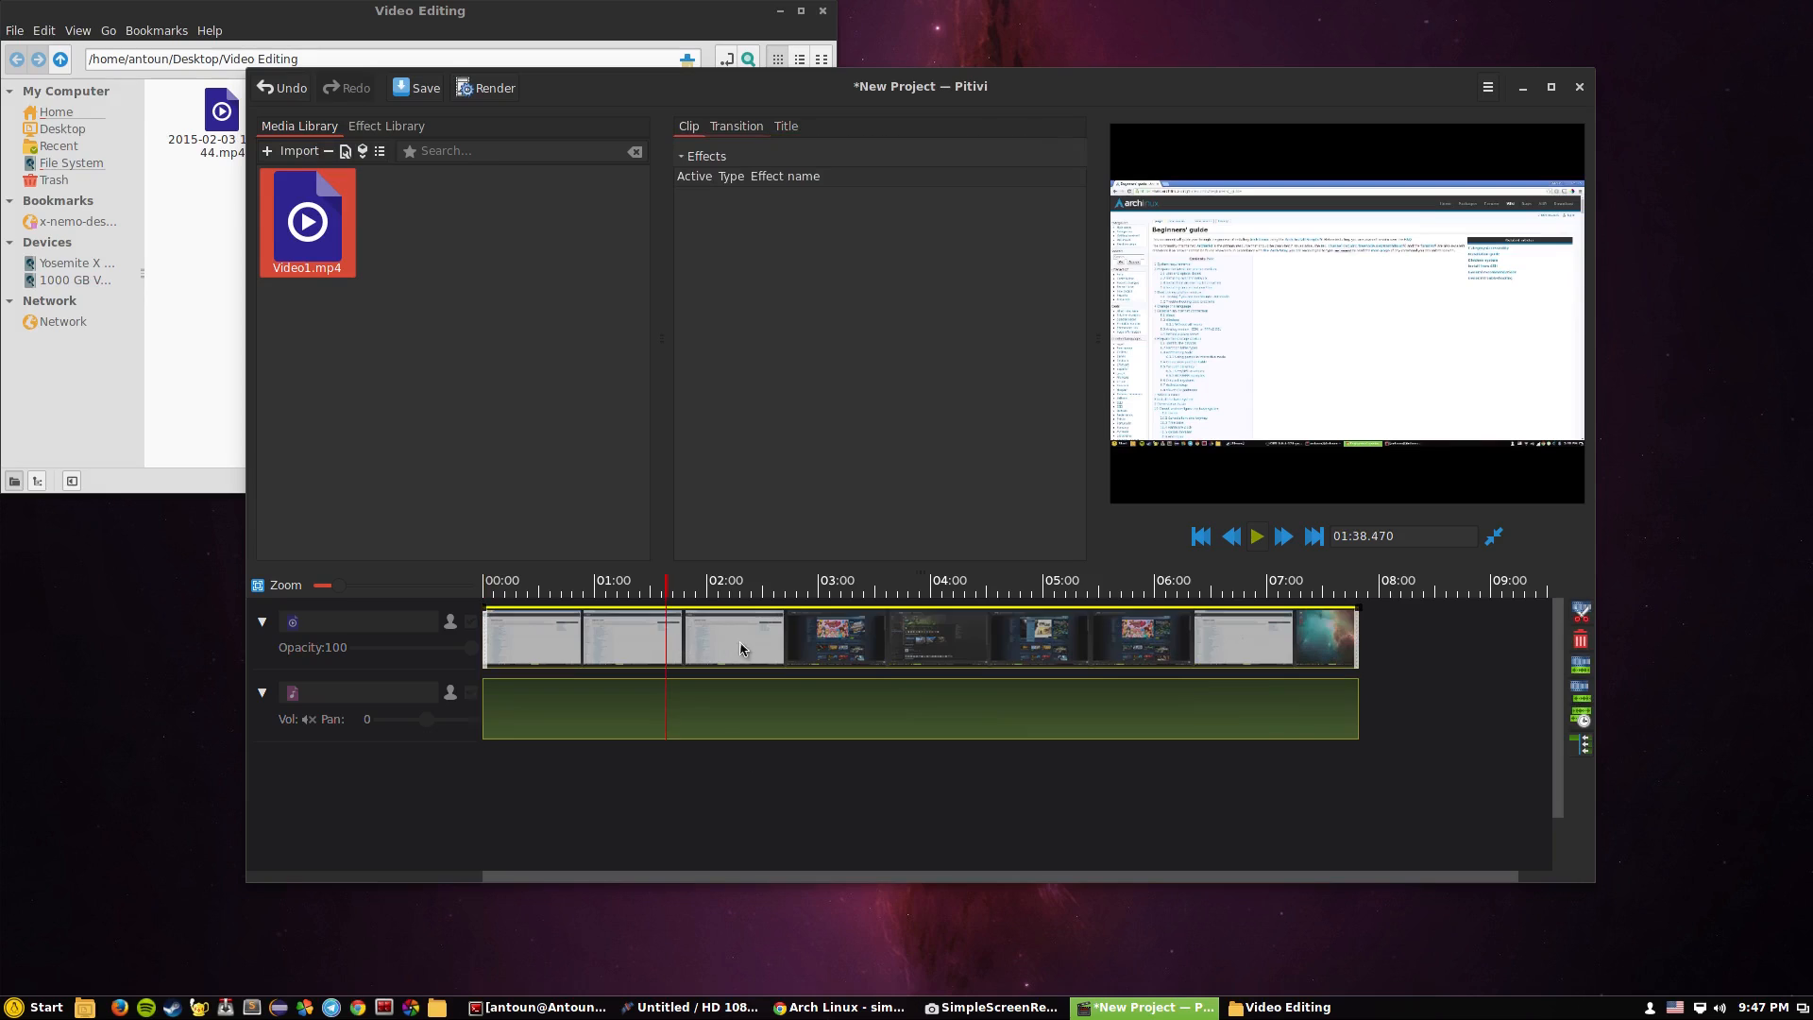
left_click(882, 589)
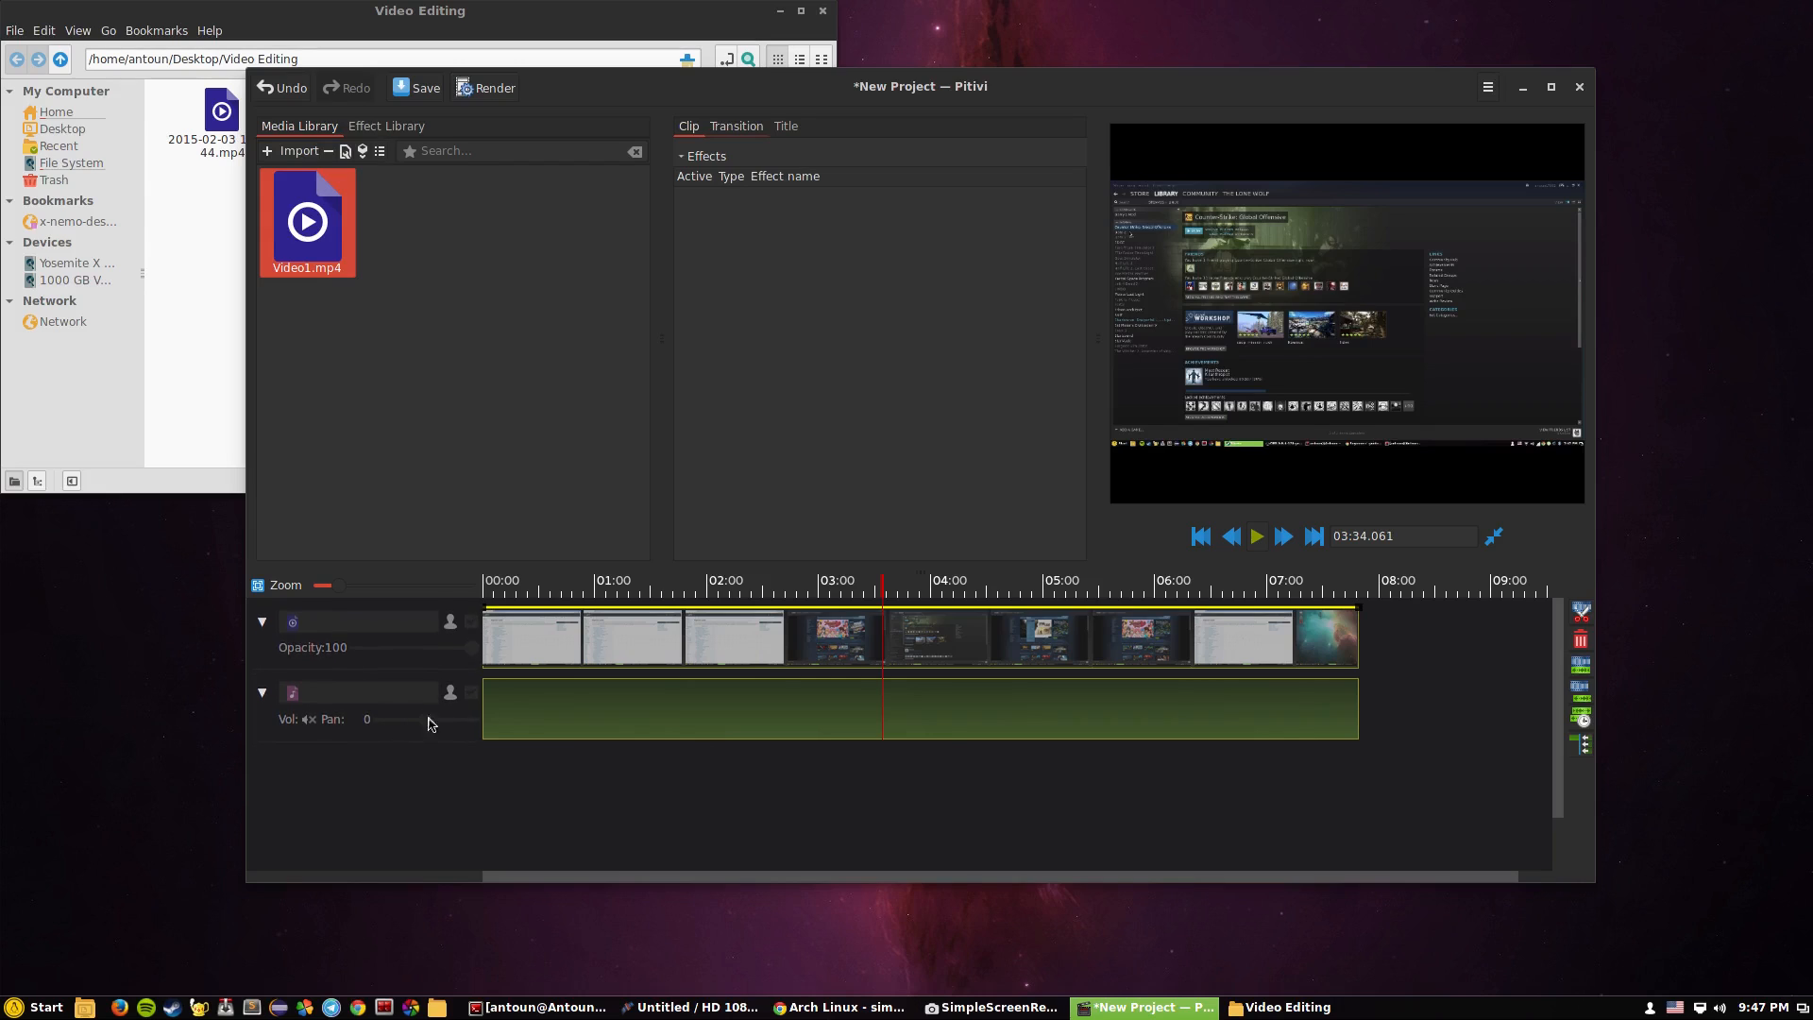
mouse_move(1297, 221)
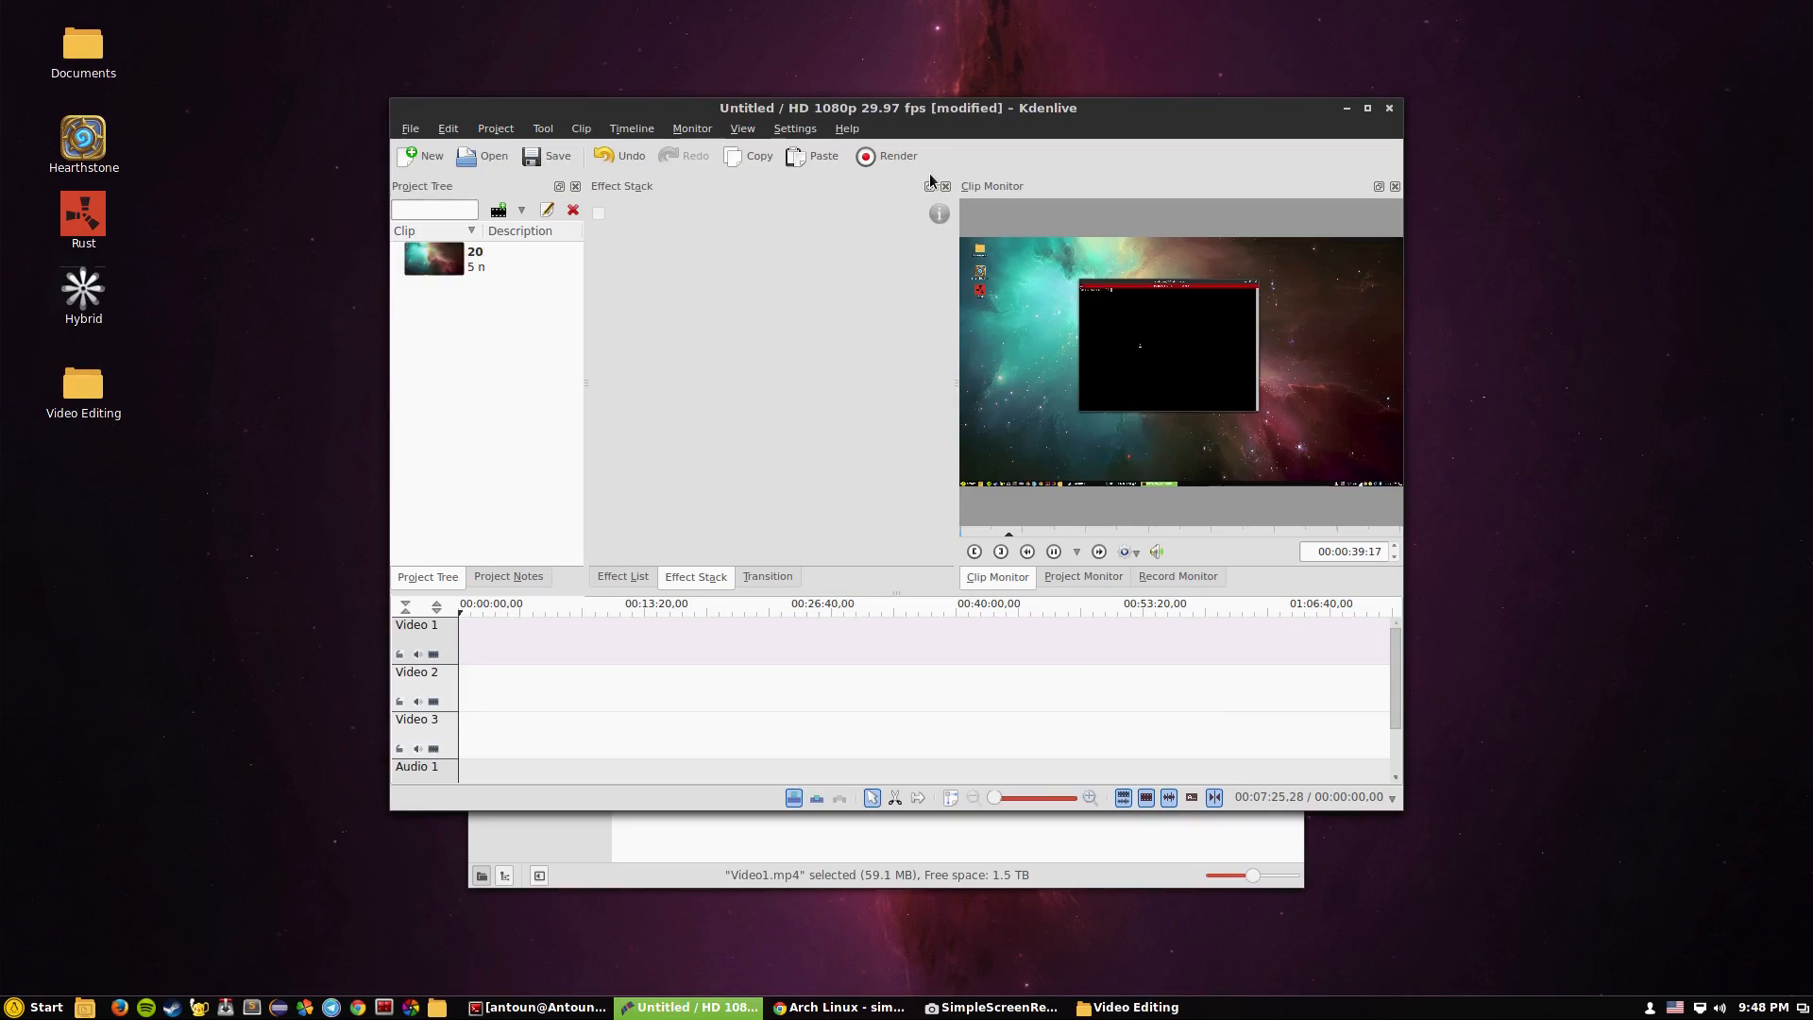
Look through Kdenlive's Monitor and File menu commands
left_click(690, 128)
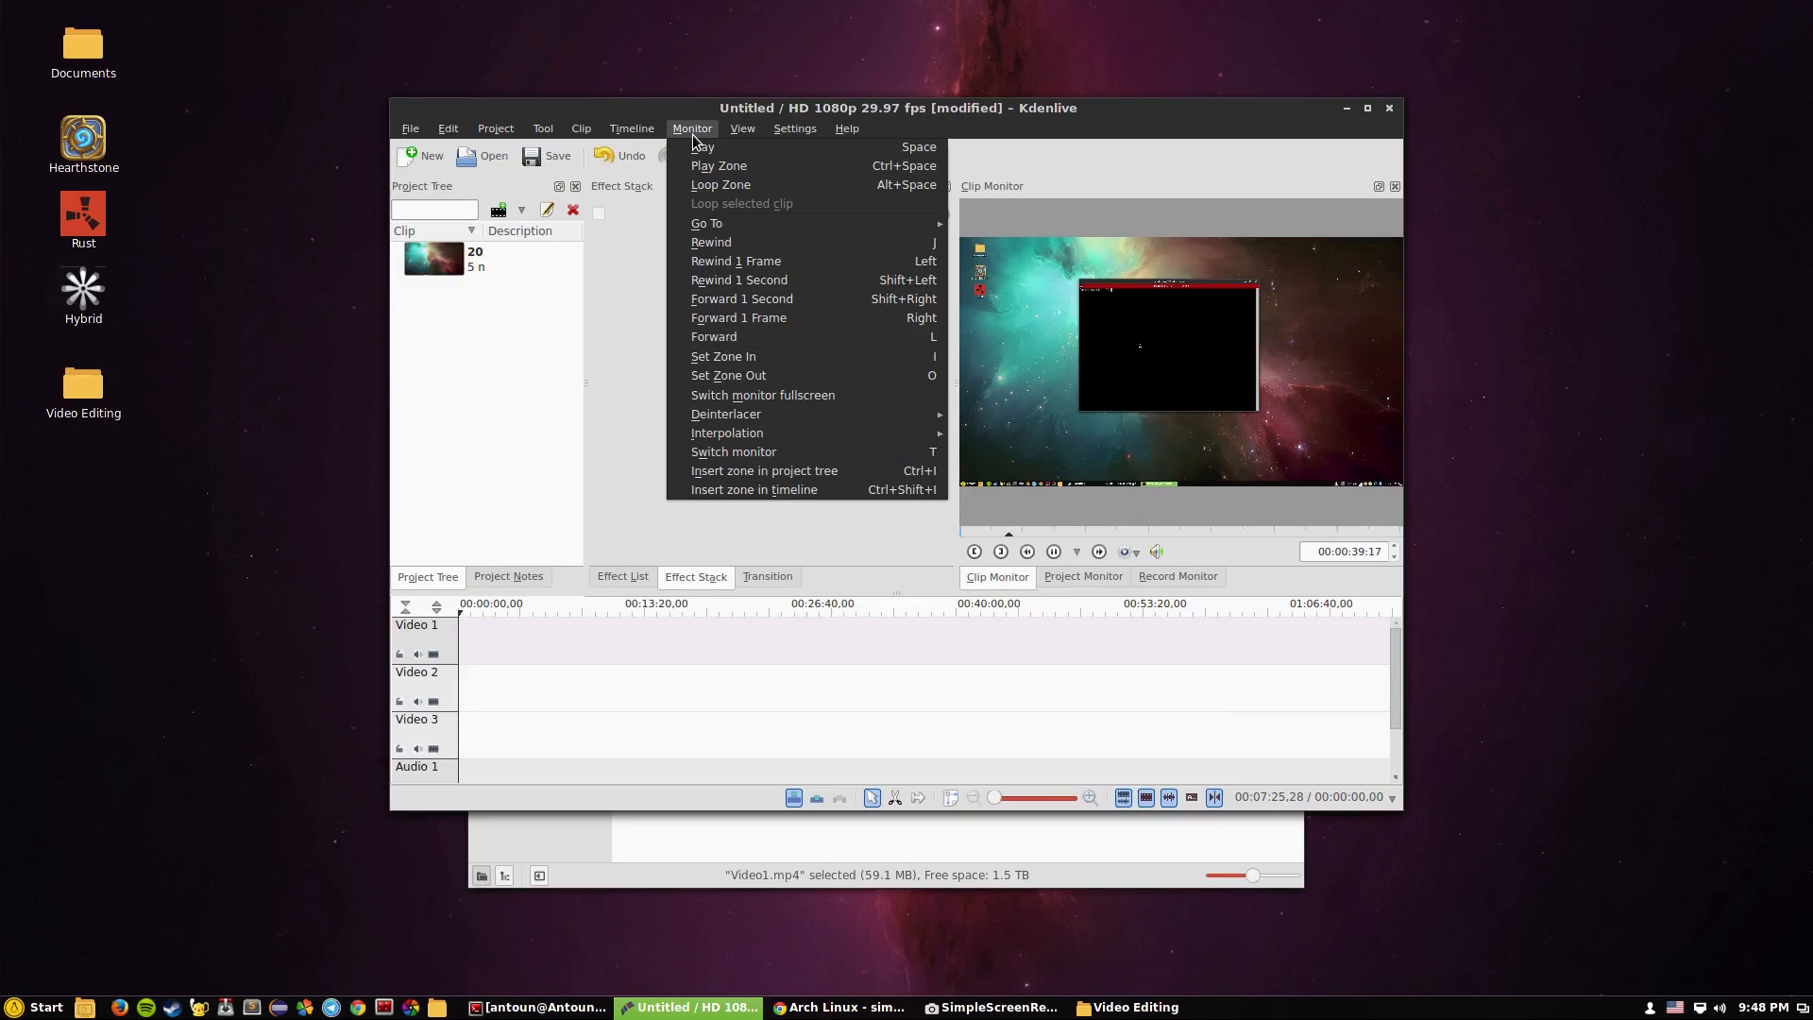
left_click(409, 128)
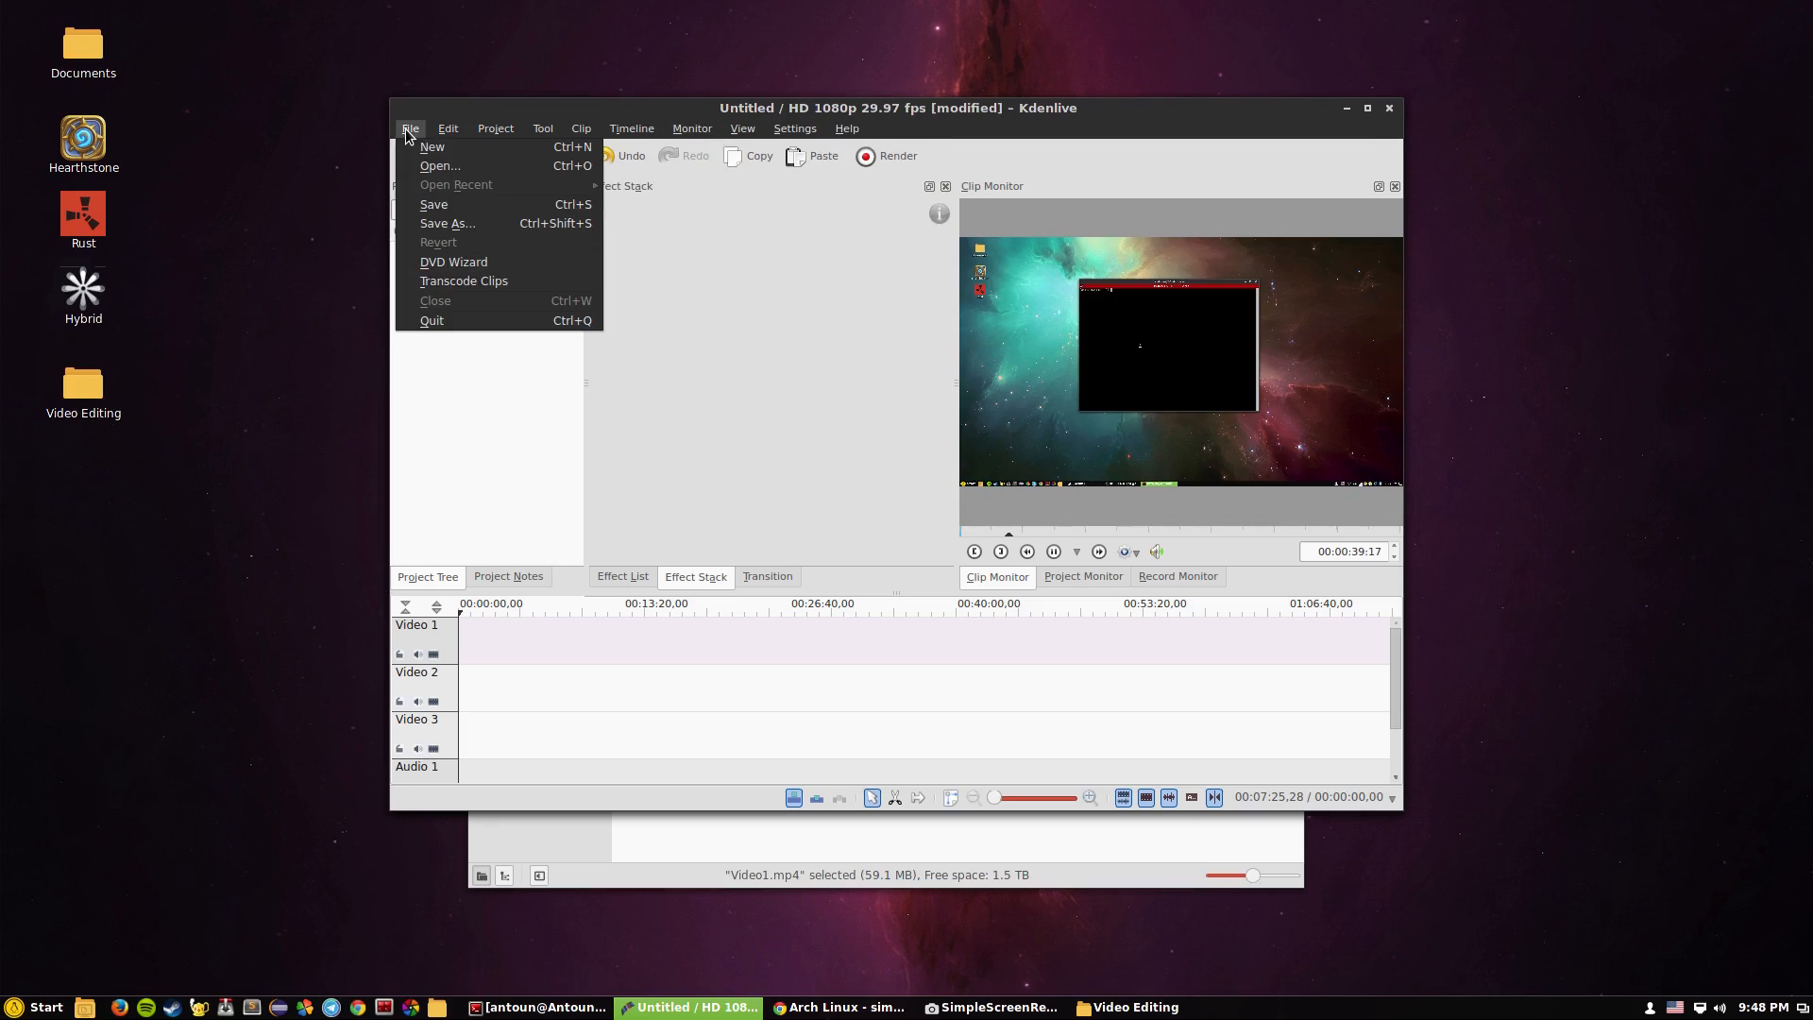
left_click(408, 128)
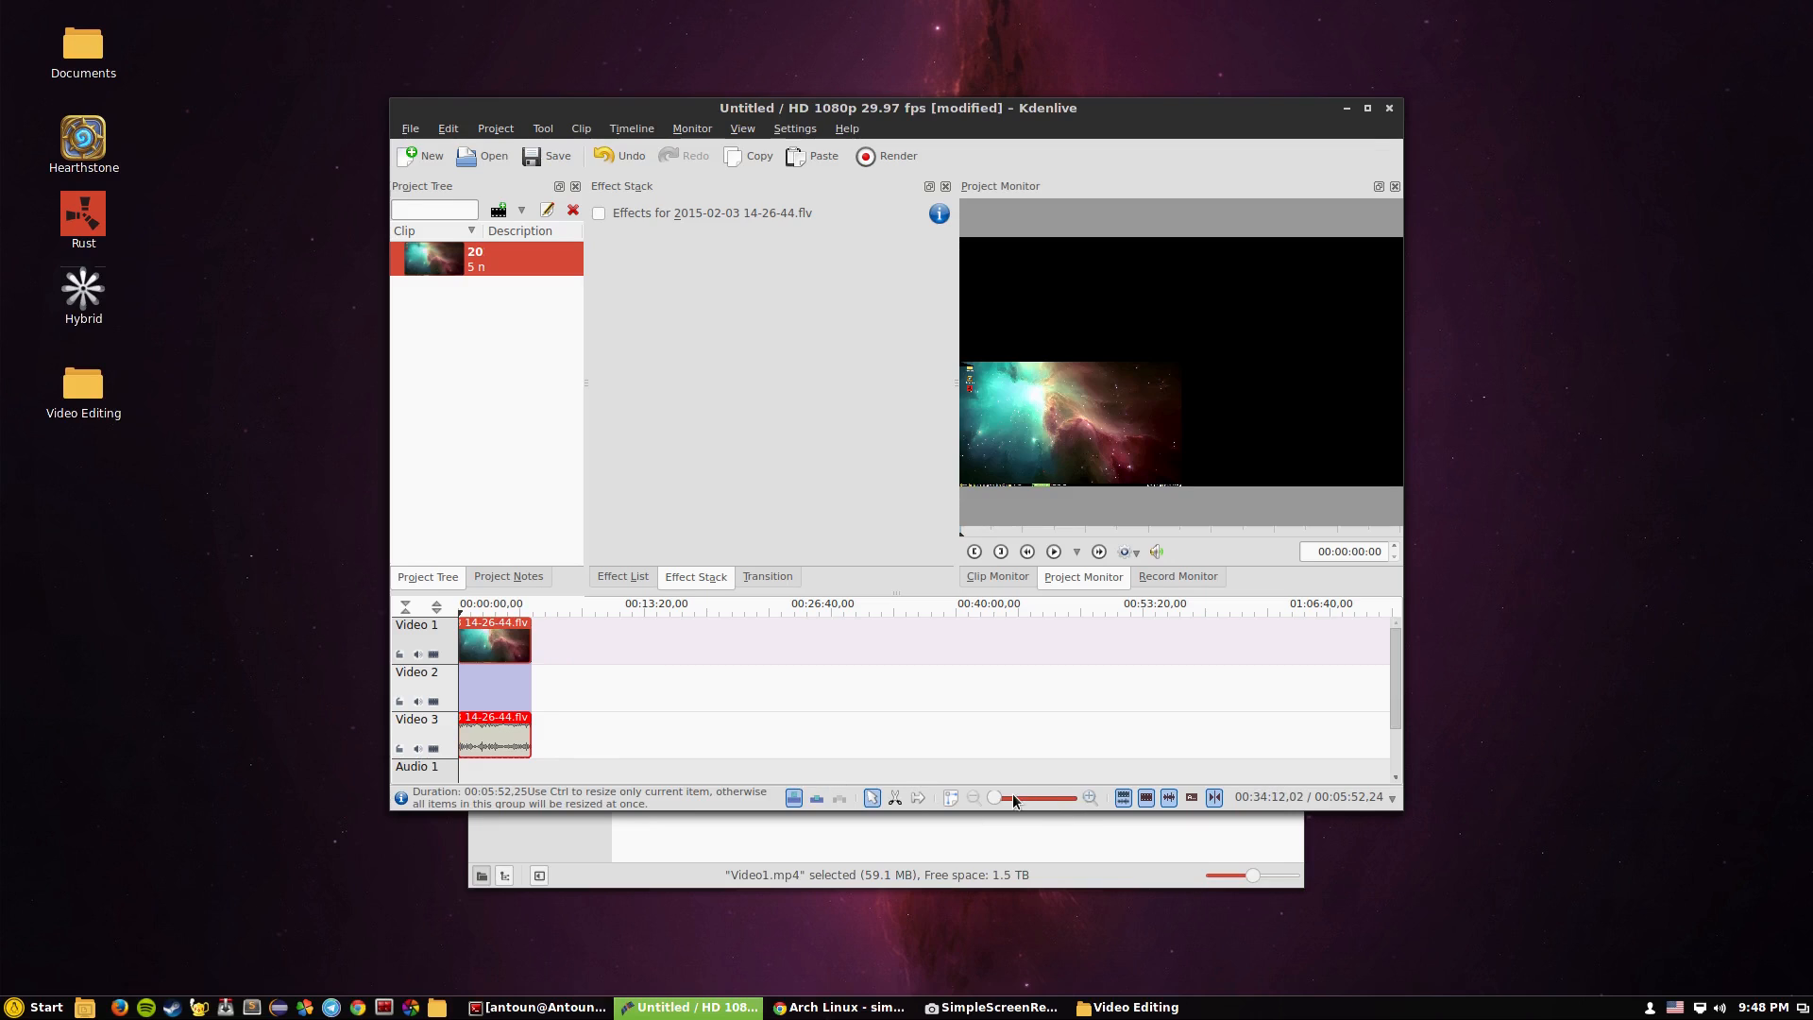
mouse_move(1015, 798)
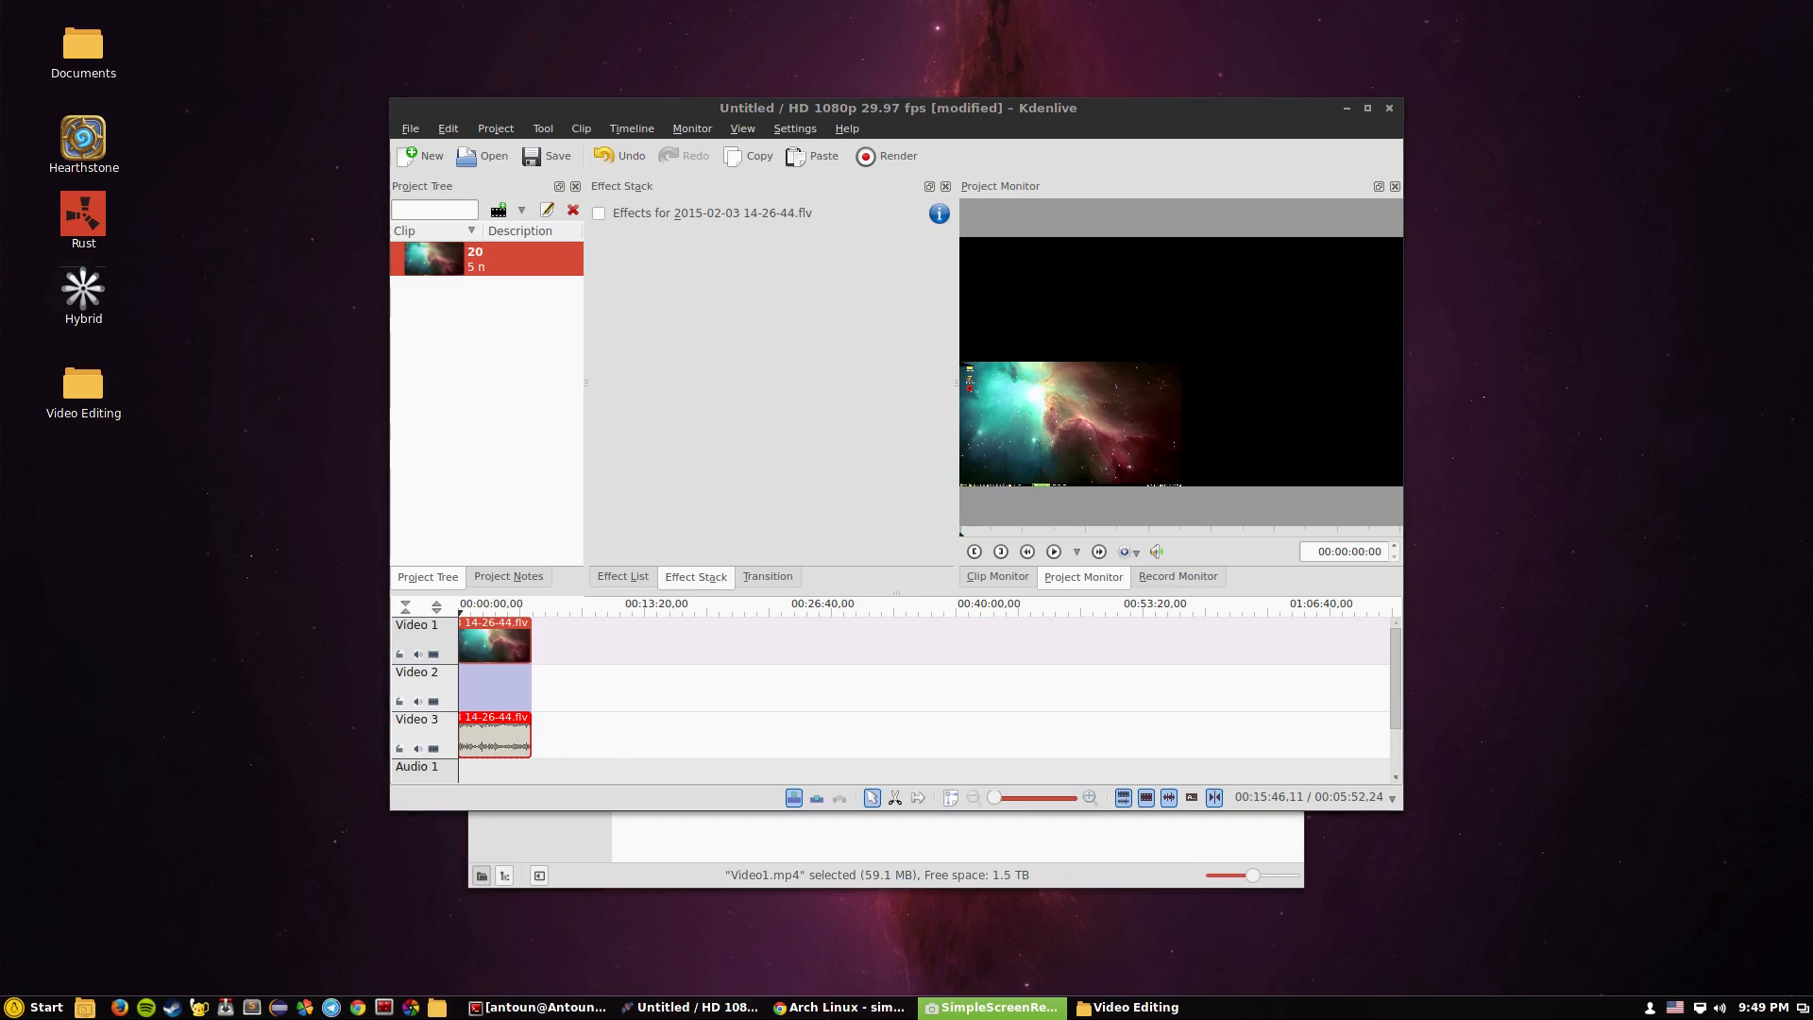
left_click(990, 1008)
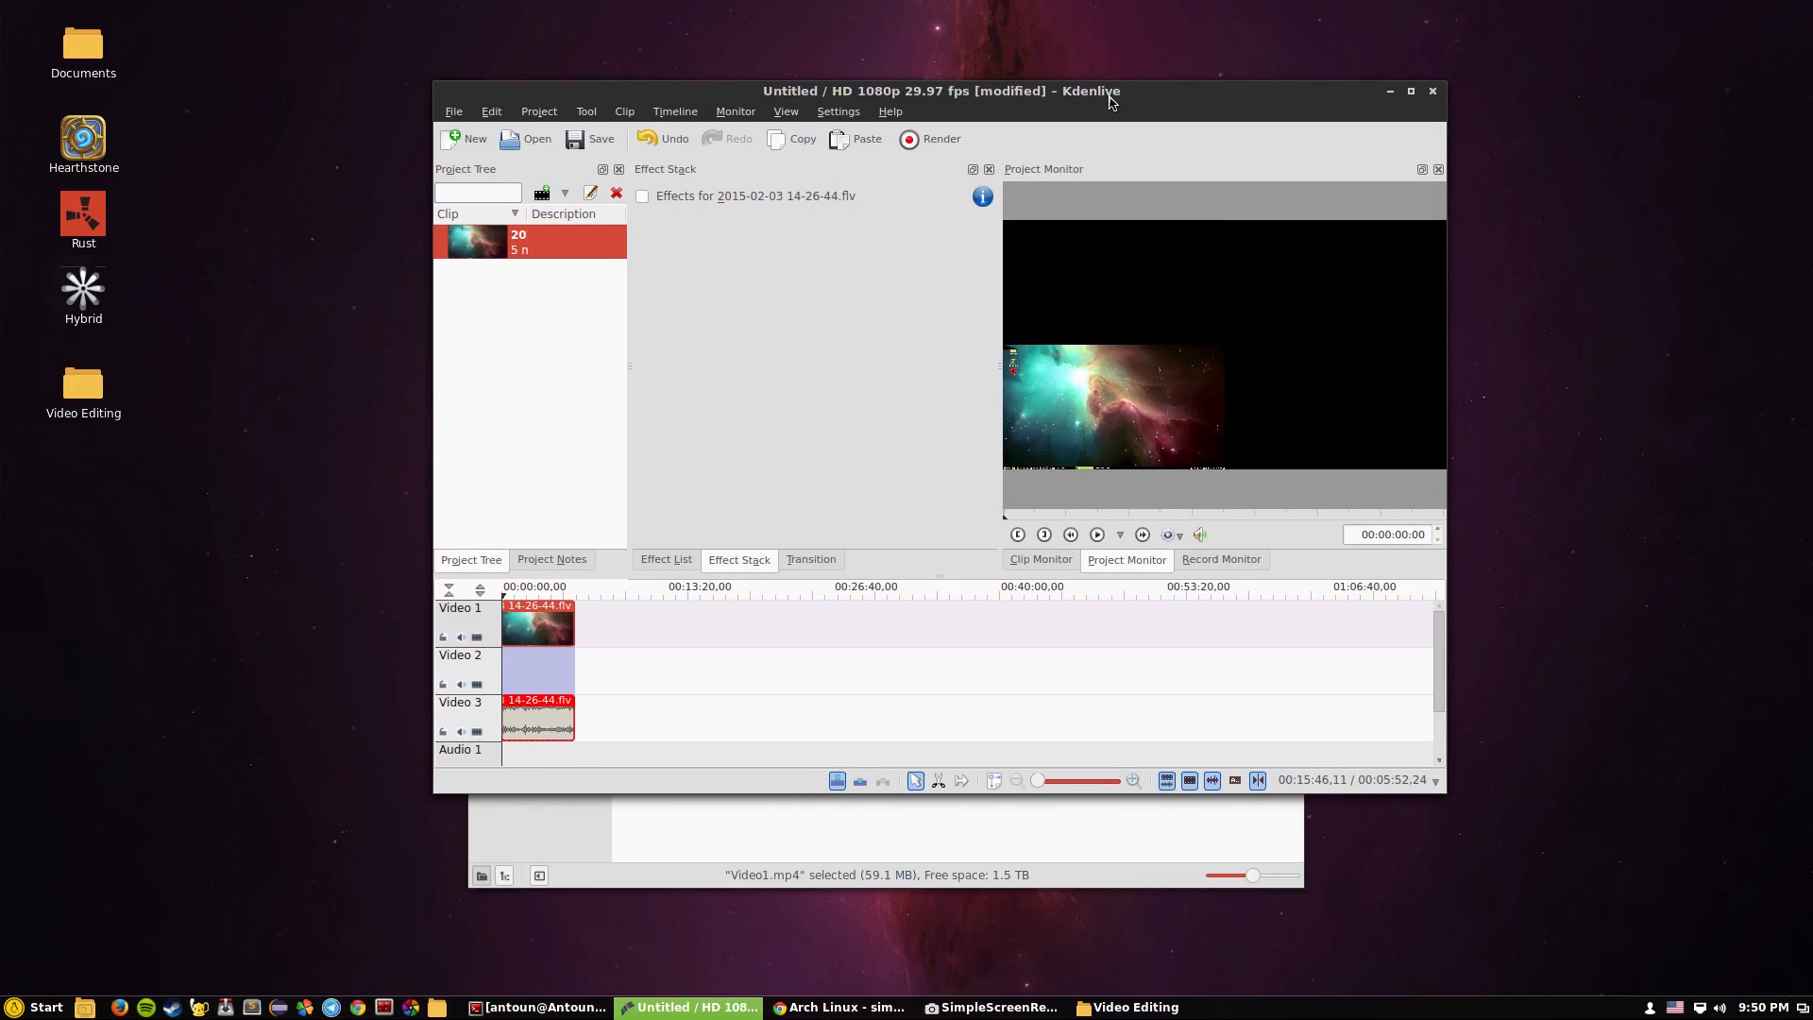
Maximize the Kdenlive window to fill the screen
left_click(1410, 92)
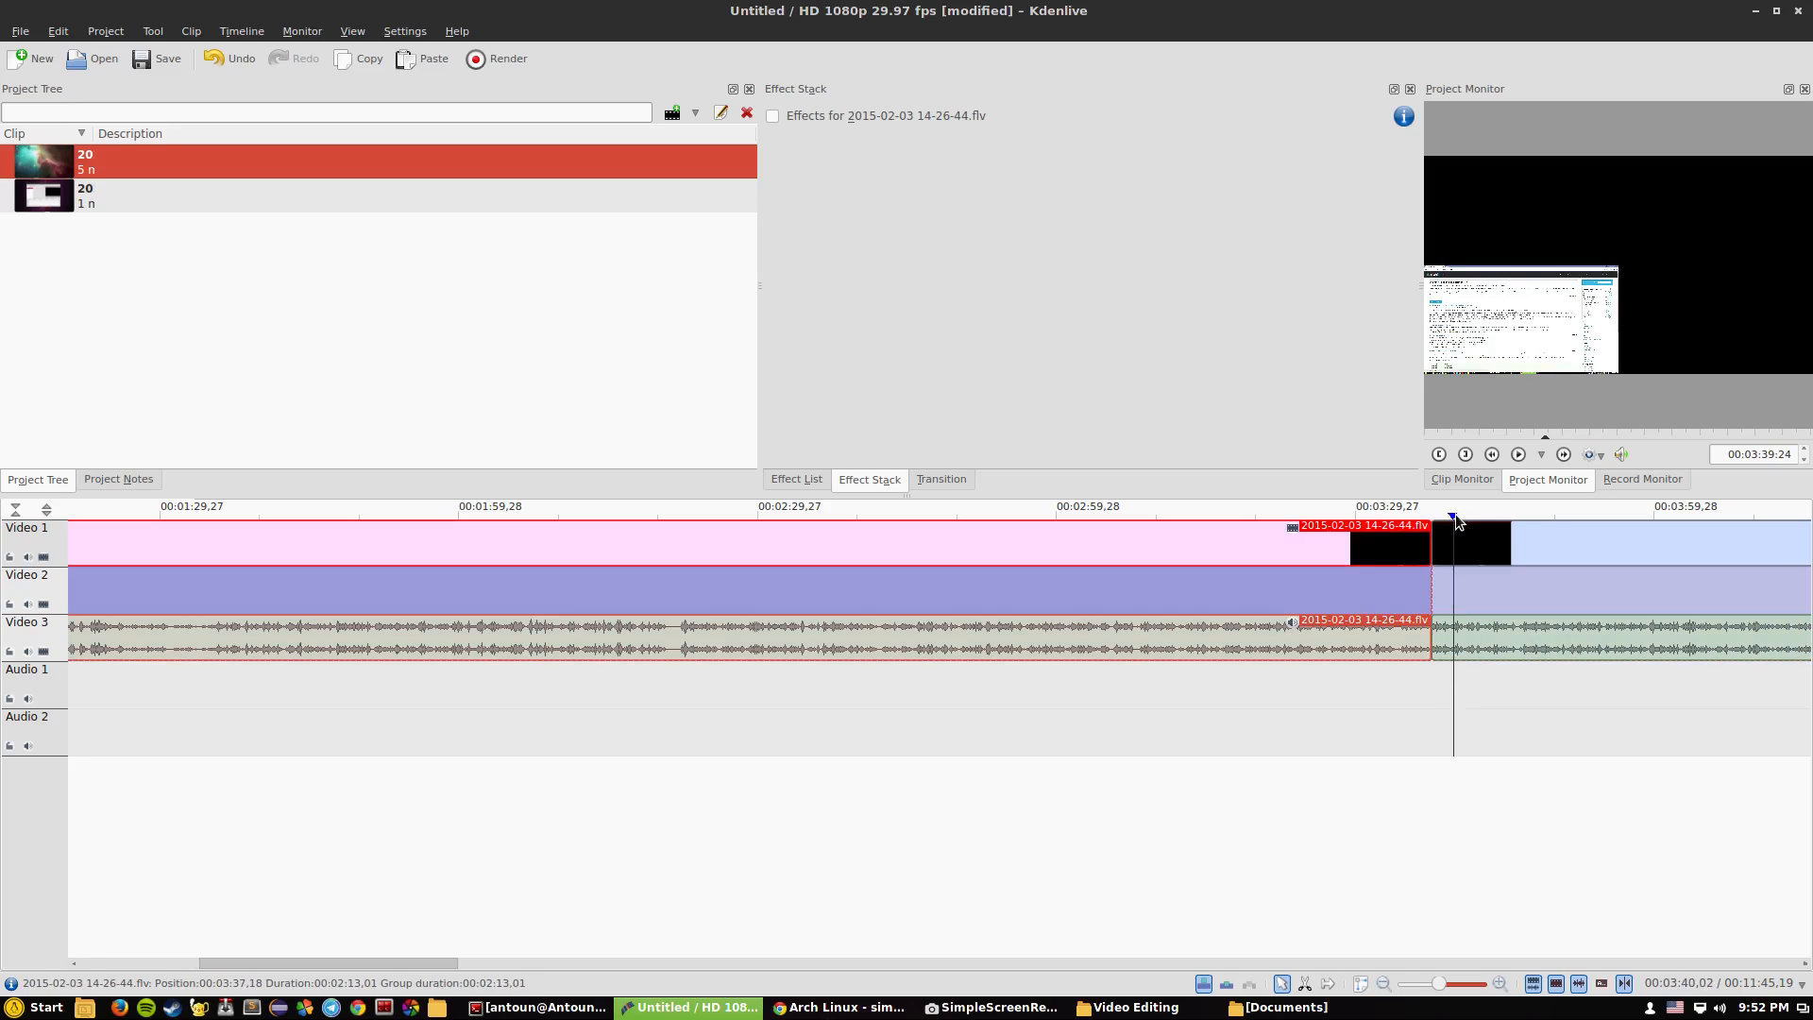
Jump playback past the first clip's end, then restore Kdenlive to a smaller window
left_click(1518, 453)
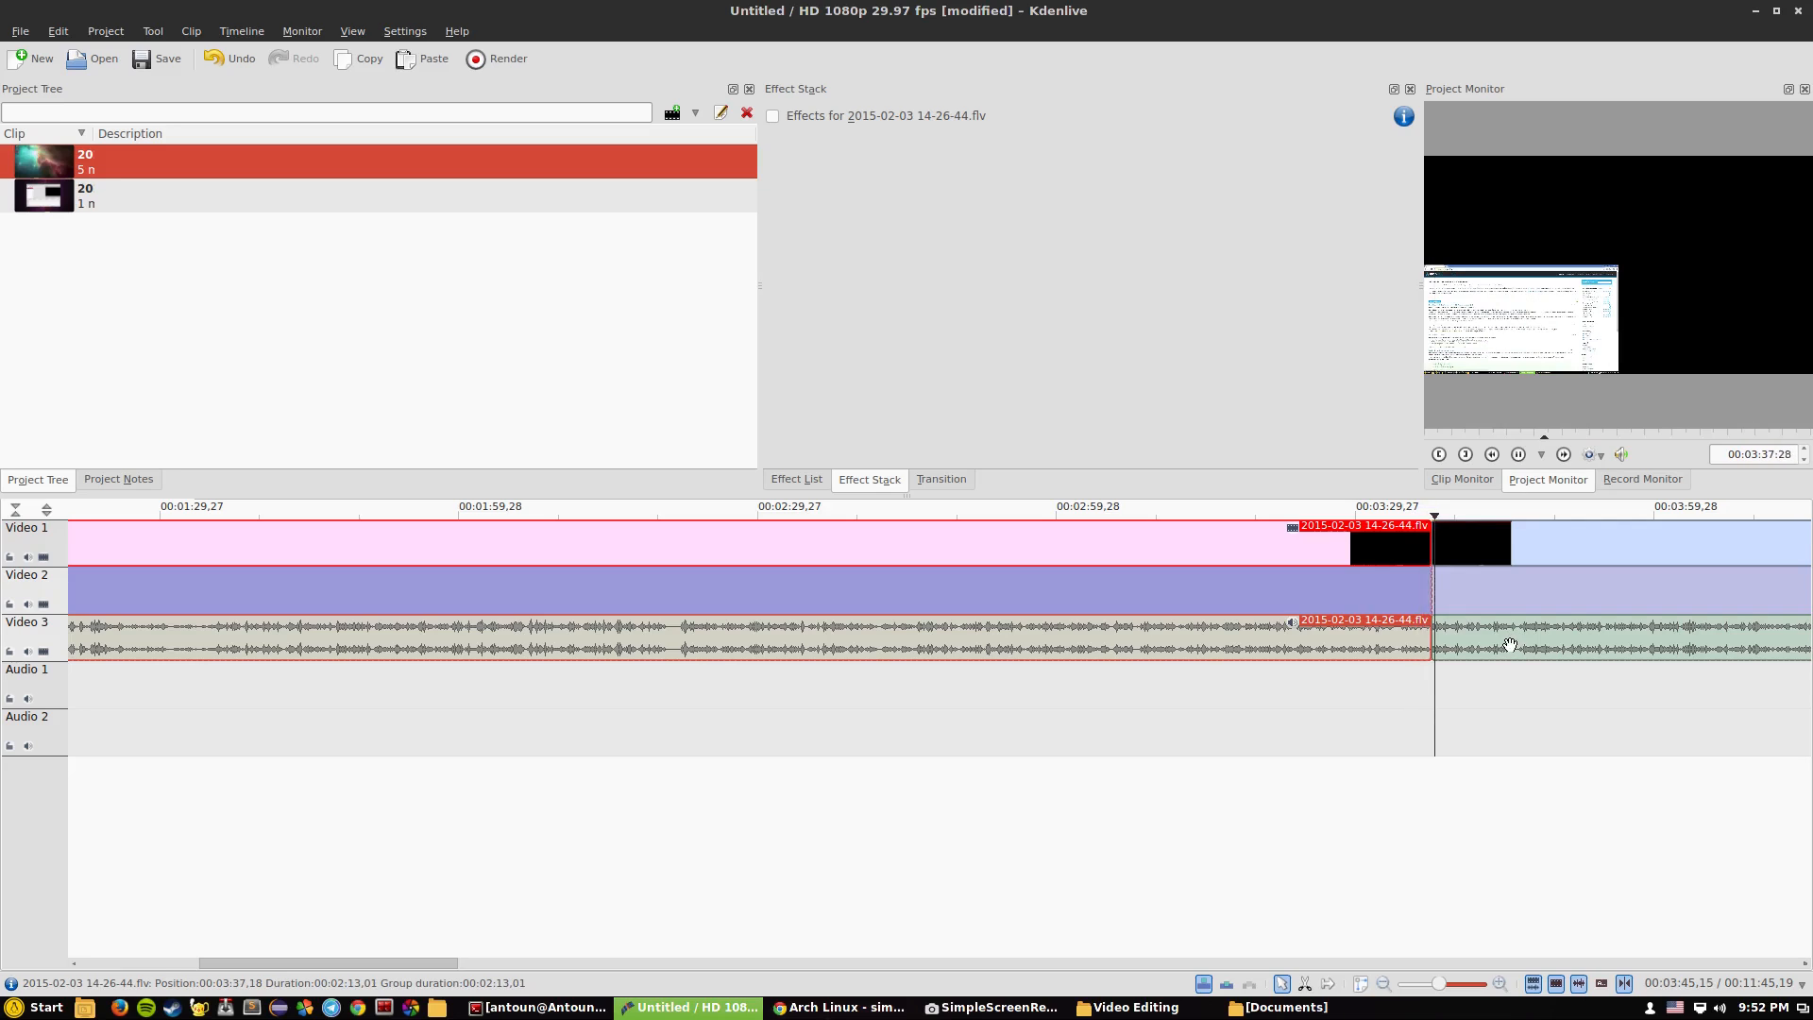
right_click(1607, 329)
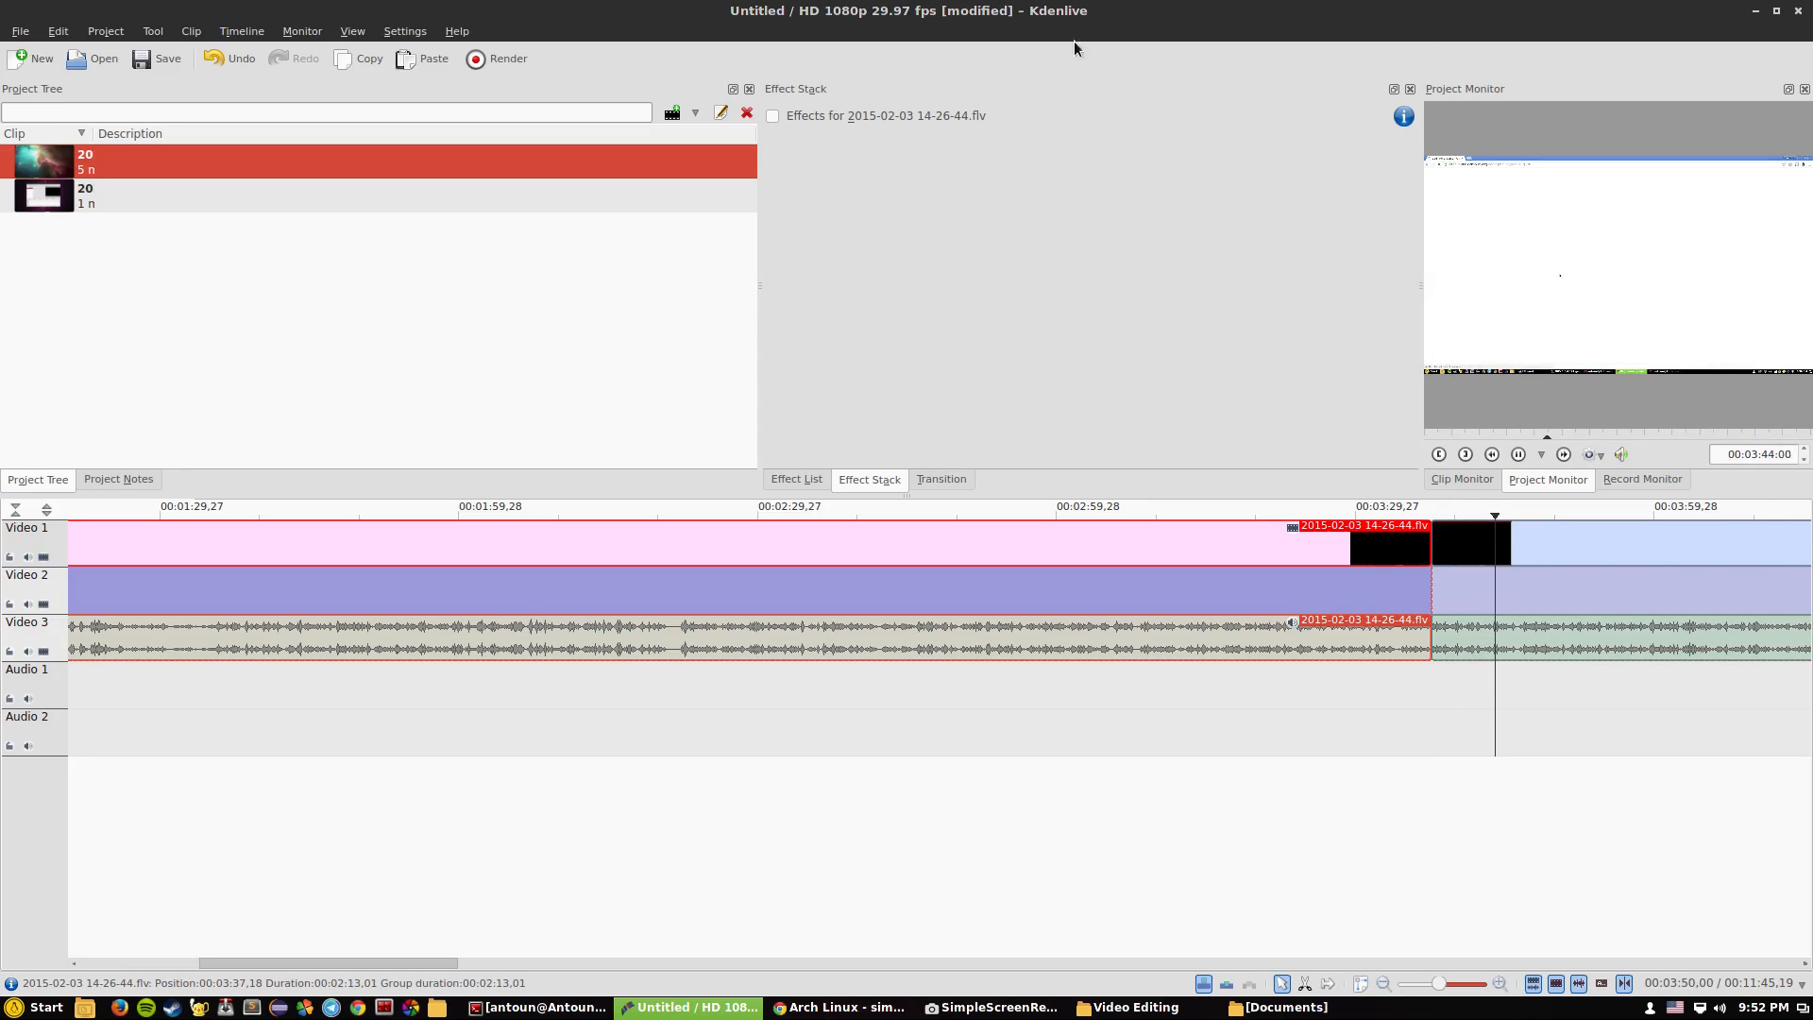
left_click(1771, 10)
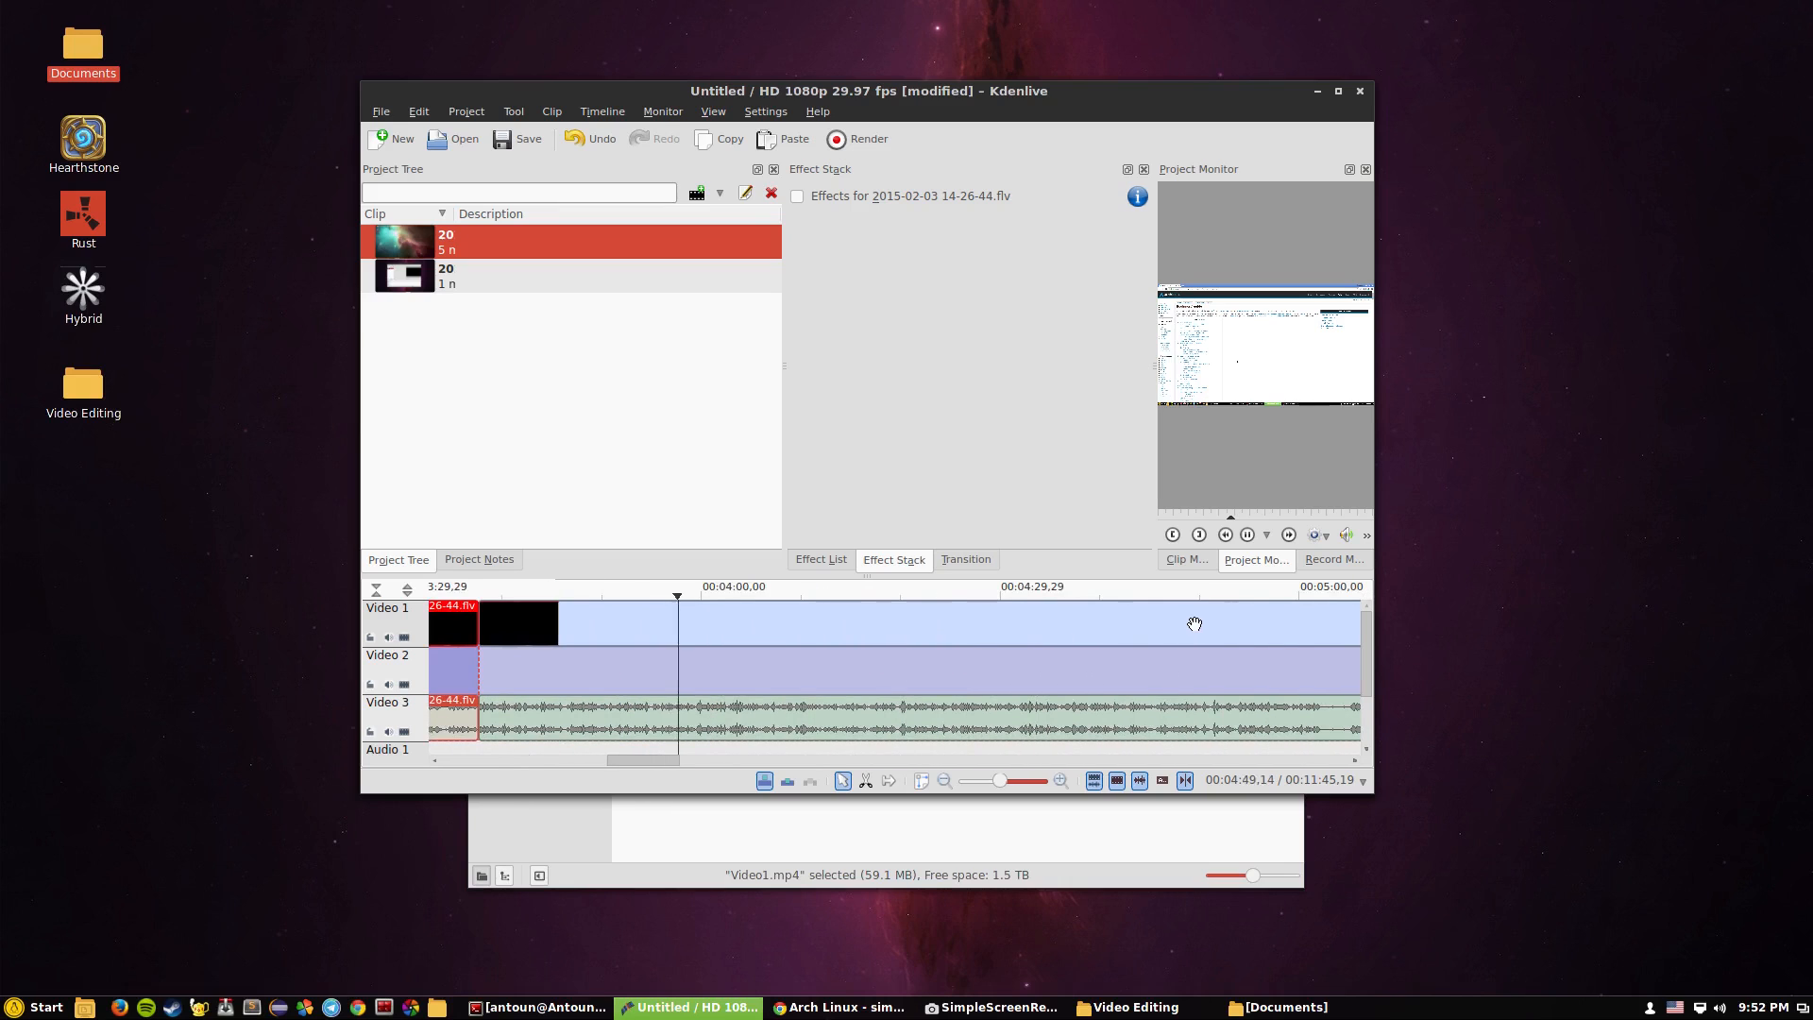
Preview the recording just after 04:00, then close the Kdenlive window
left_click(1246, 534)
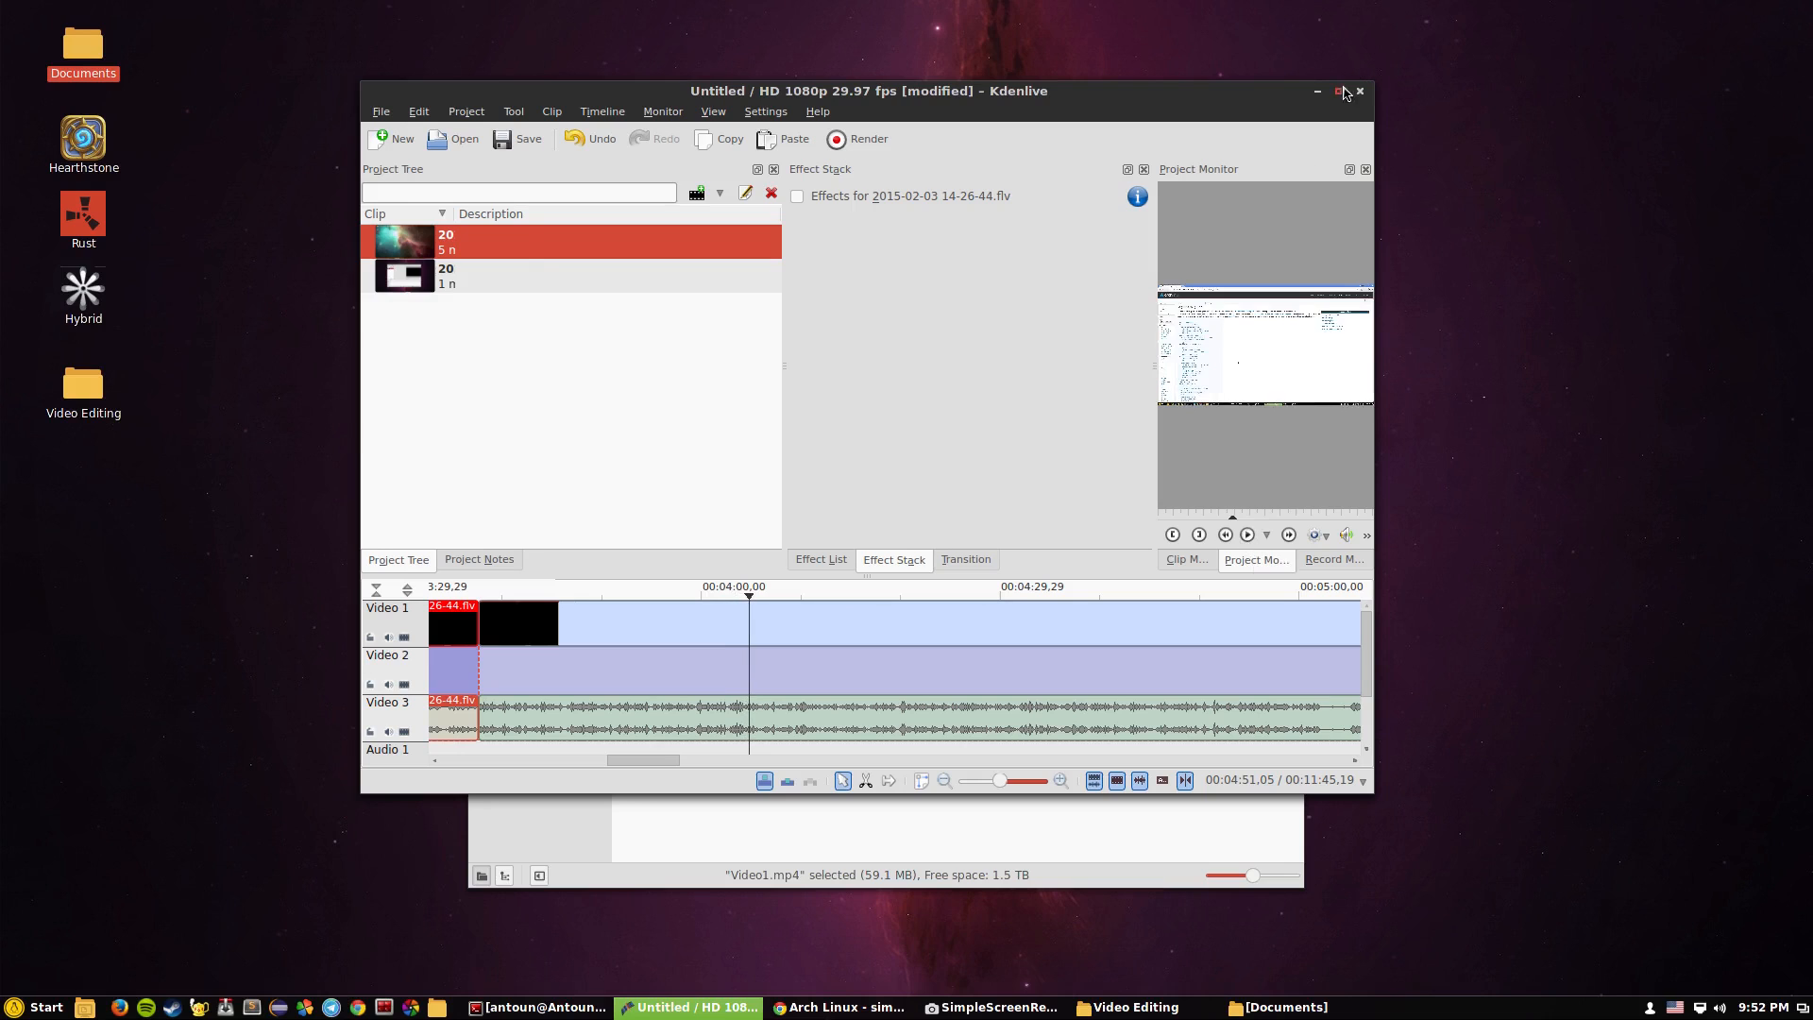
left_click(1334, 92)
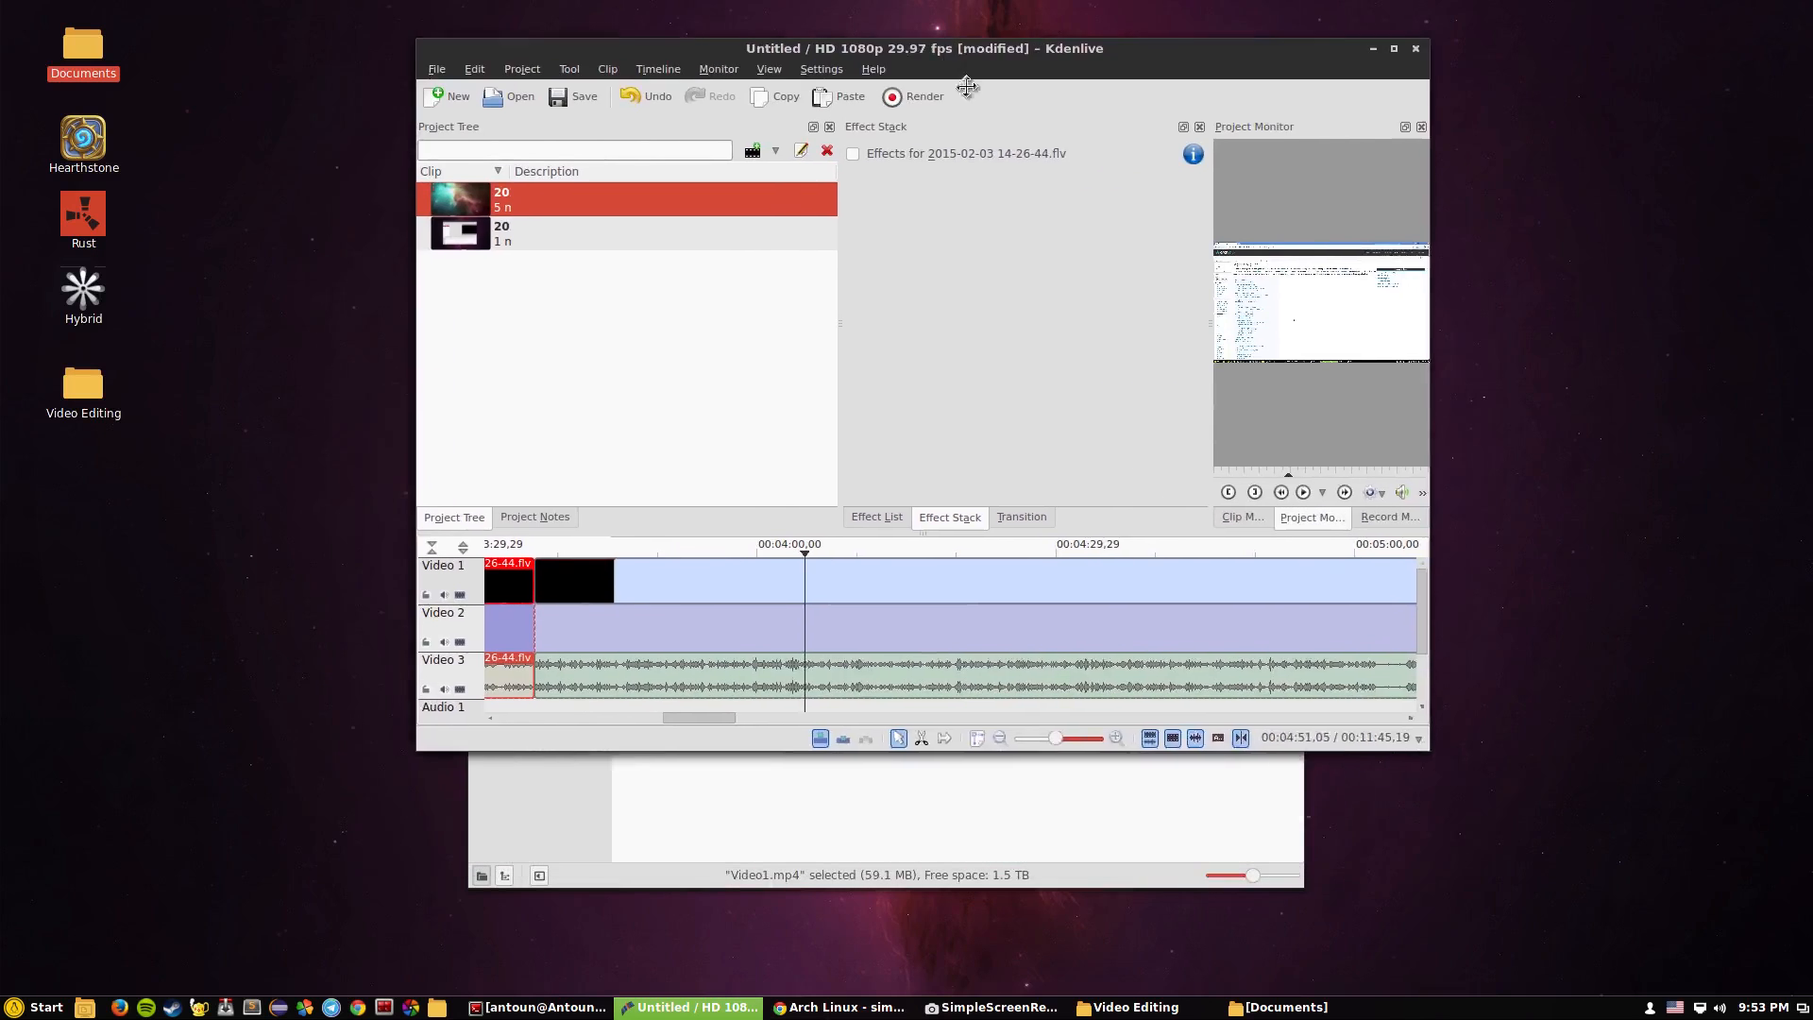
Reposition the Kdenlive window and open the Start menu's Sound & Video list
left_click(1391, 47)
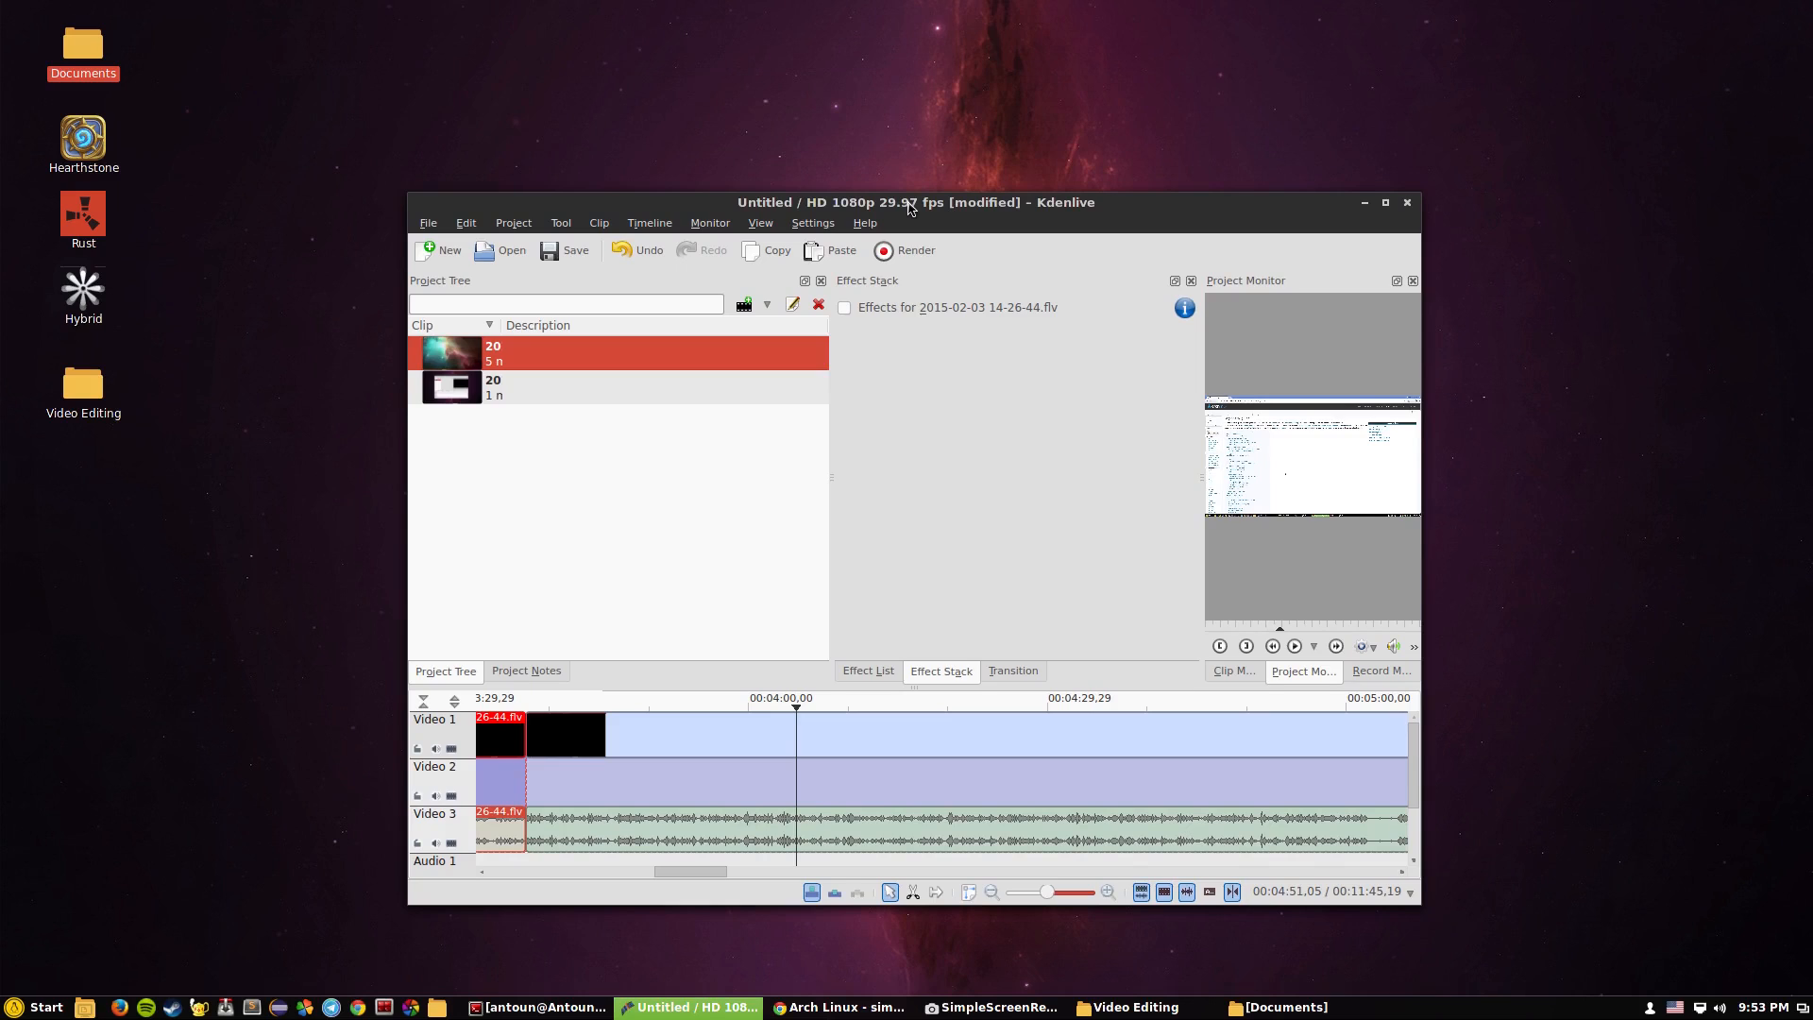
left_click(35, 1008)
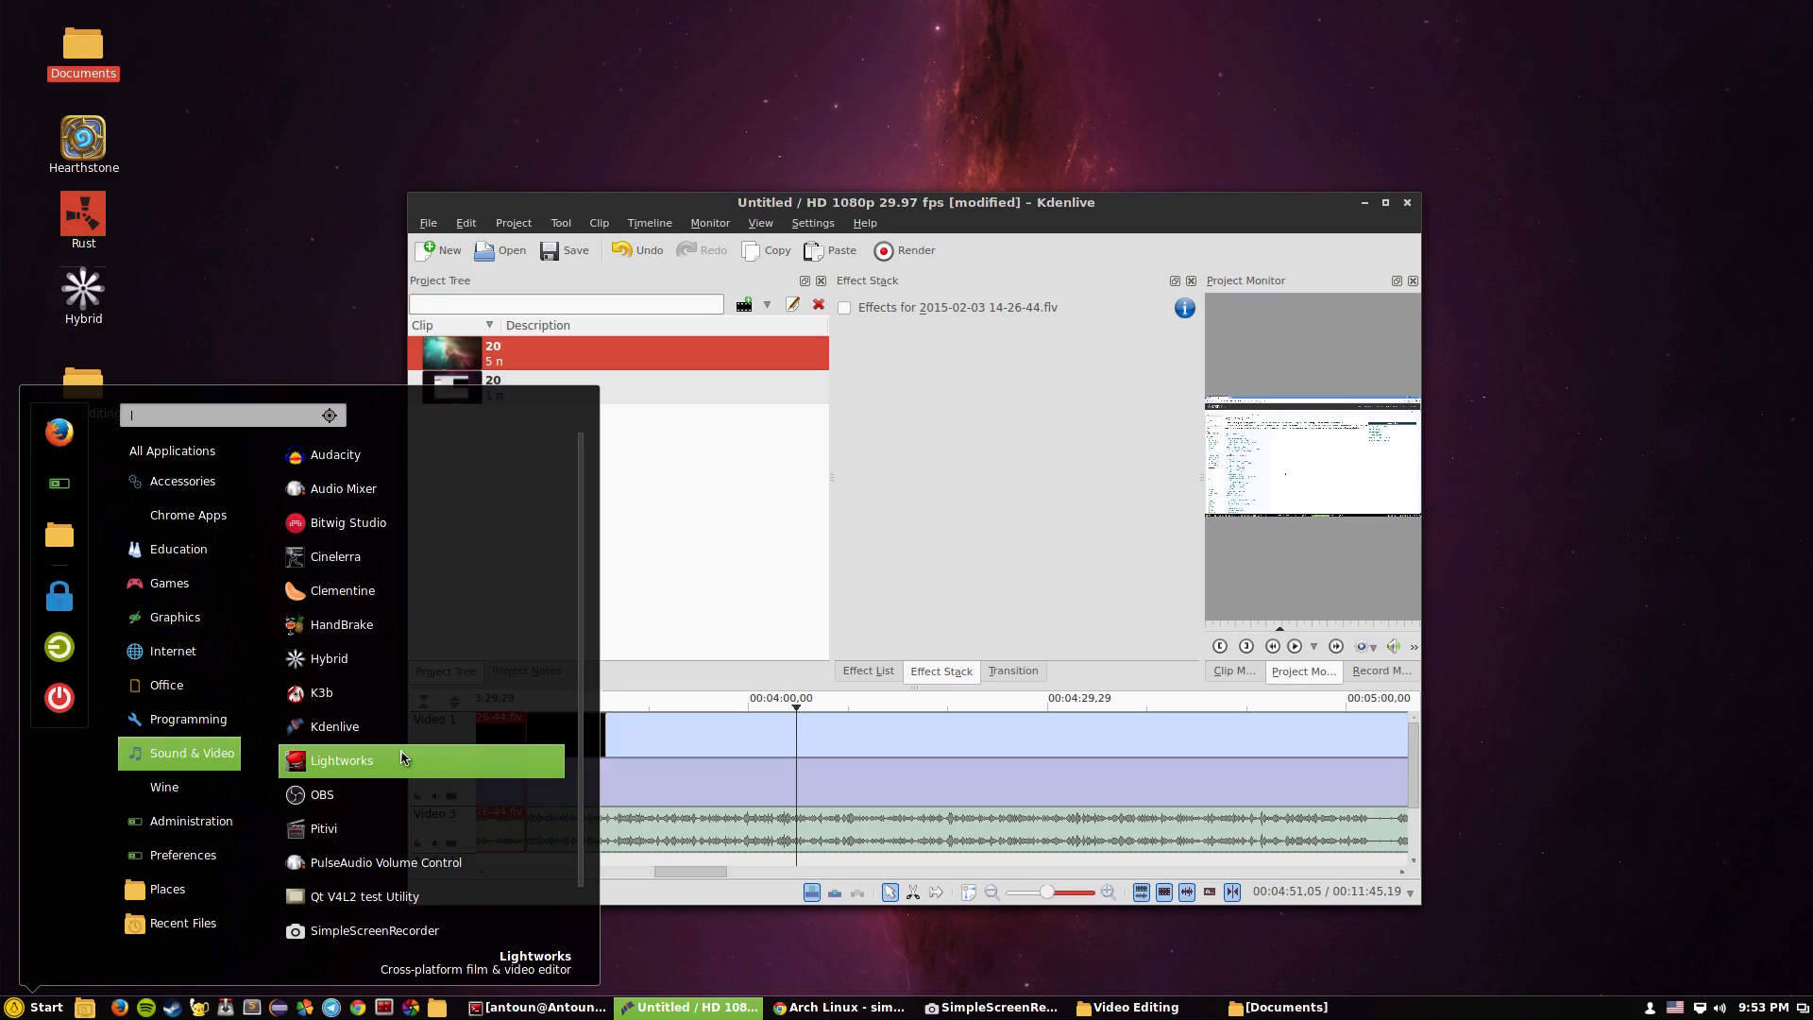
Dismiss the Start menu without launching any application
left_click(972, 181)
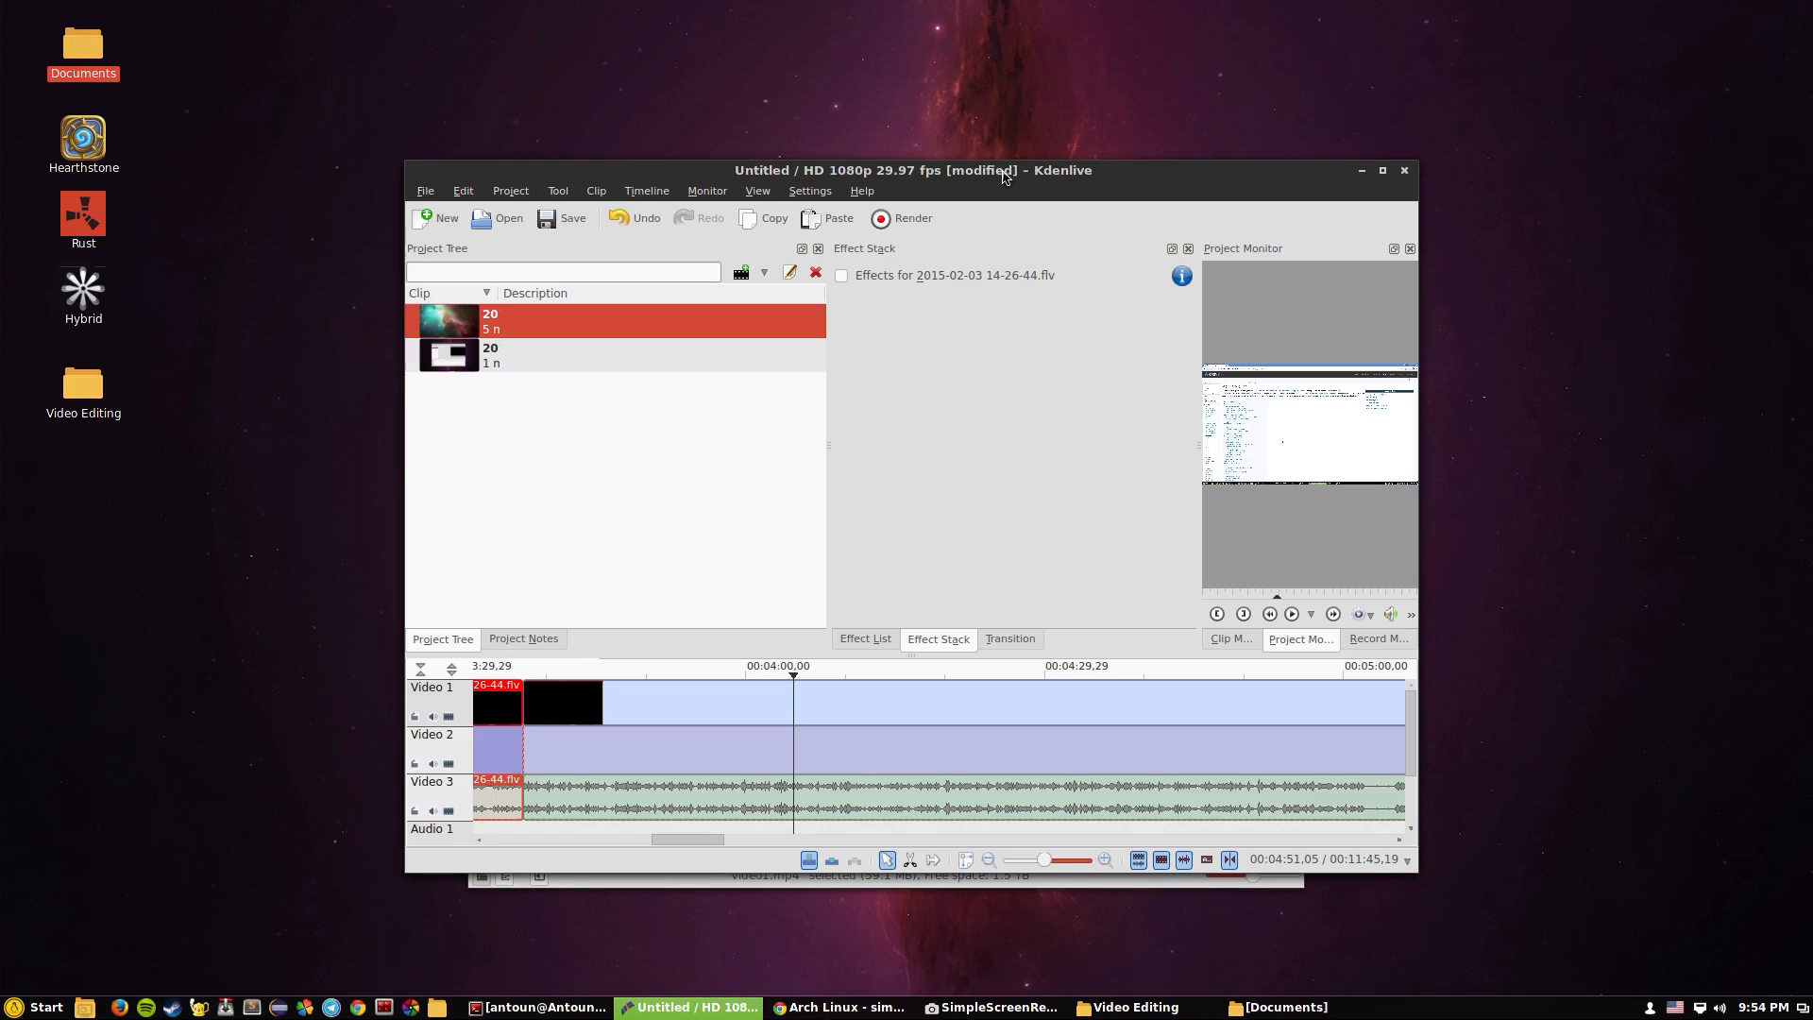
mouse_move(848, 413)
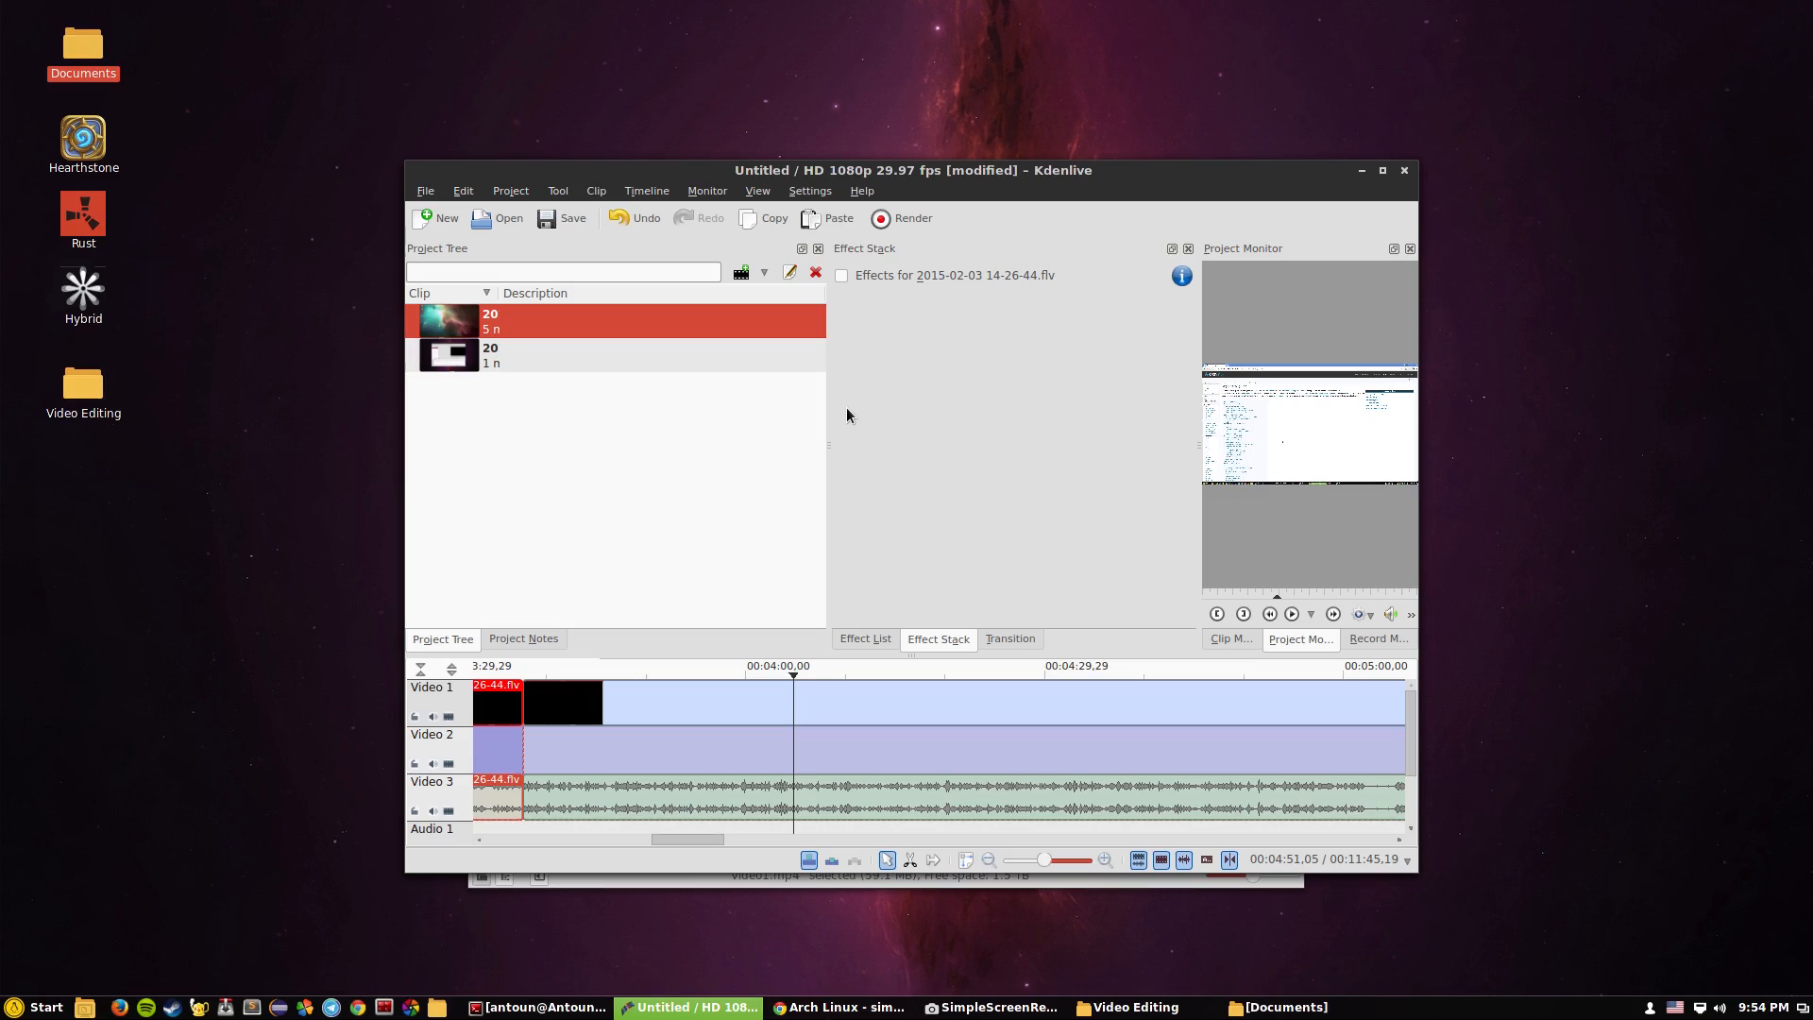
mouse_move(131, 200)
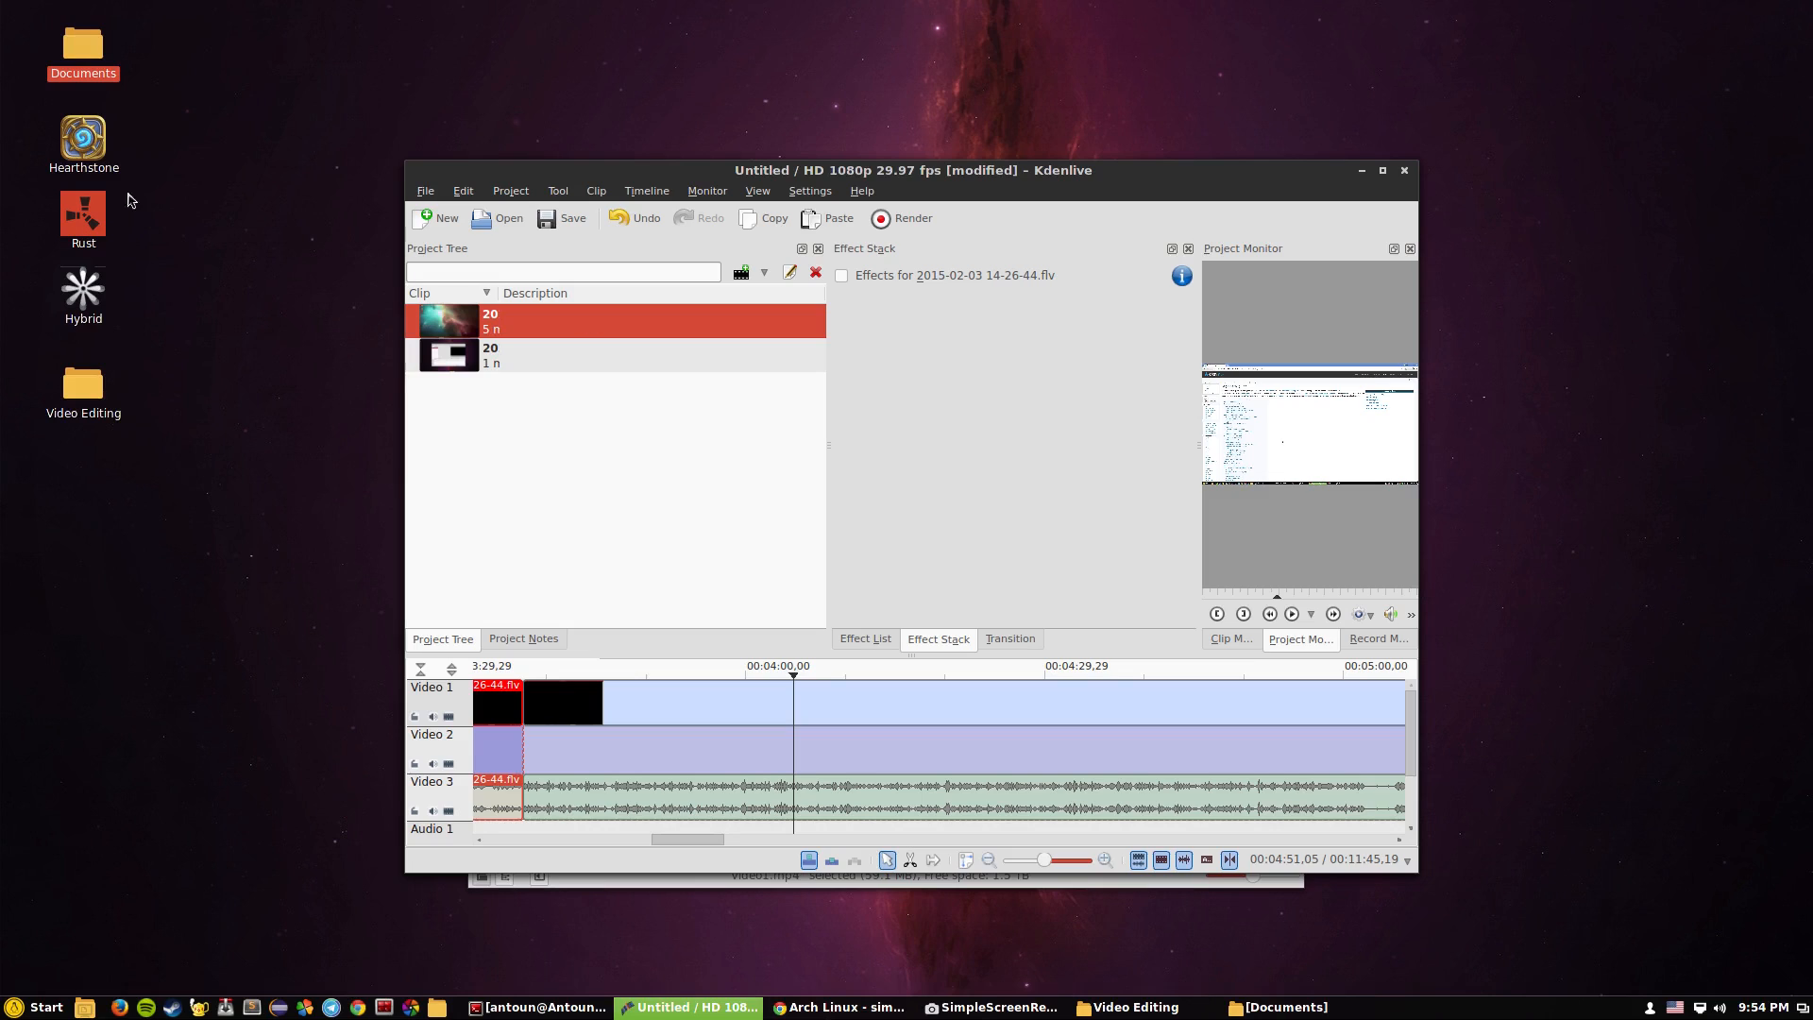
mouse_move(390, 304)
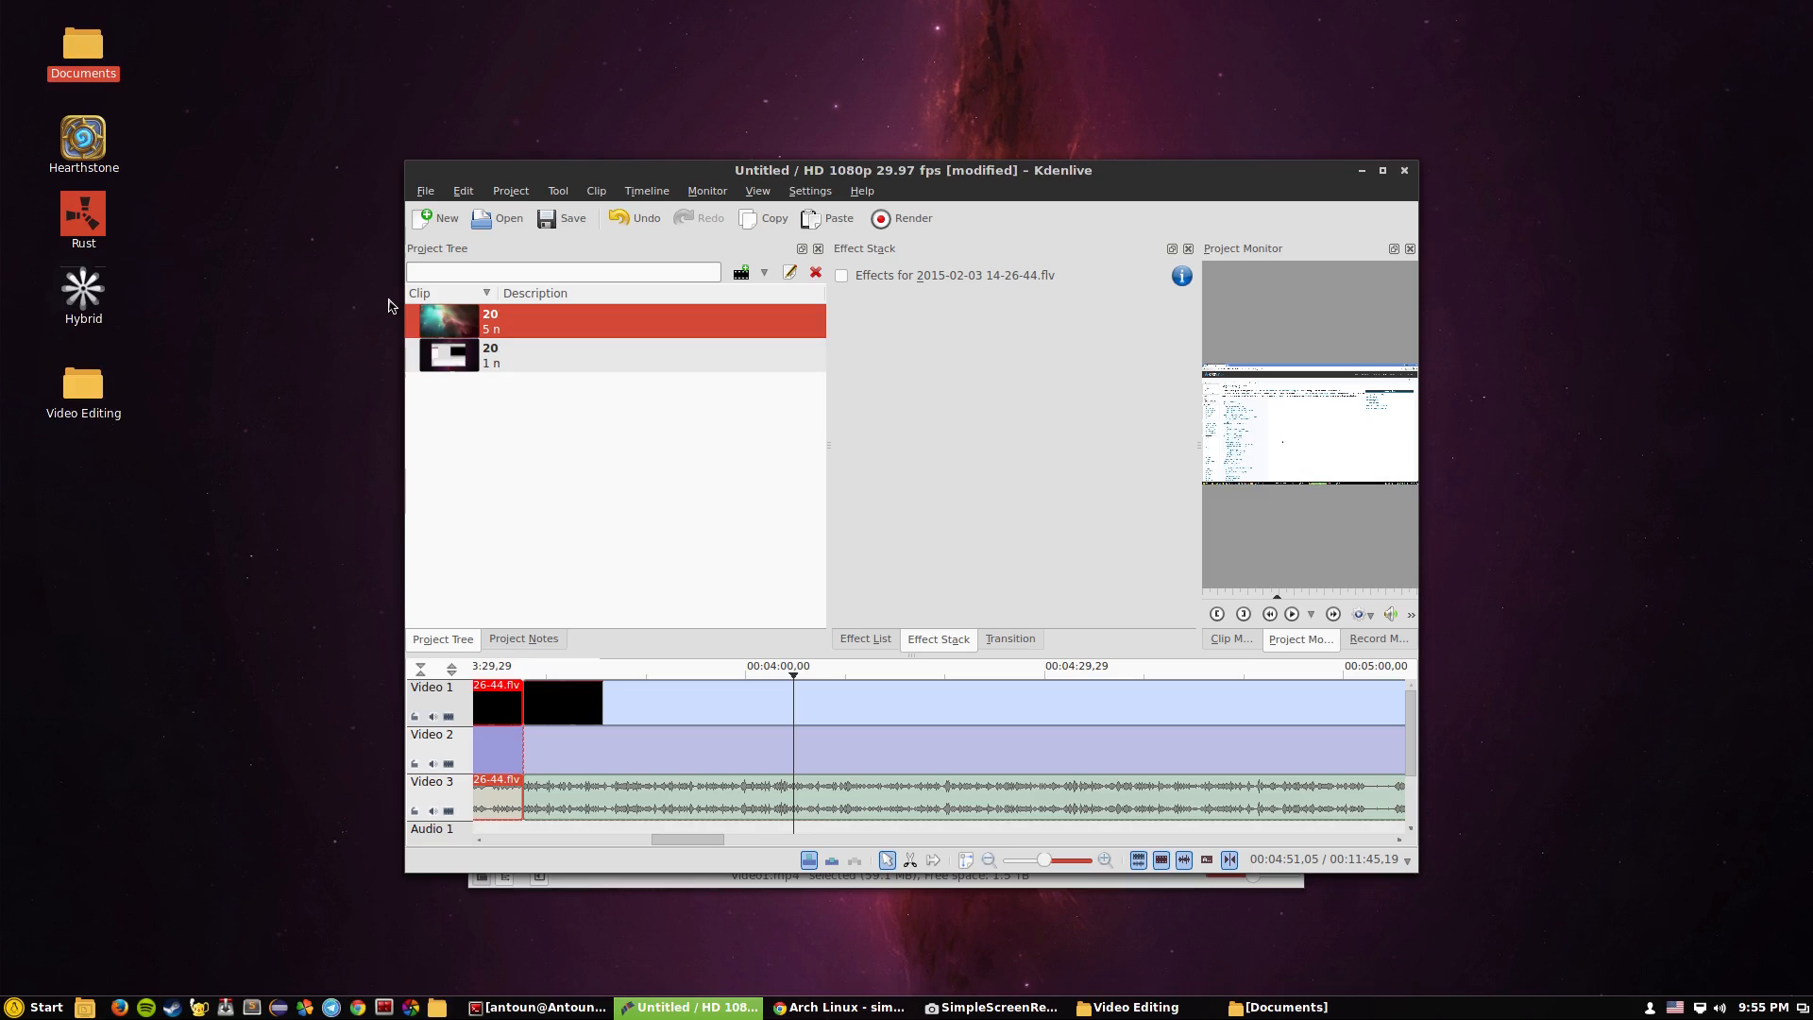
Enlarge the Kdenlive window to reveal the audio tracks and show the File menu
left_click(38, 1008)
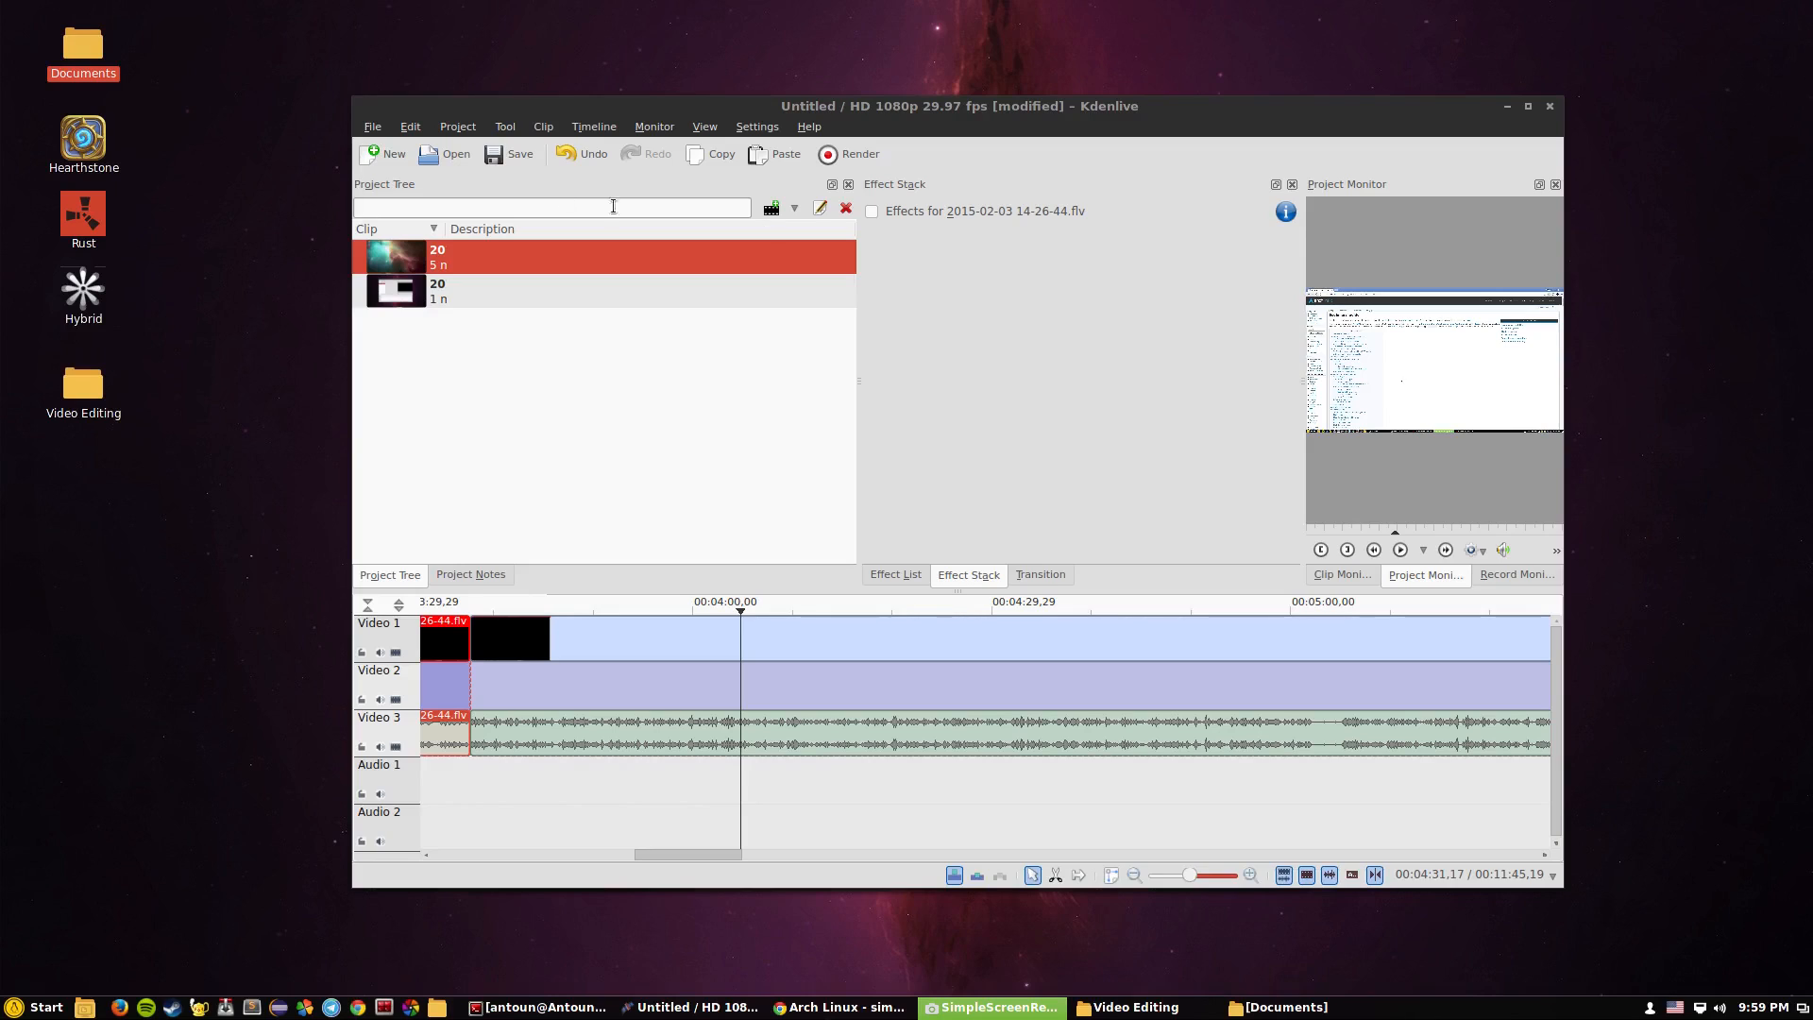
left_click(371, 126)
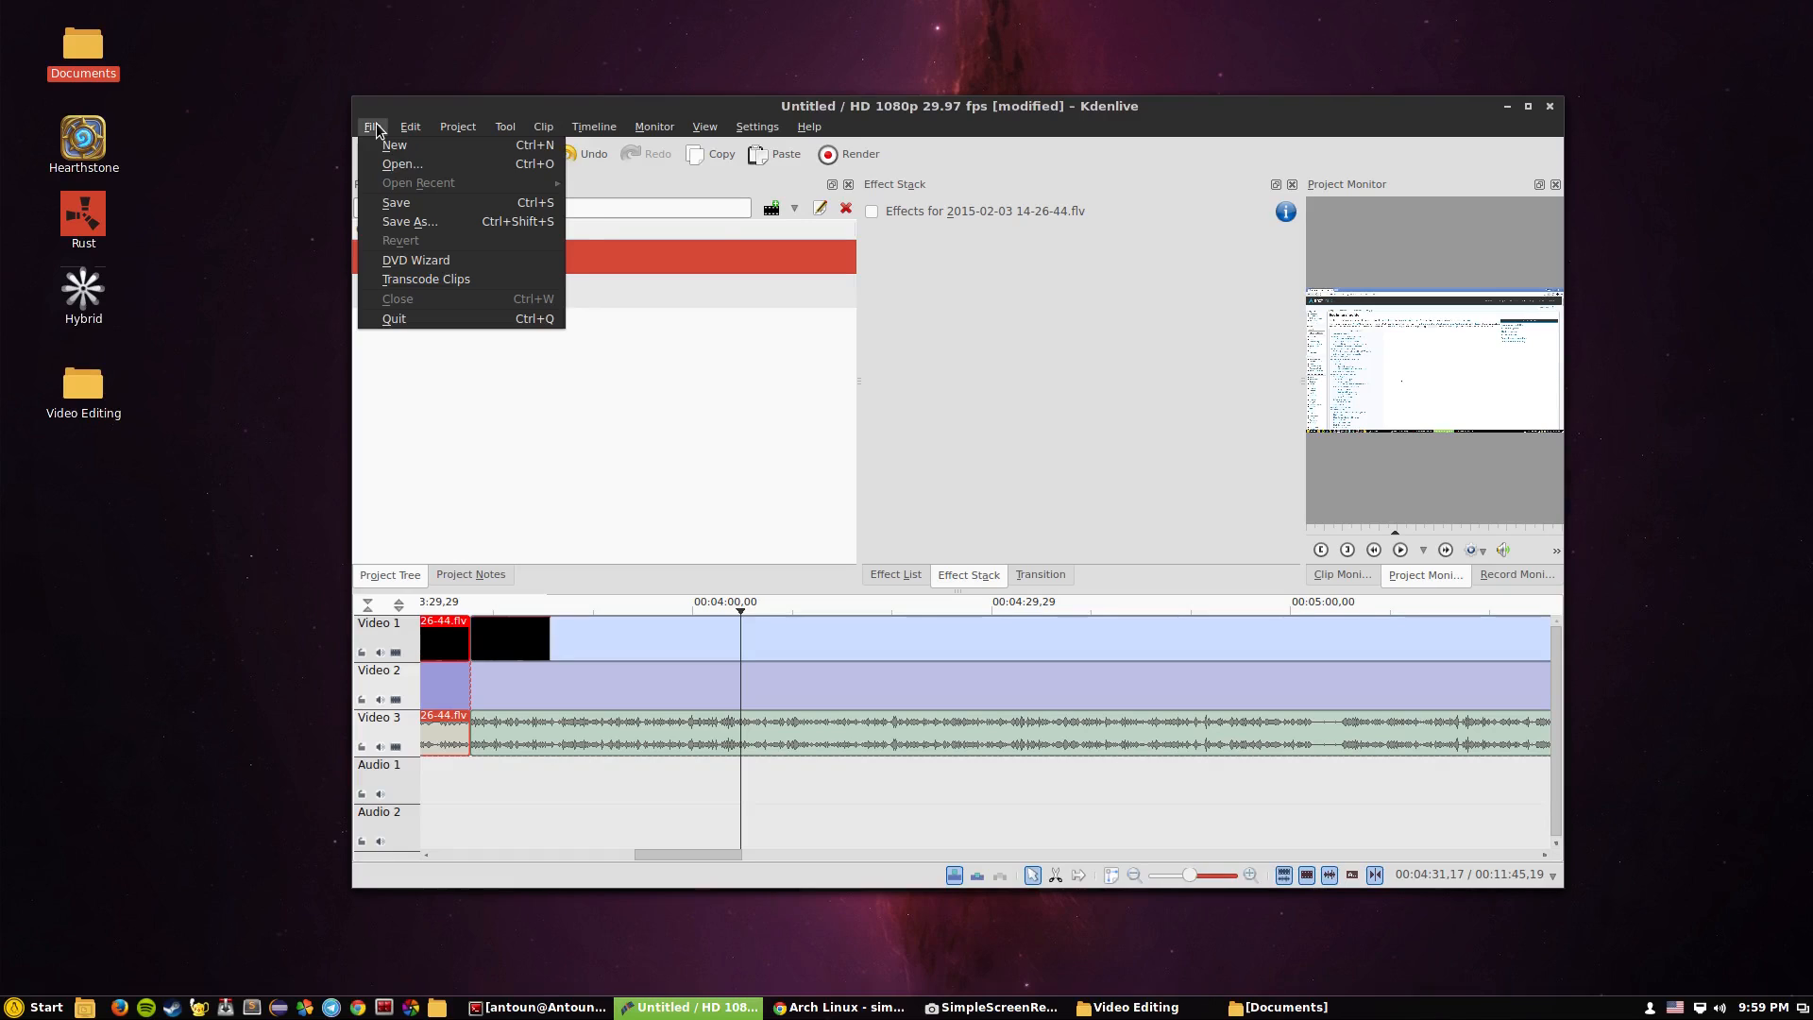
Browse the Project menu's commands, such as adding clips and rendering
left_click(457, 127)
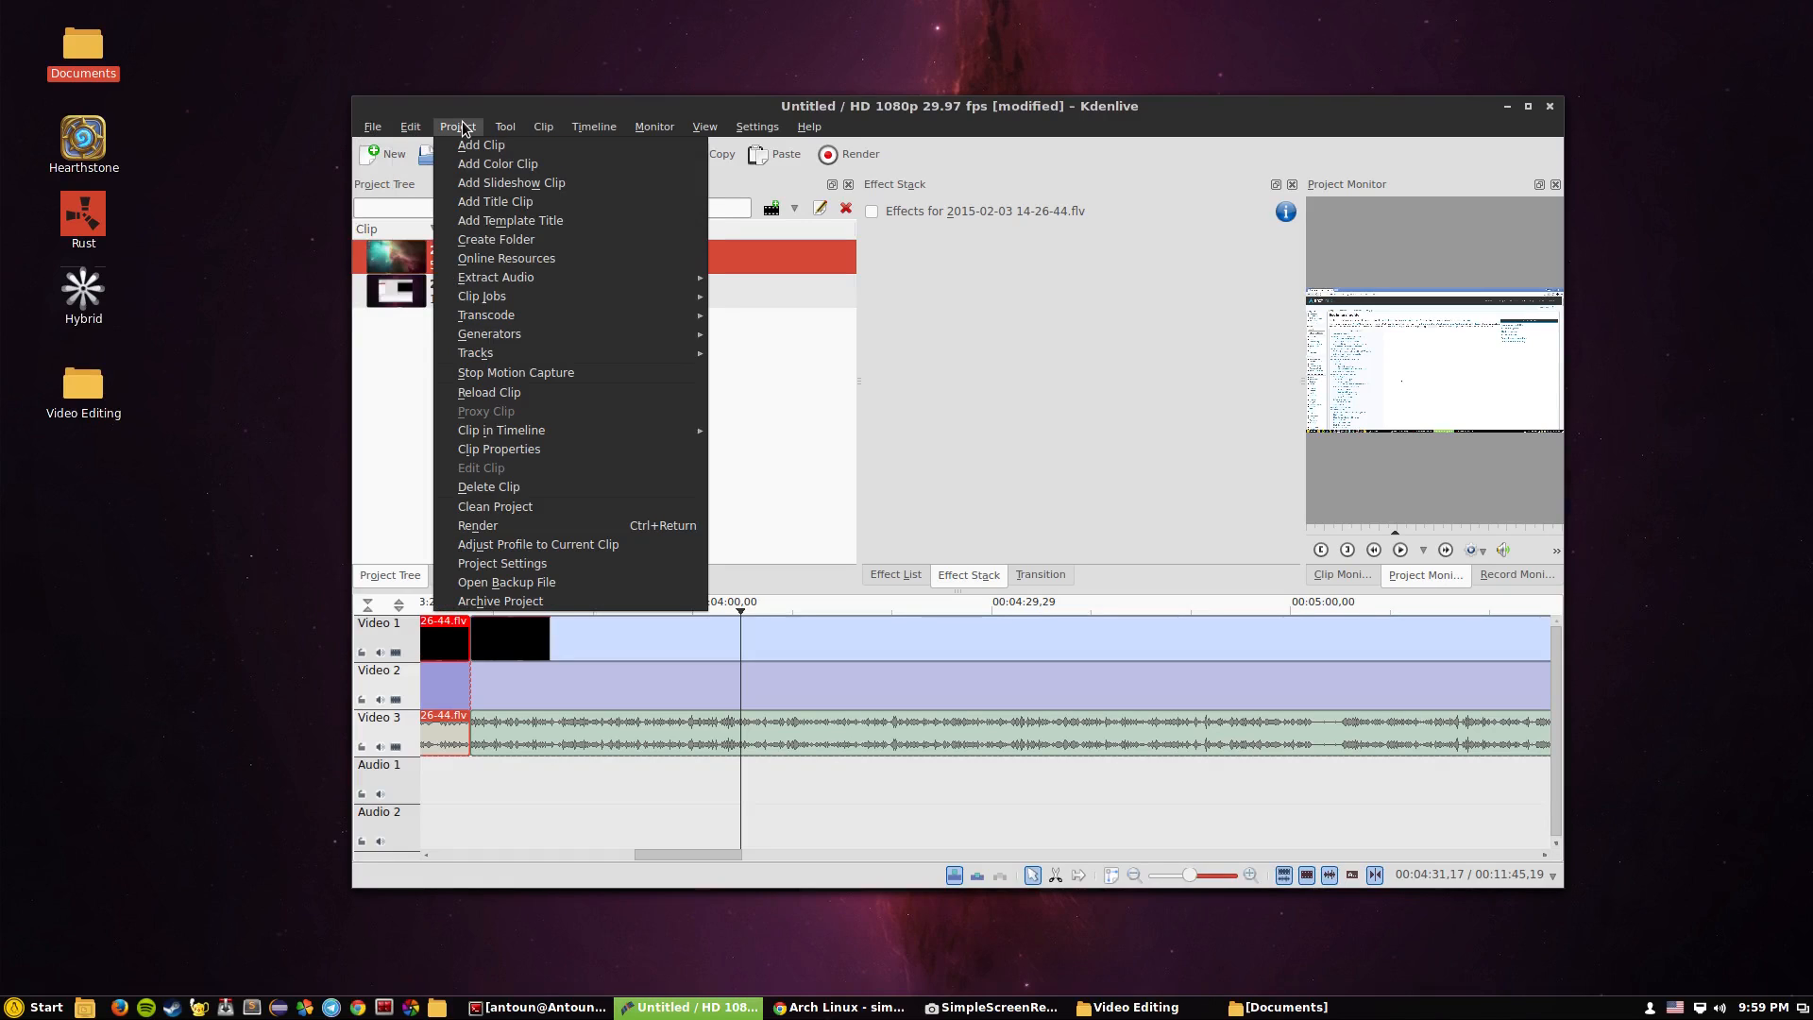
mouse_move(495, 201)
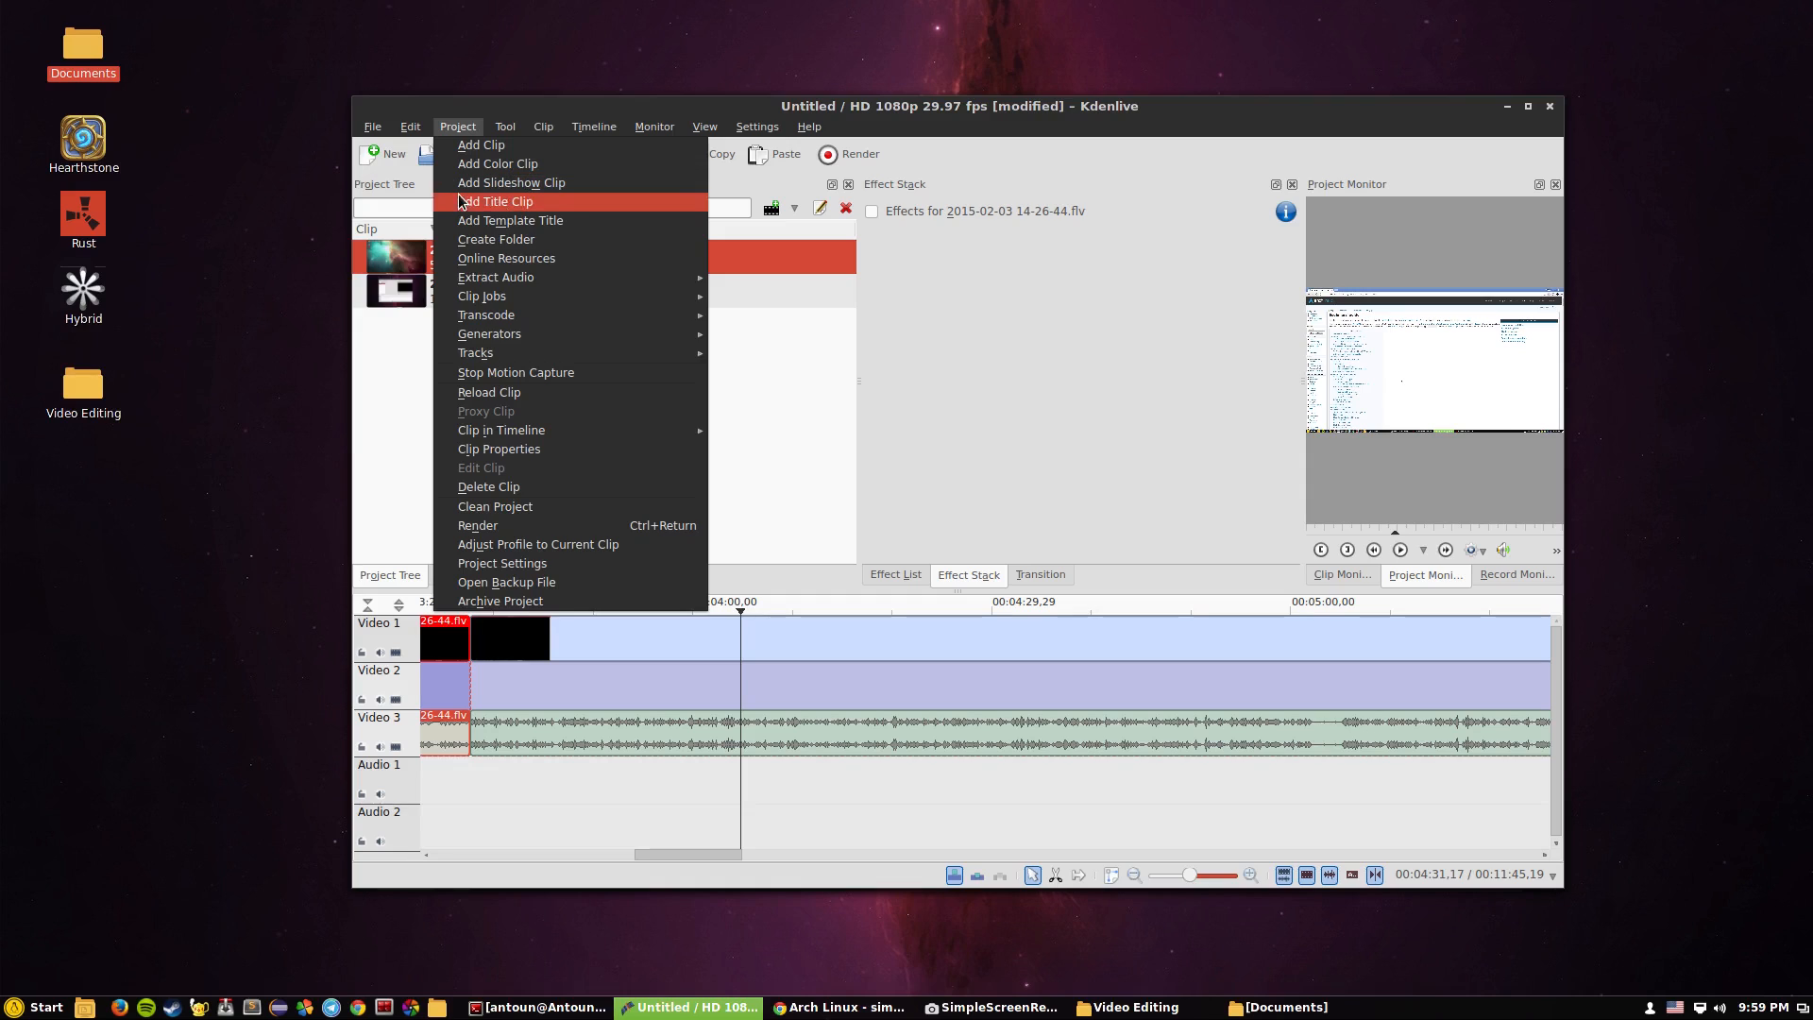
mouse_move(482, 295)
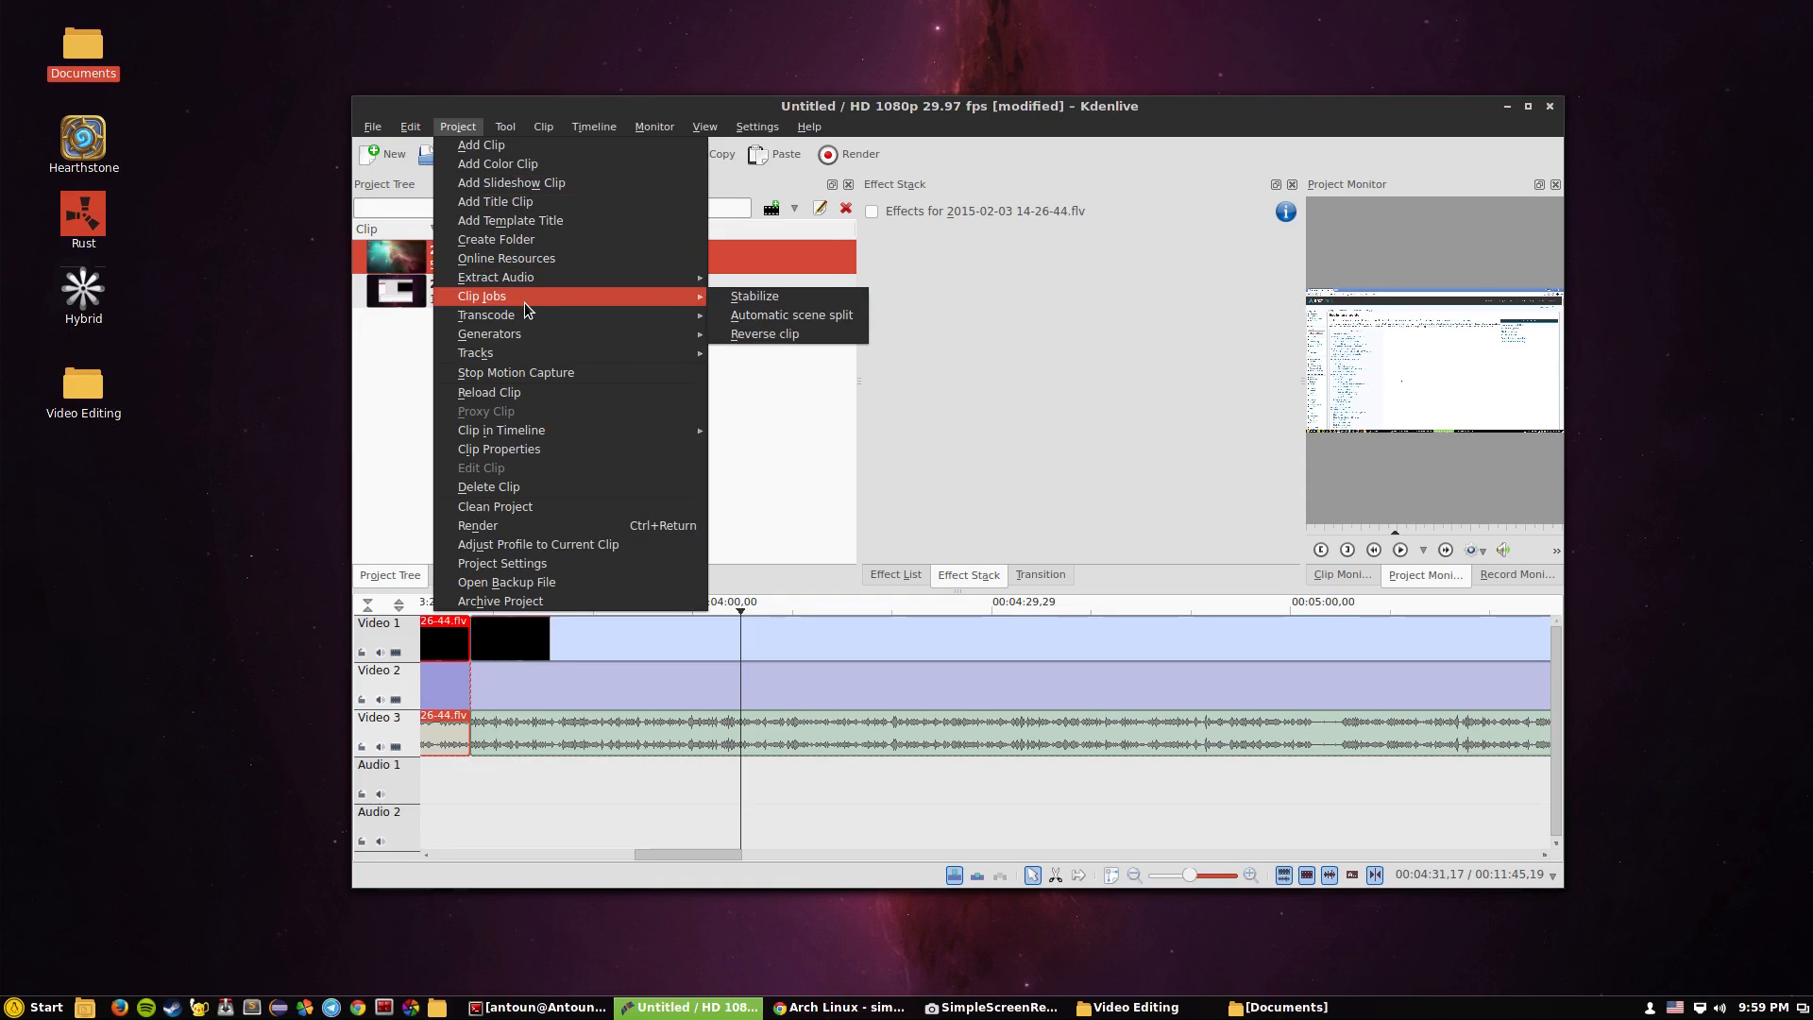
mouse_move(485, 315)
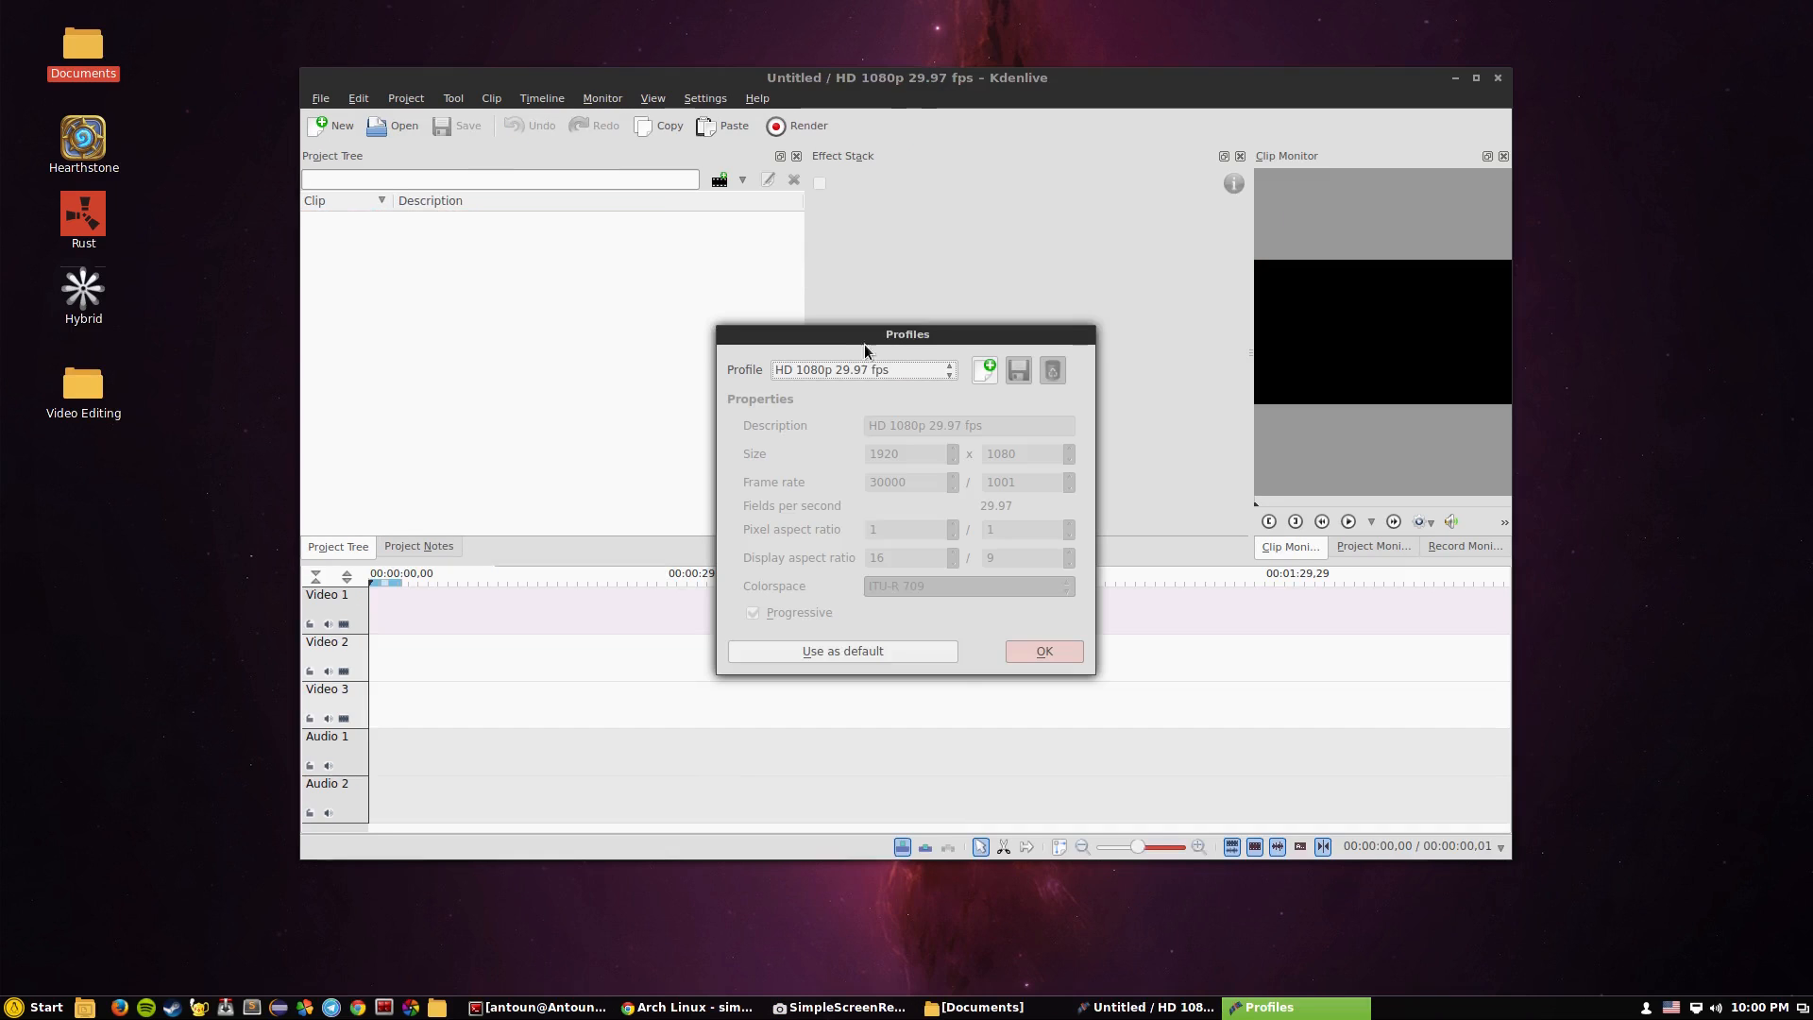
Pick HD 1080p 29.97 fps from the Profile dropdown
left_click(948, 369)
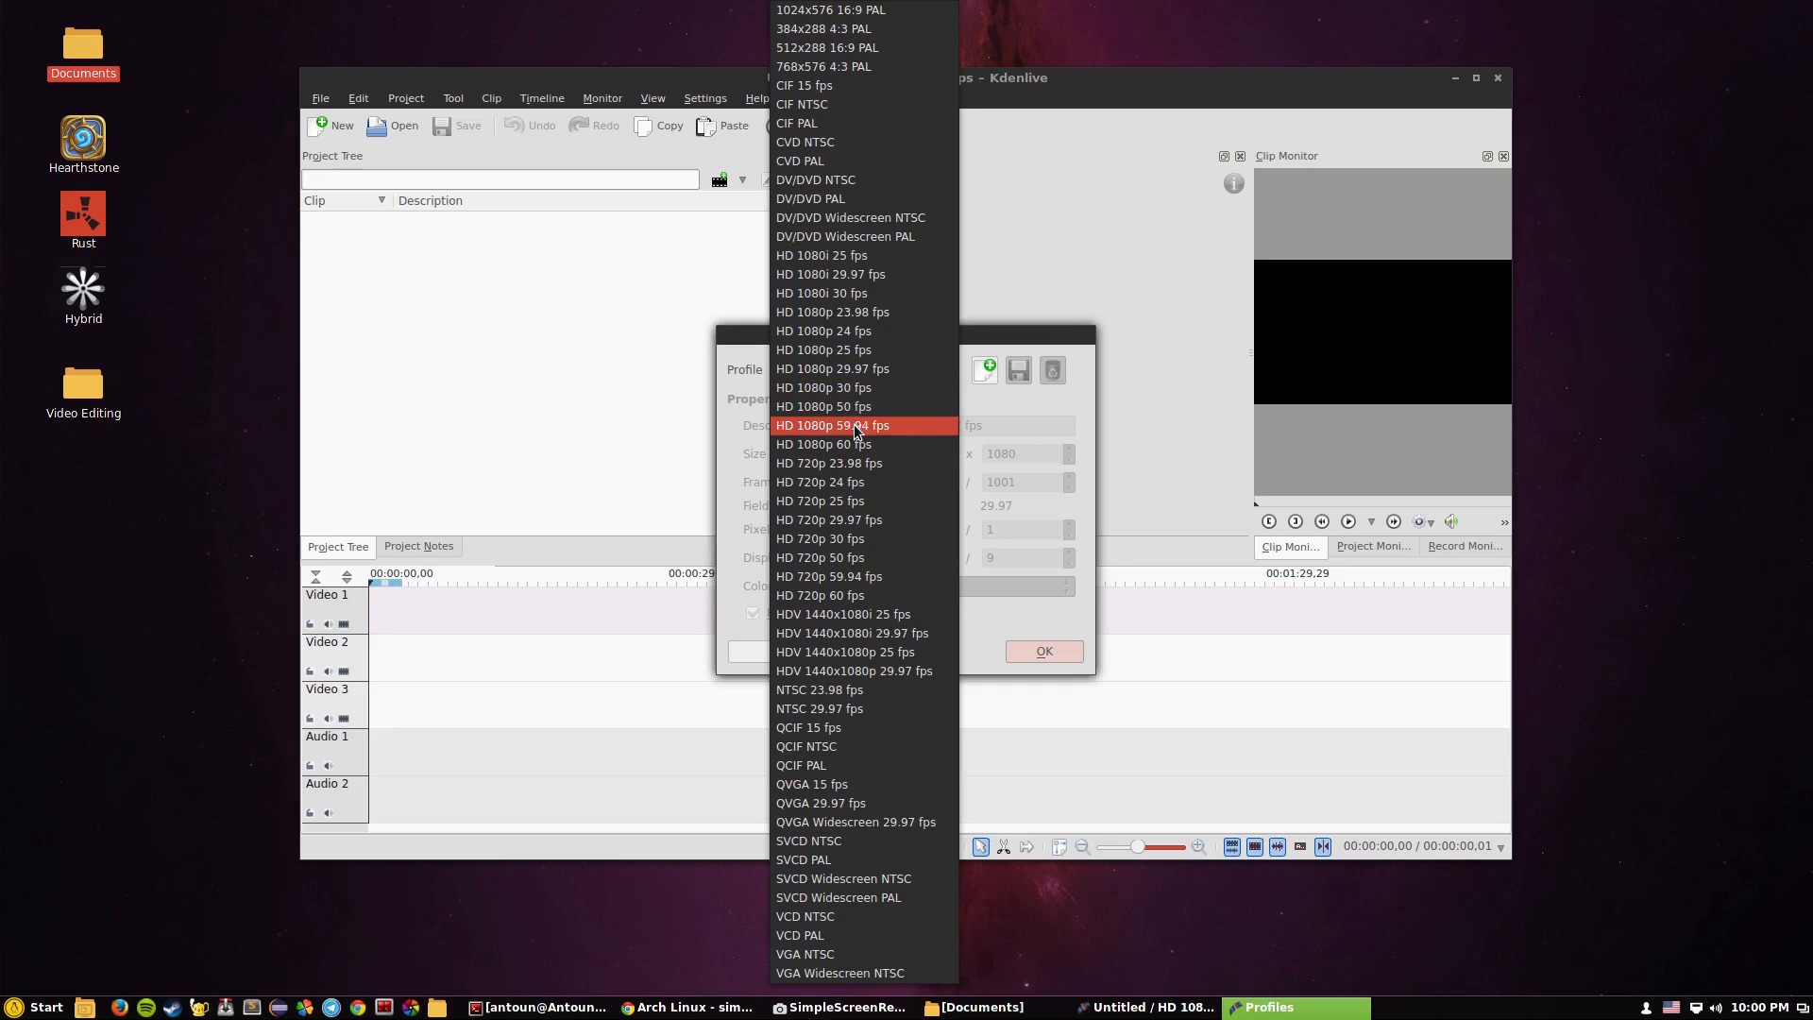
mouse_move(859, 437)
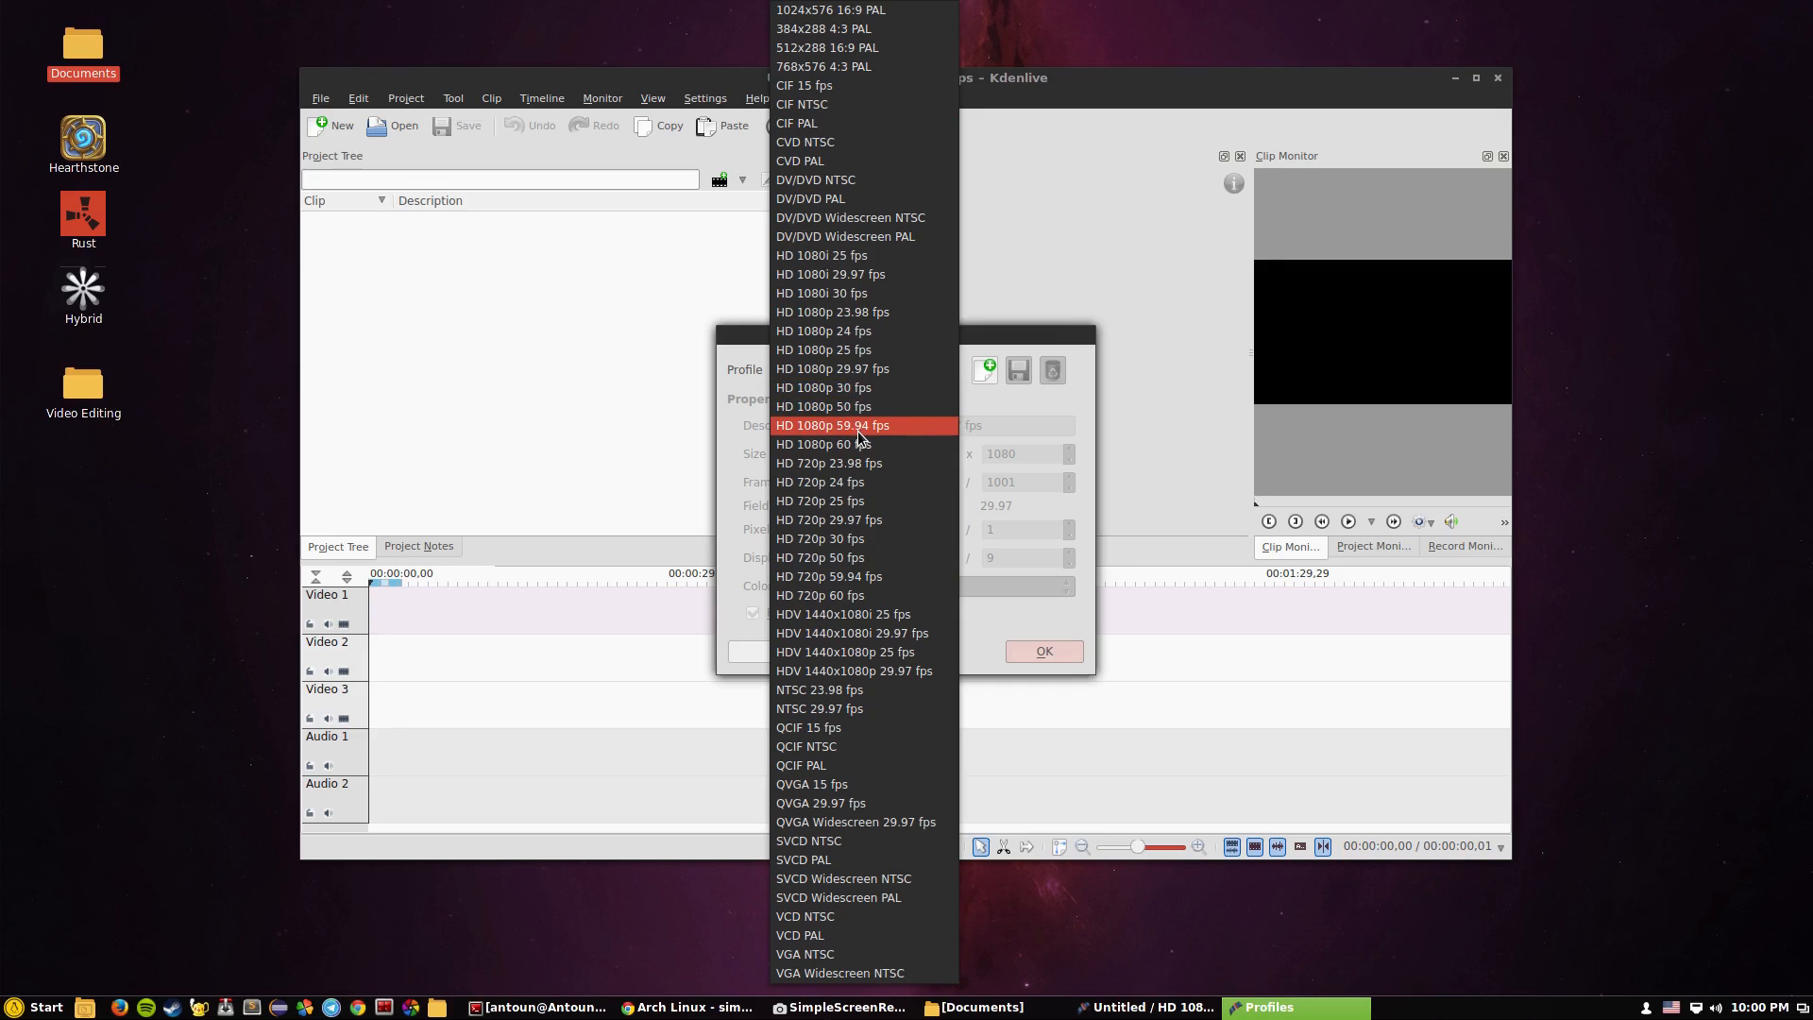
mouse_move(853, 387)
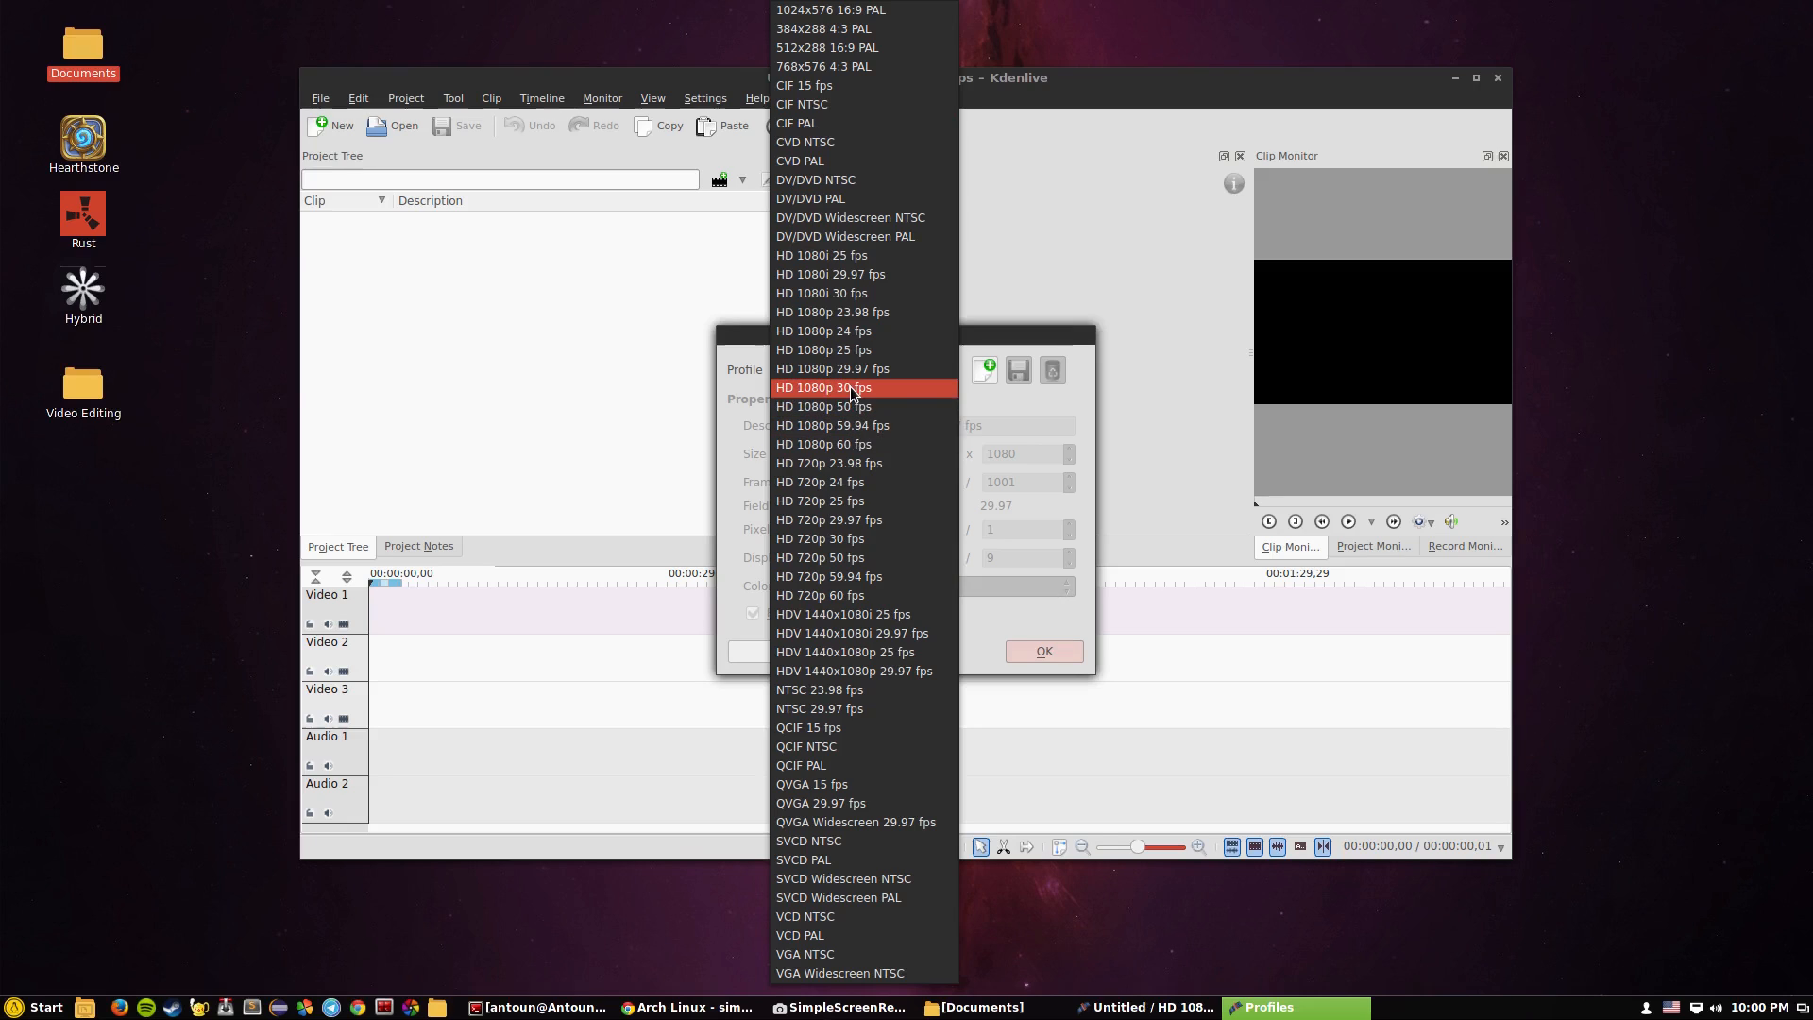
mouse_move(845, 367)
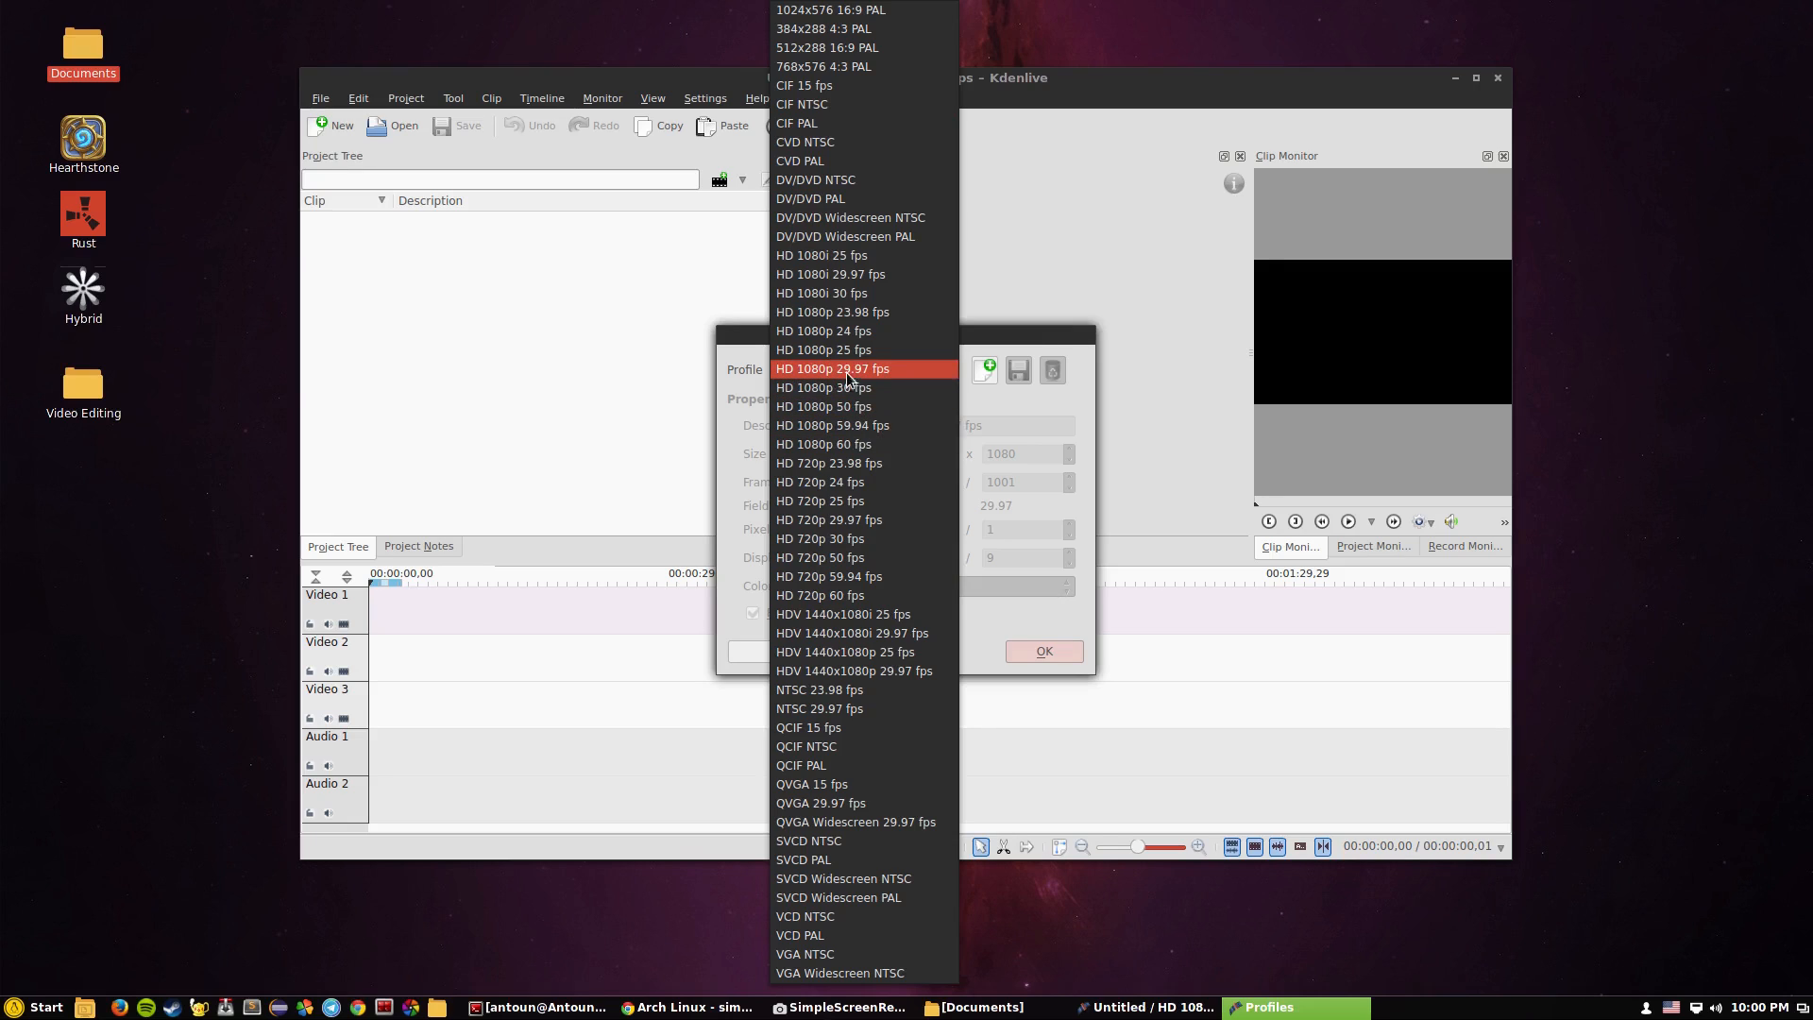
mouse_move(872, 370)
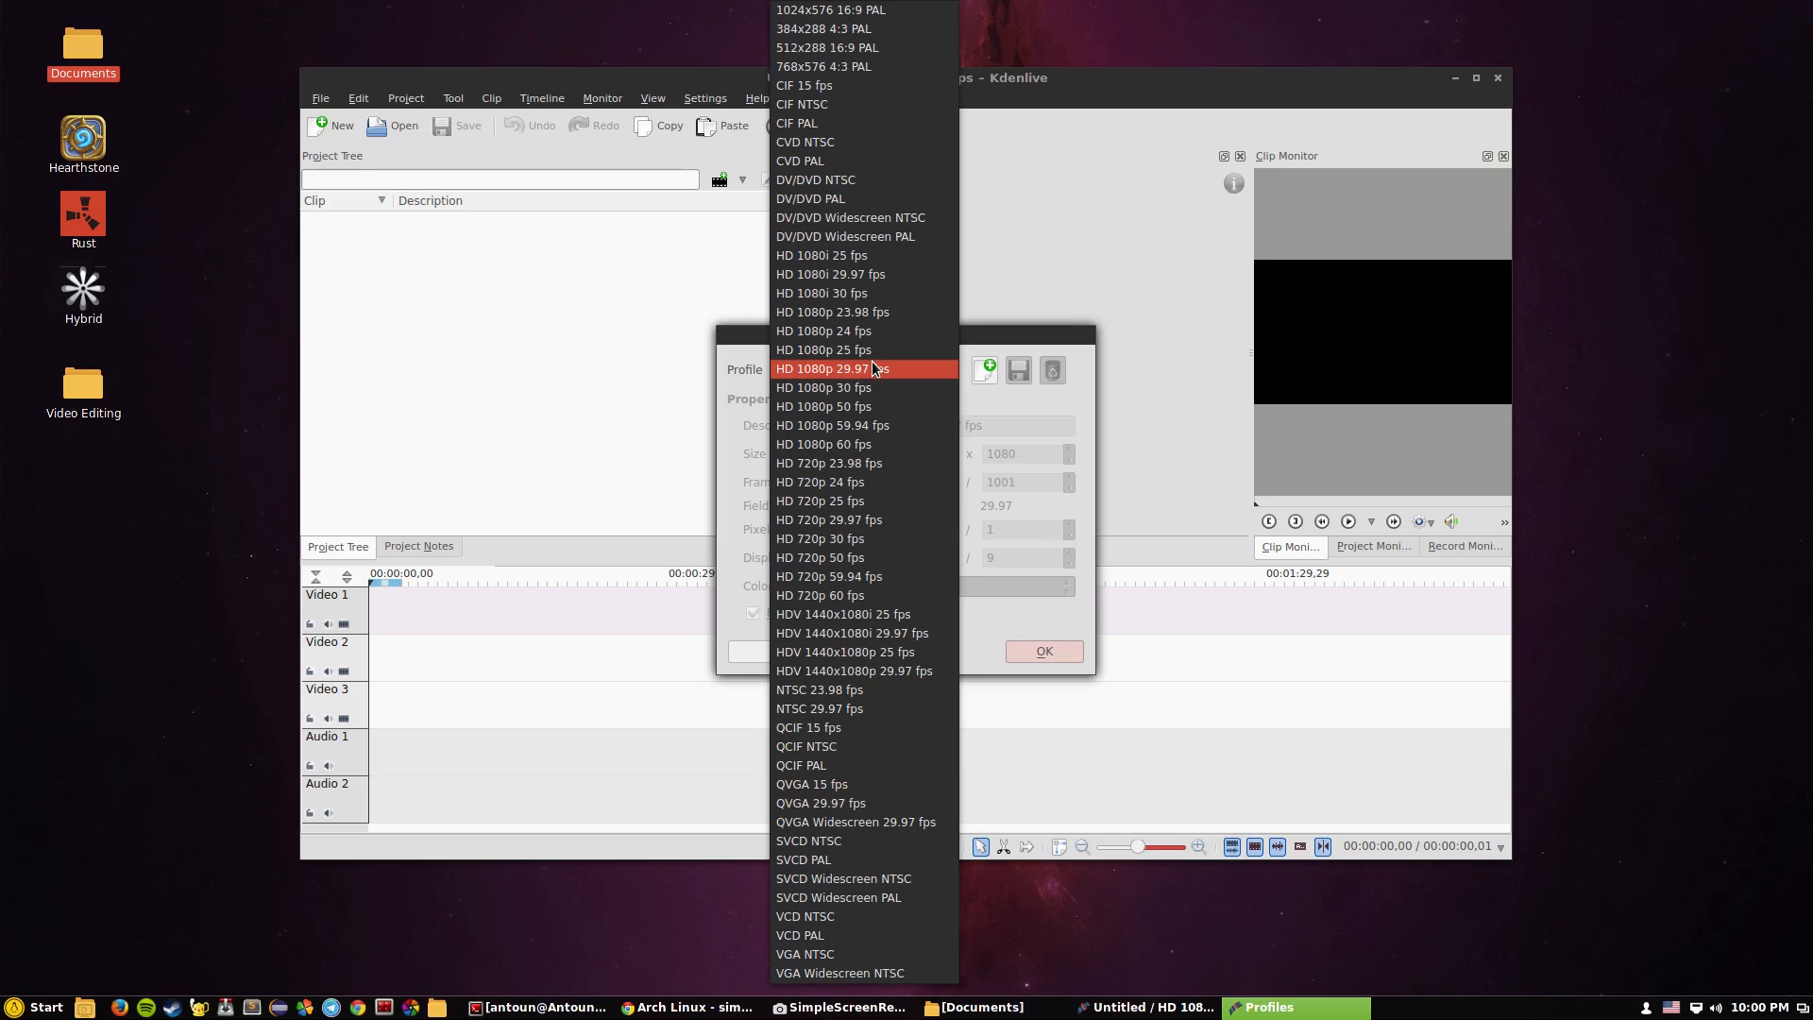
left_click(828, 368)
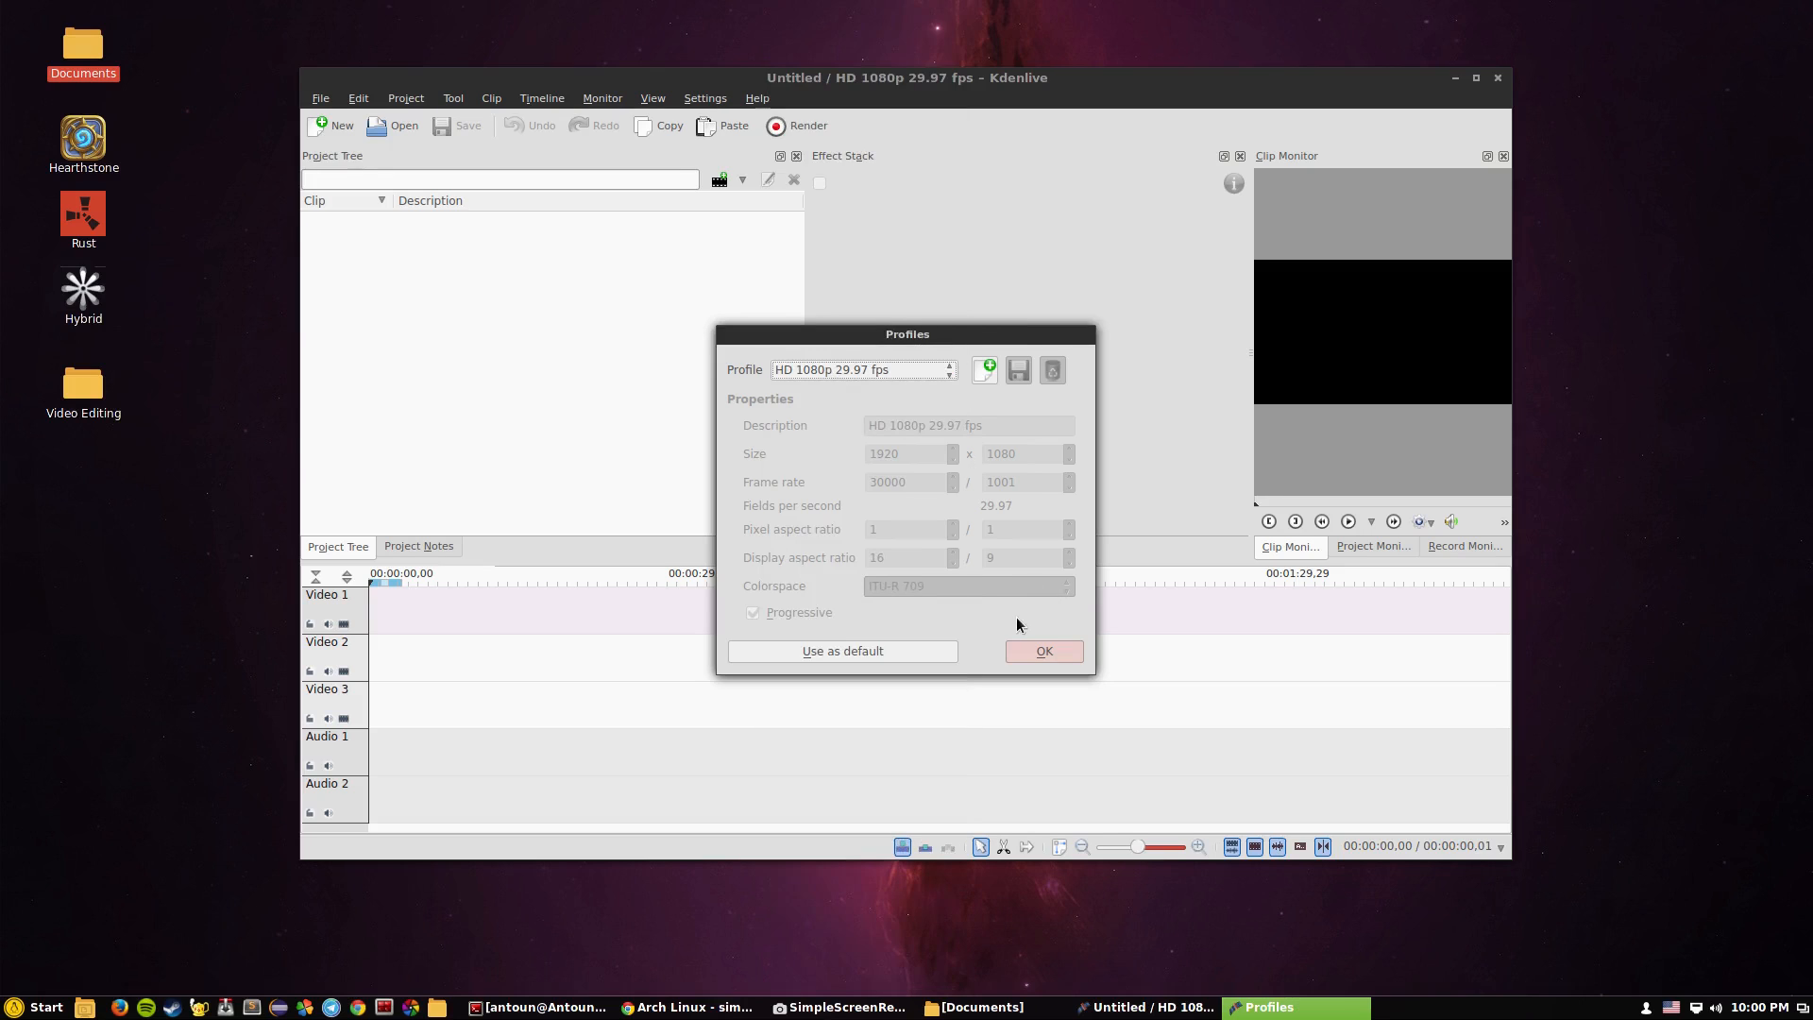
Confirm the HD 1080p 29.97 fps profile with OK, then briefly open and close the Settings menu
left_click(1042, 651)
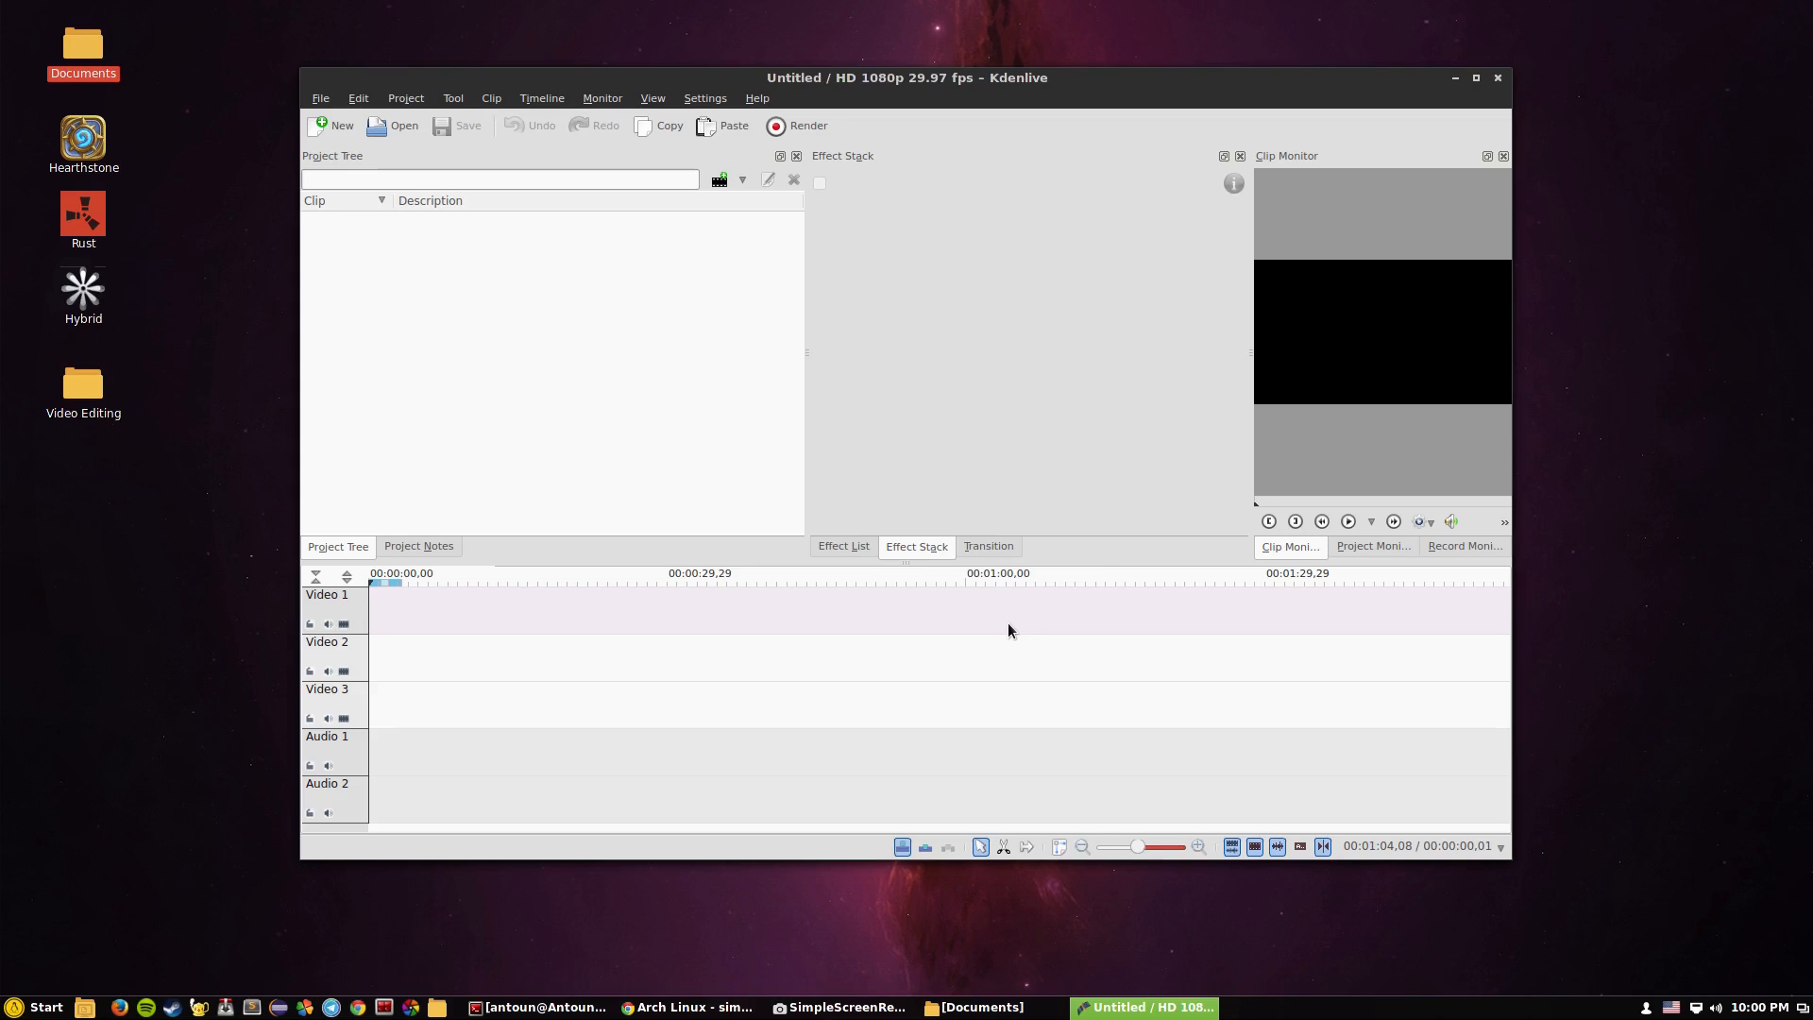
left_click(704, 97)
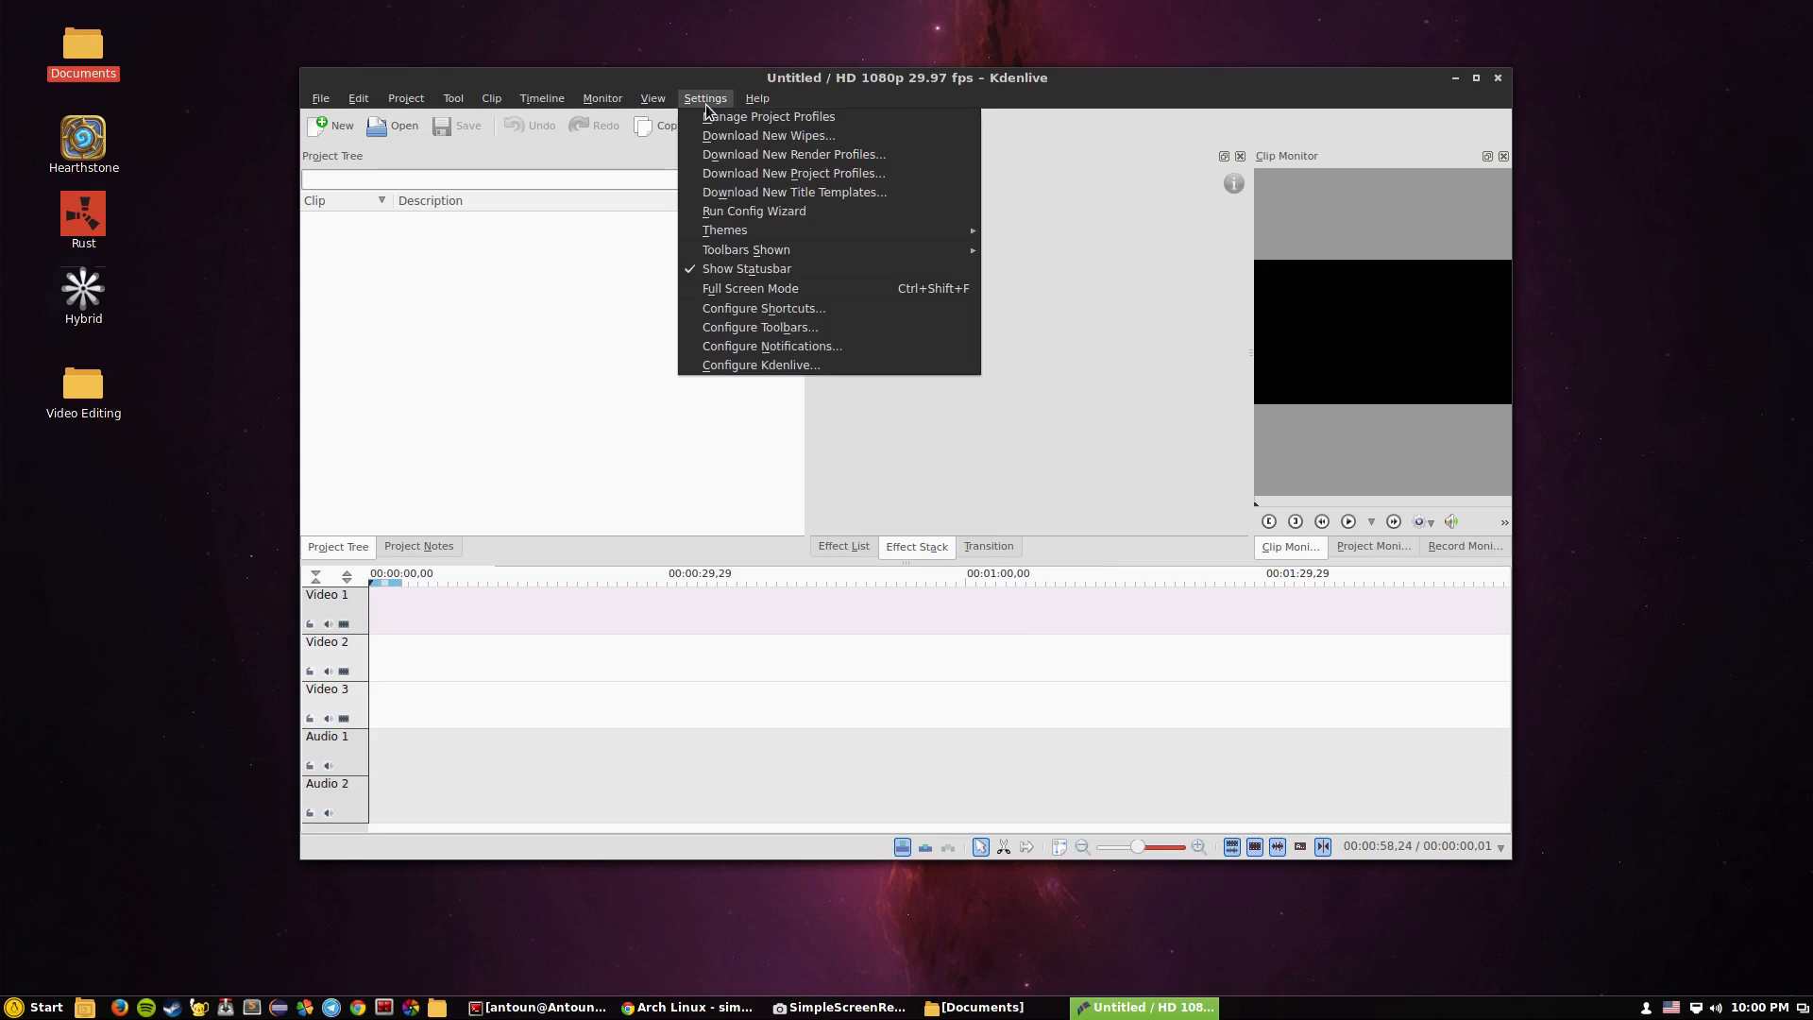
left_click(651, 98)
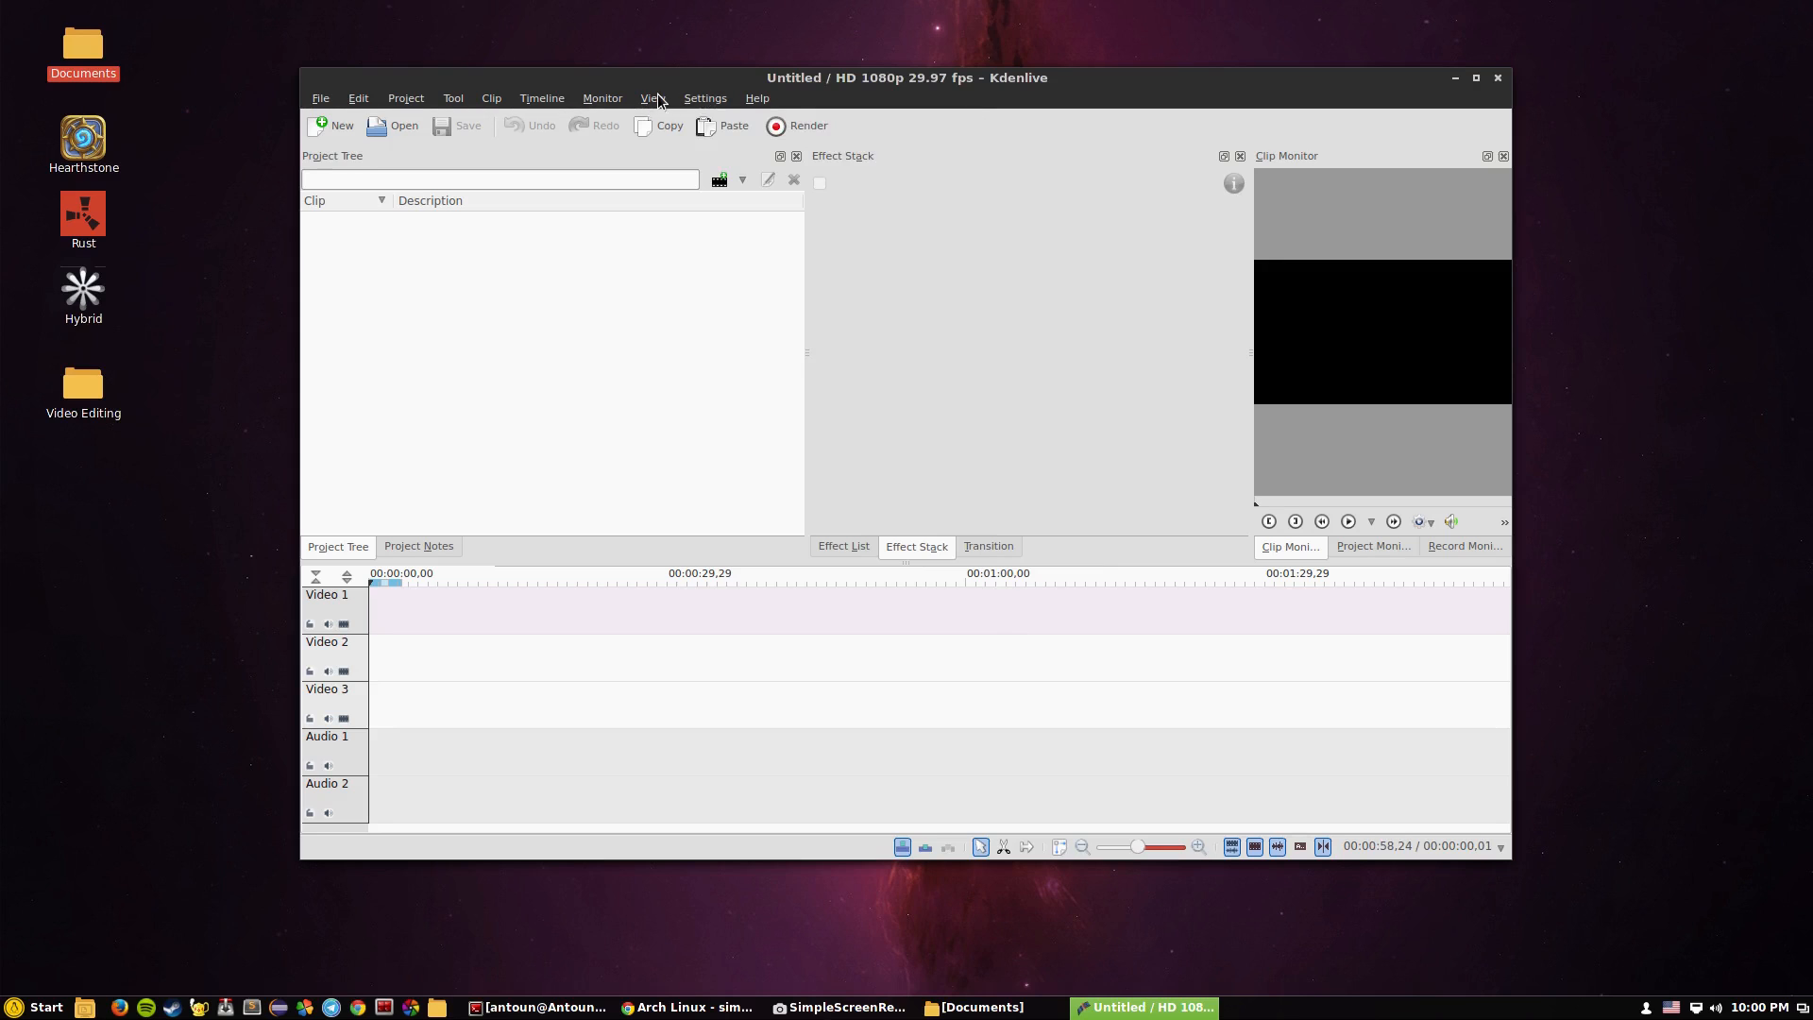
mouse_move(613, 113)
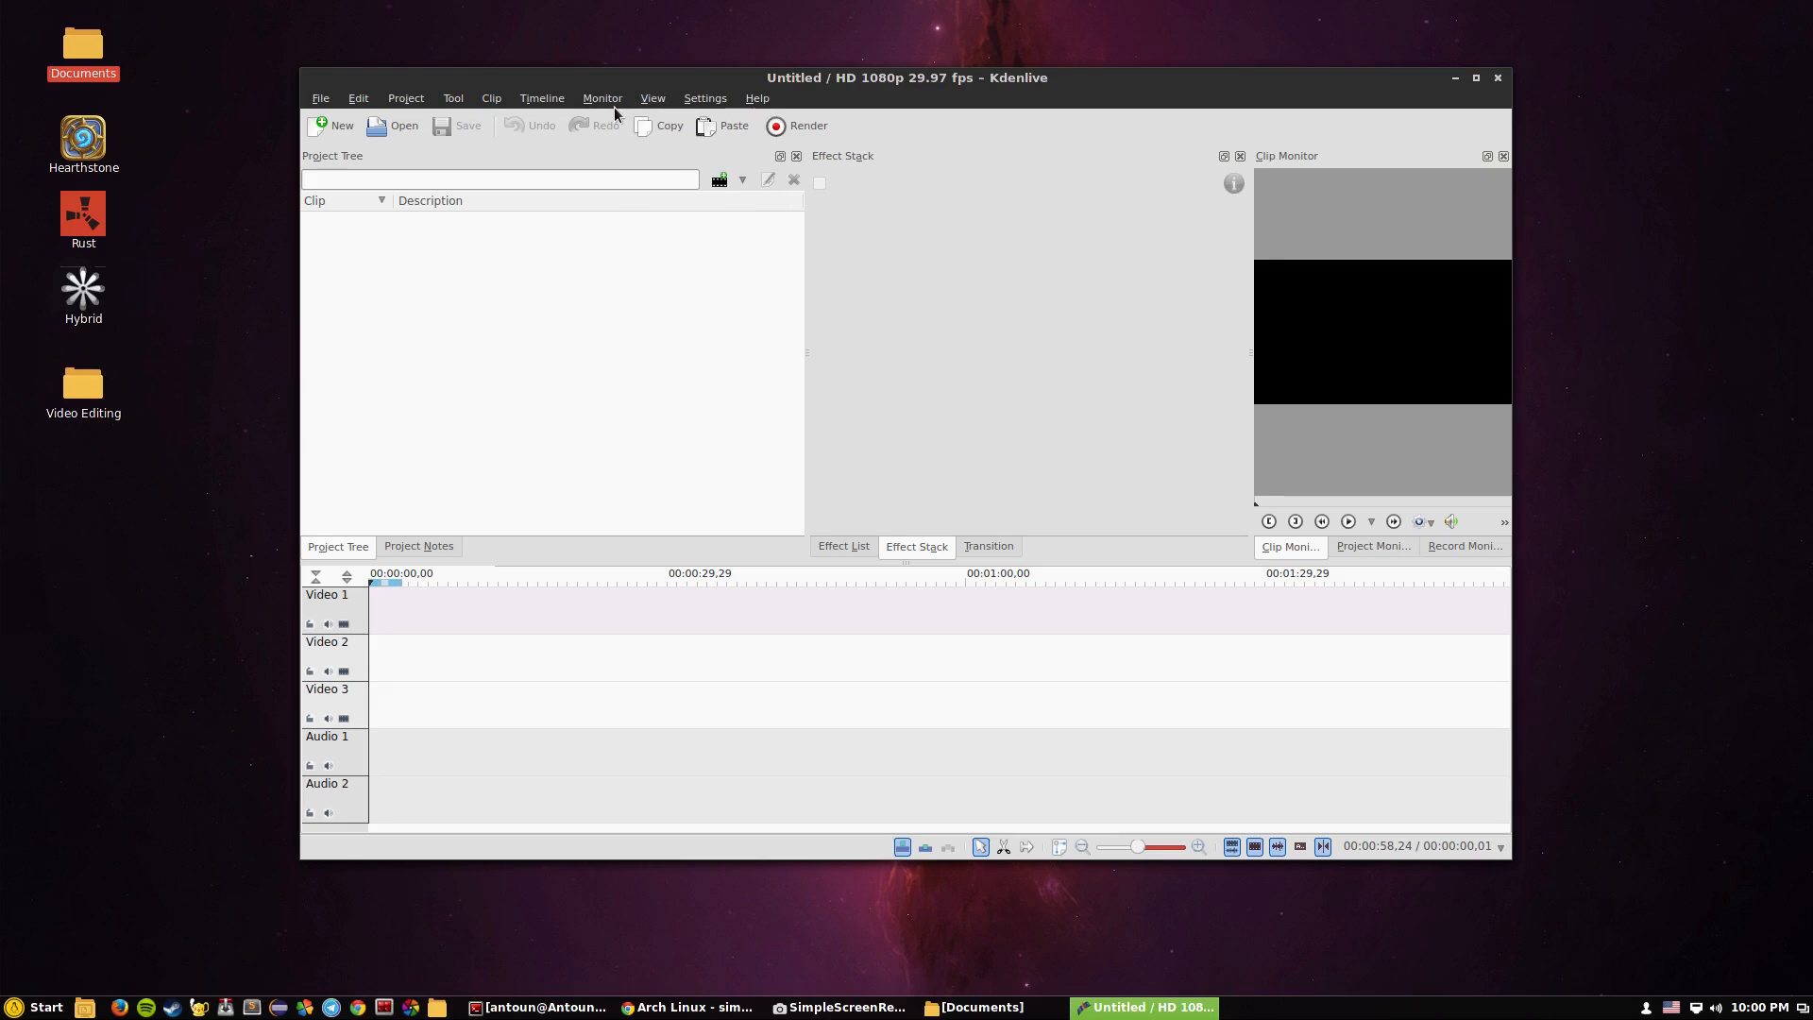